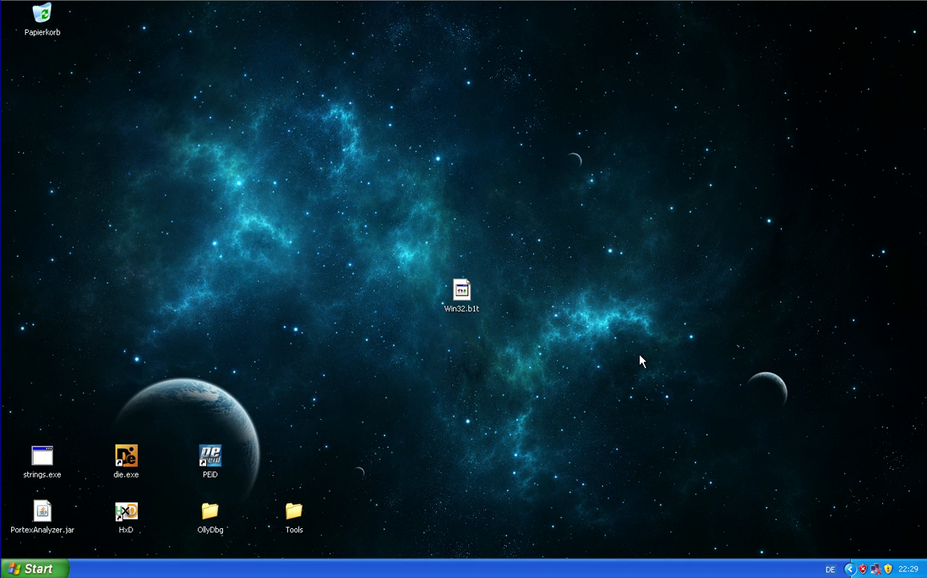
mouse_move(582, 378)
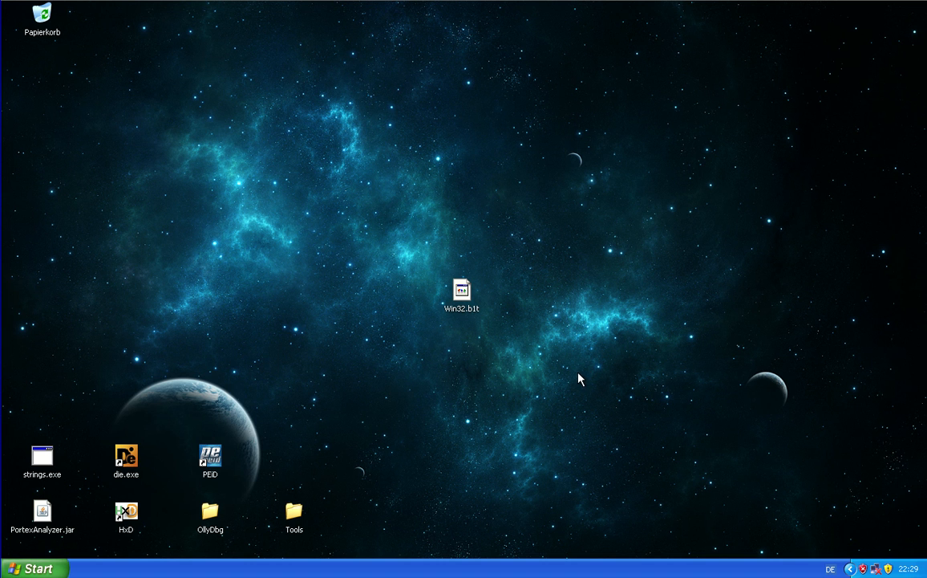
mouse_move(468, 415)
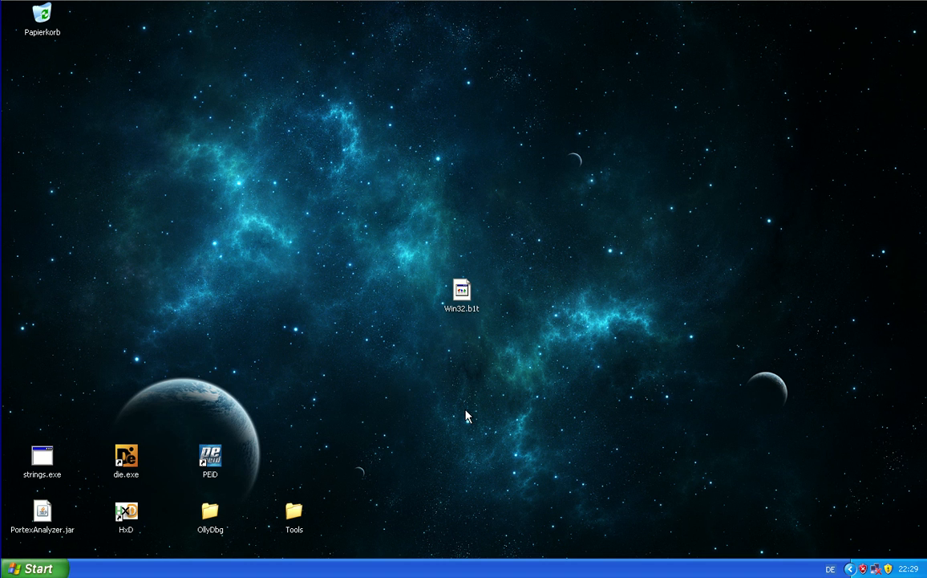
mouse_move(295, 369)
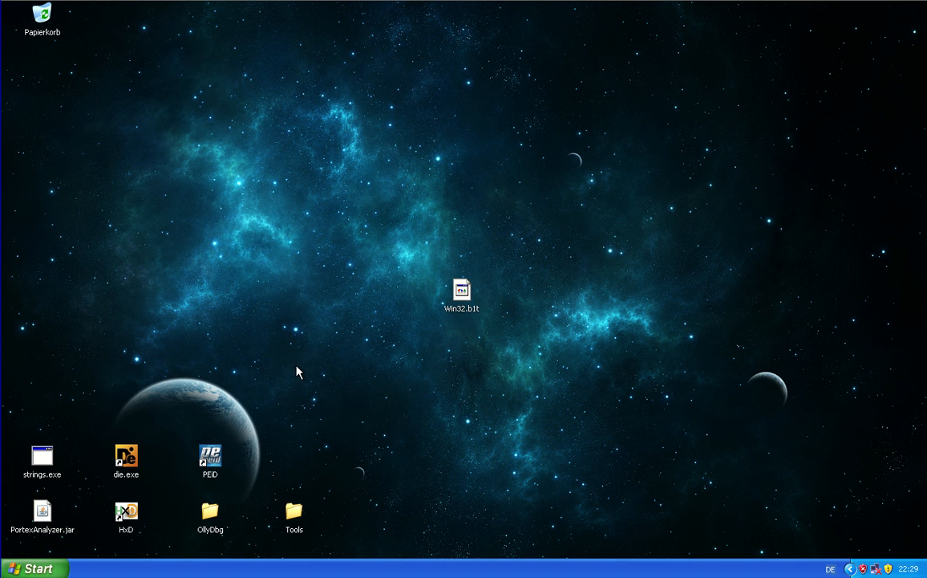
mouse_move(360, 415)
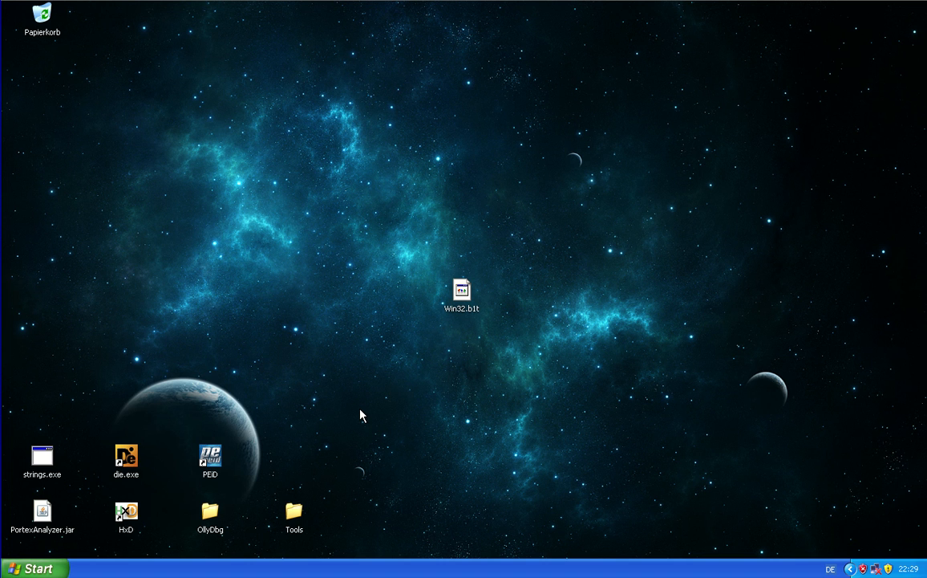
mouse_move(364, 408)
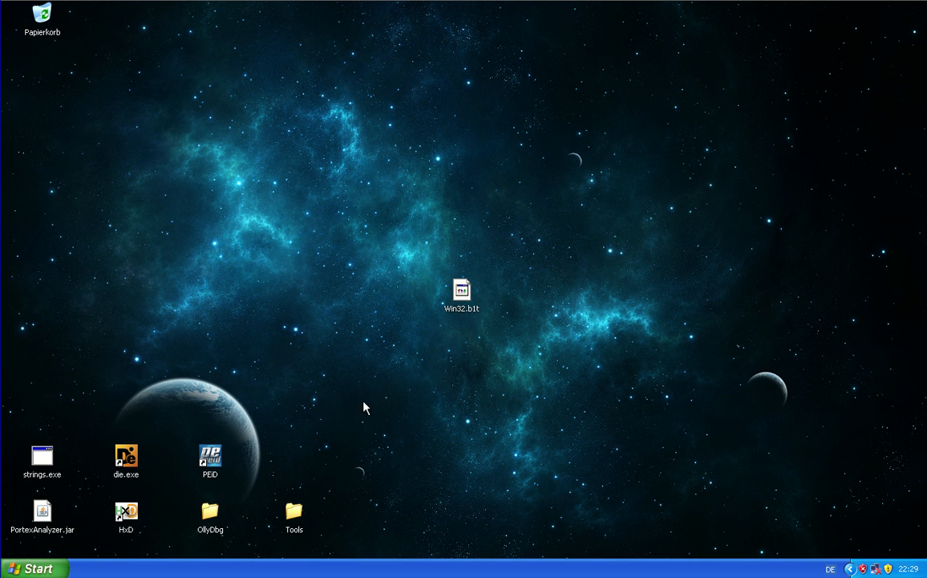
mouse_move(461, 309)
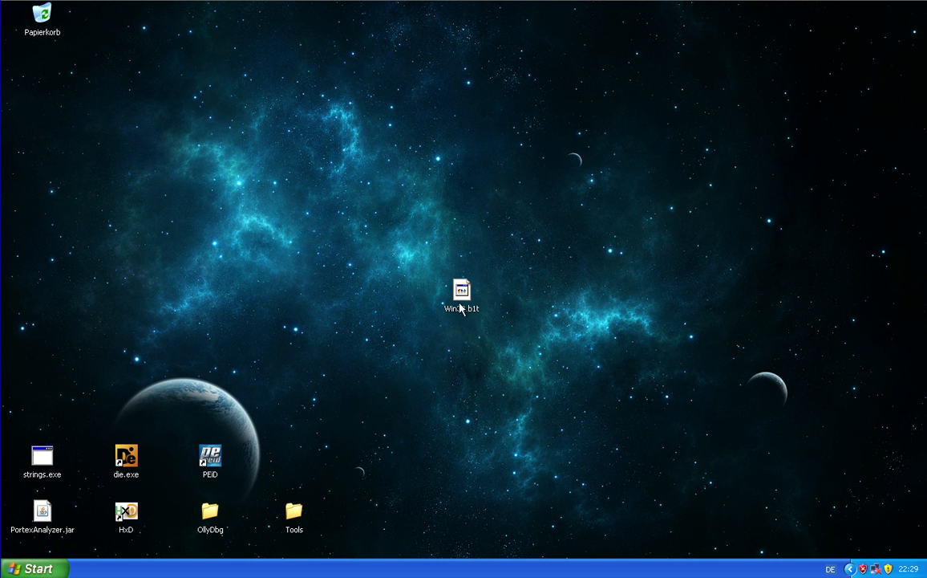
Move the Win32.b1t icon toward the upper left and select the die.exe shortcut
left_click_drag(461, 291, 294, 235)
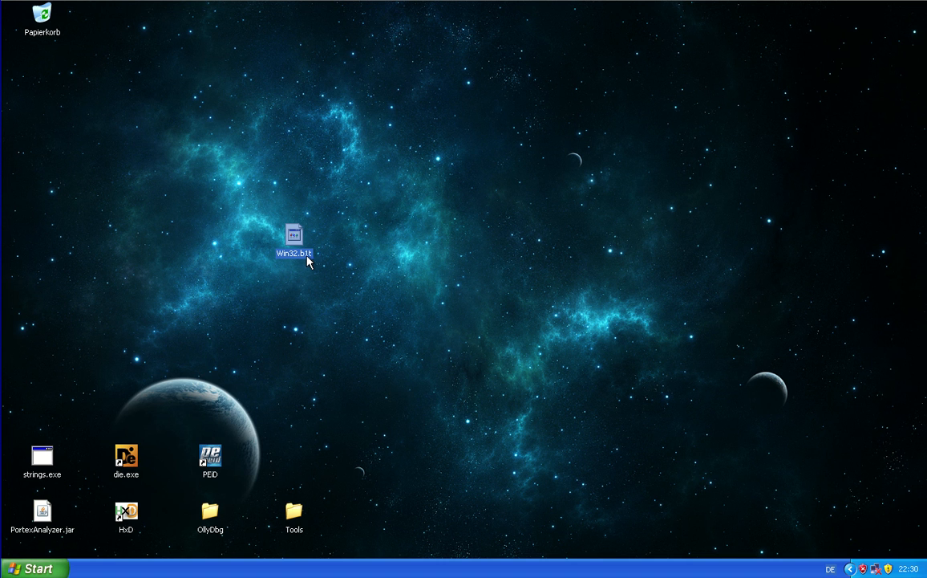
mouse_move(357, 336)
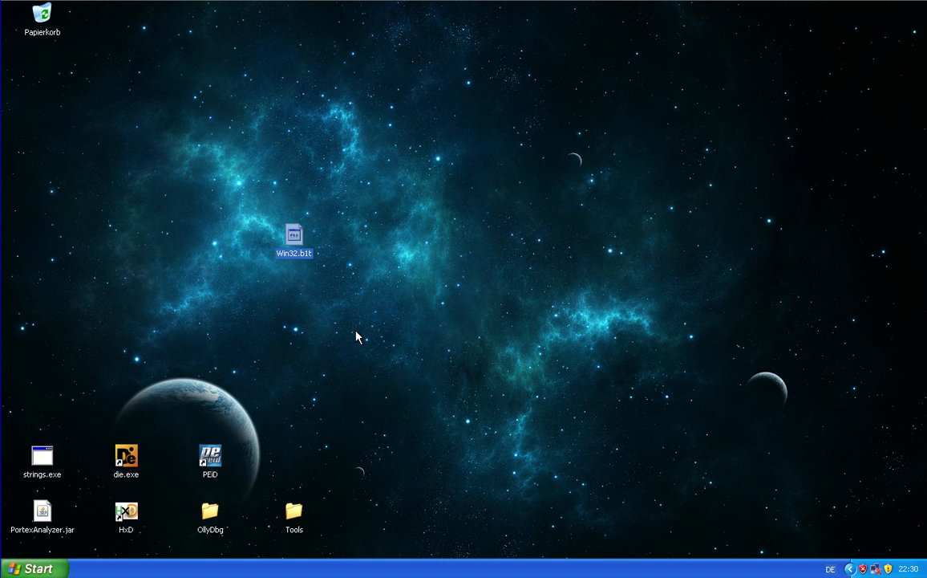
left_click(278, 325)
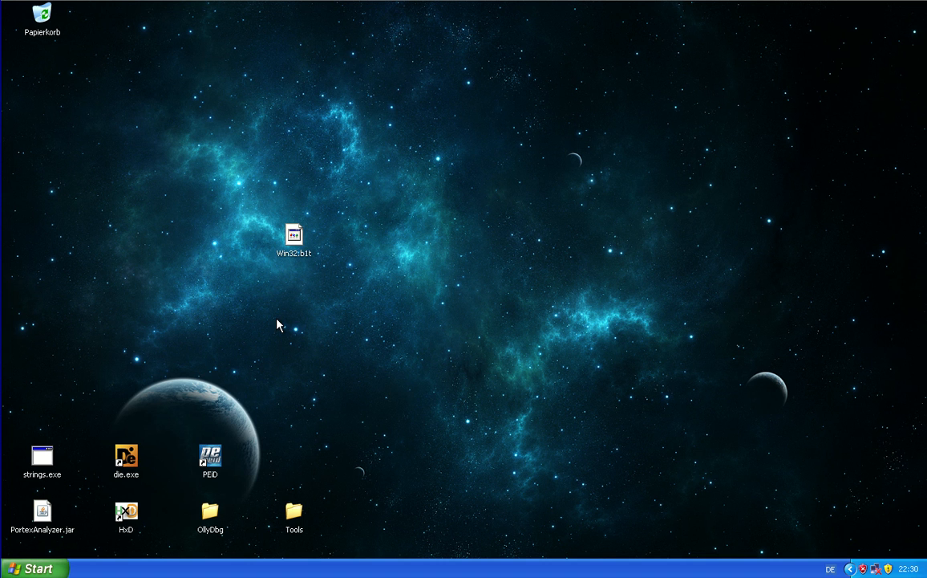
mouse_move(333, 192)
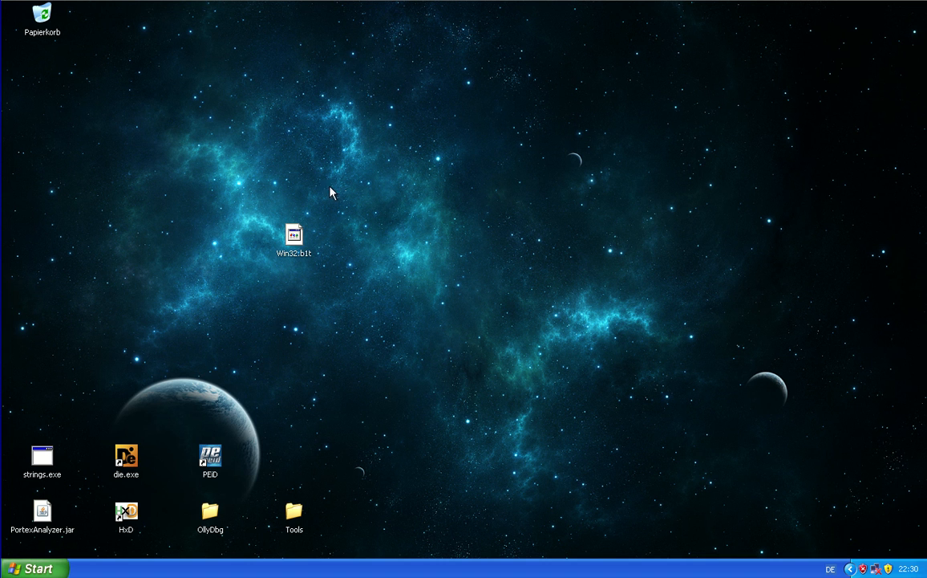
left_click(126, 456)
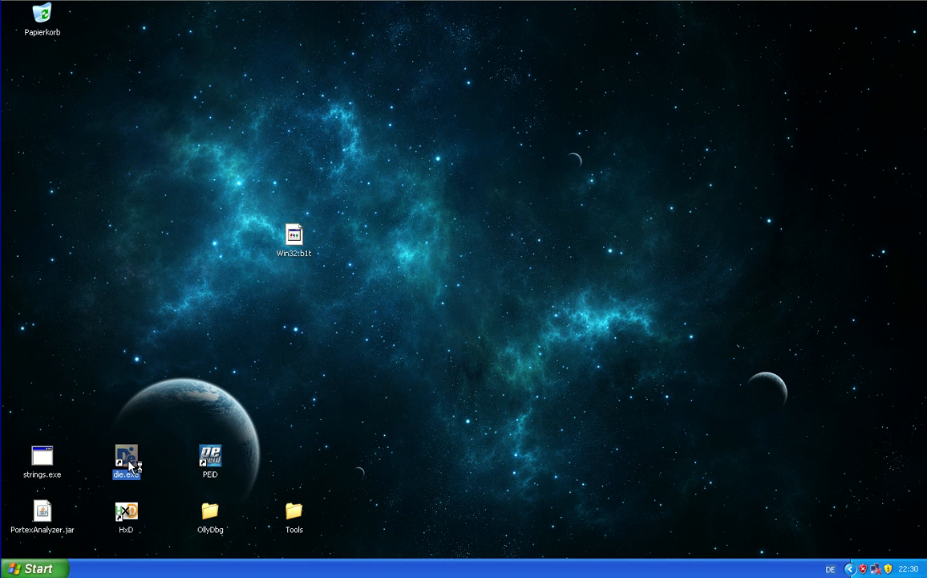
Launch Detect It Easy and review the VbsToExe protector, PureBasic compiler and Polink linker detections
double_click(126, 455)
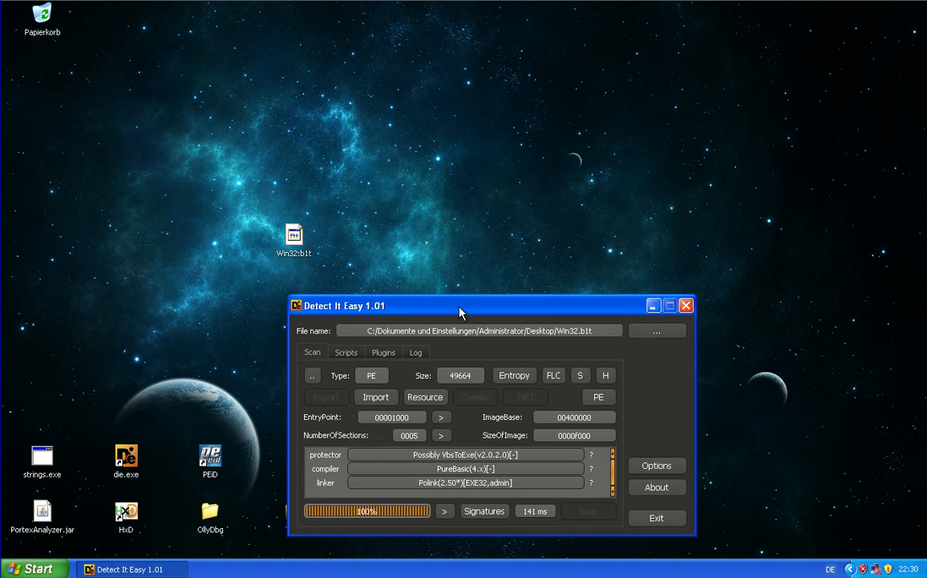
left_click_drag(462, 311, 498, 103)
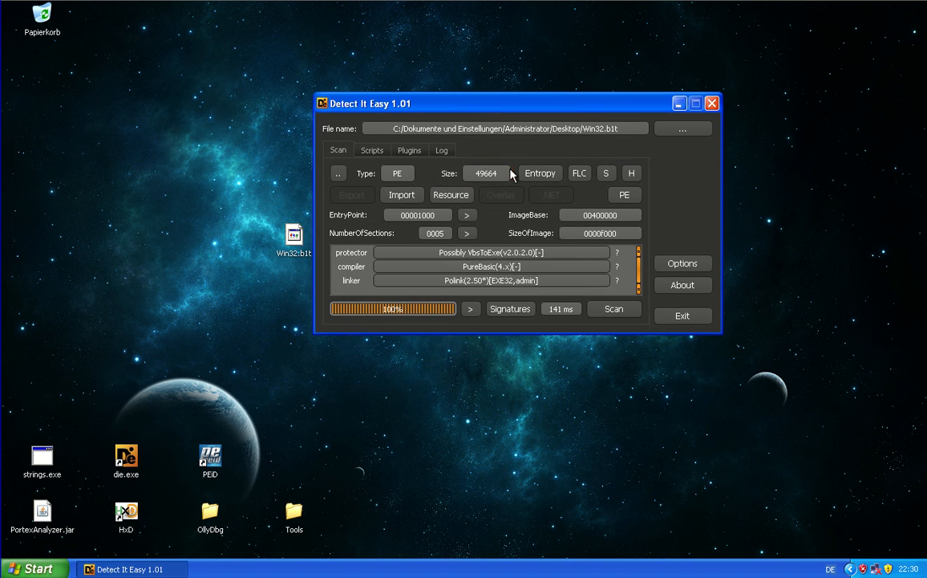
left_click(490, 252)
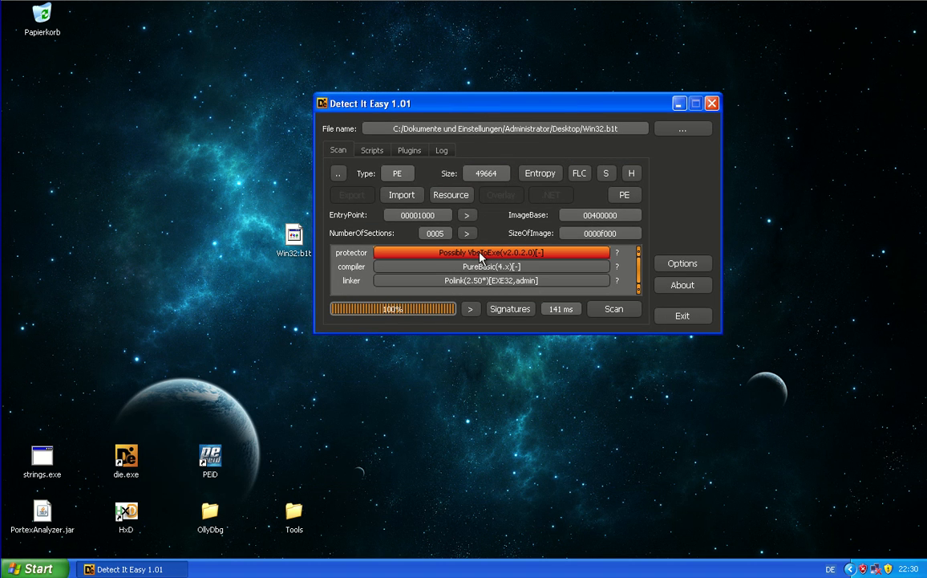
mouse_move(521, 256)
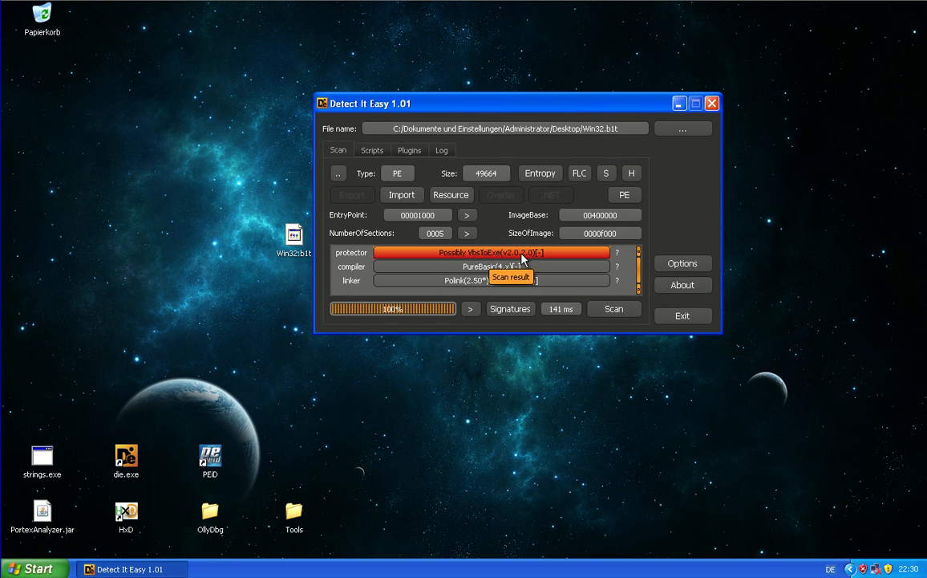
mouse_move(474, 254)
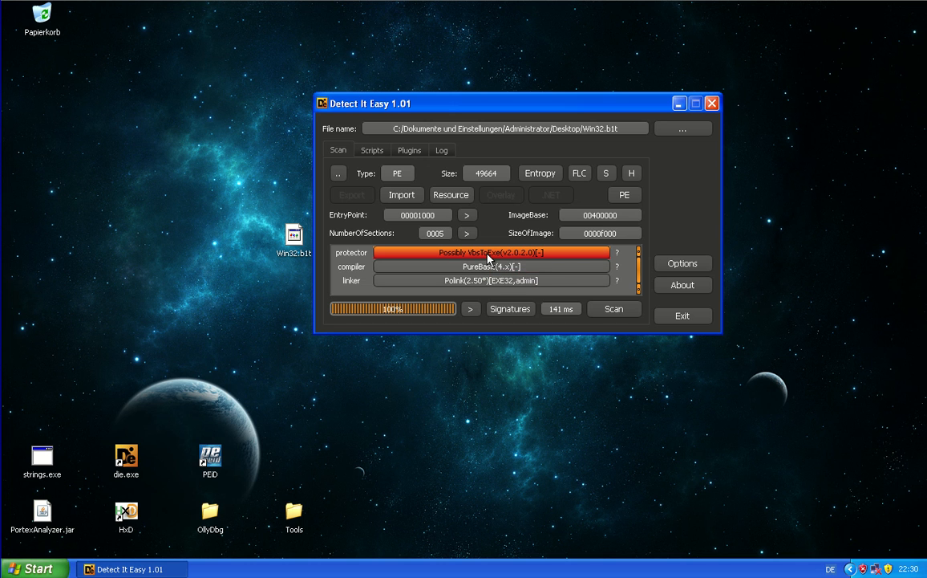
mouse_move(485, 253)
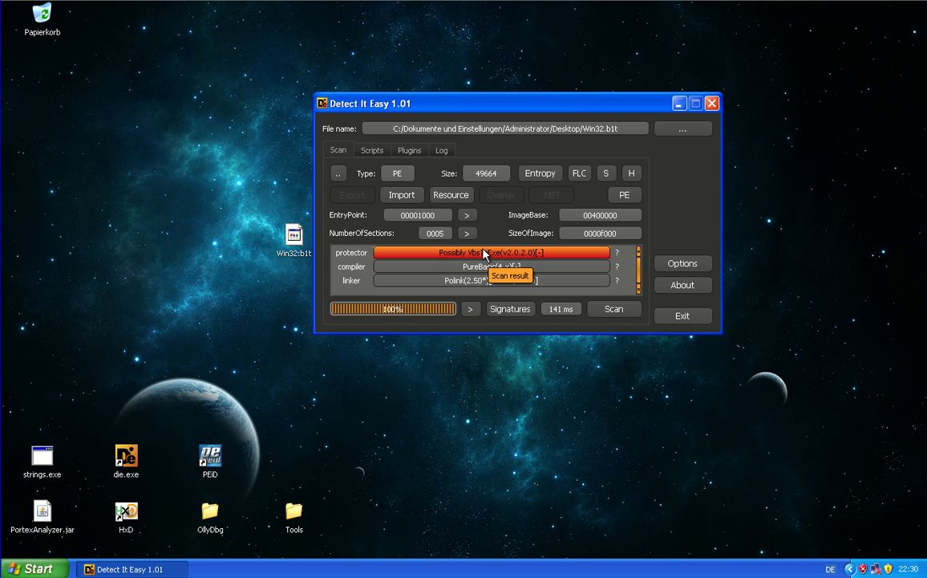
mouse_move(492, 259)
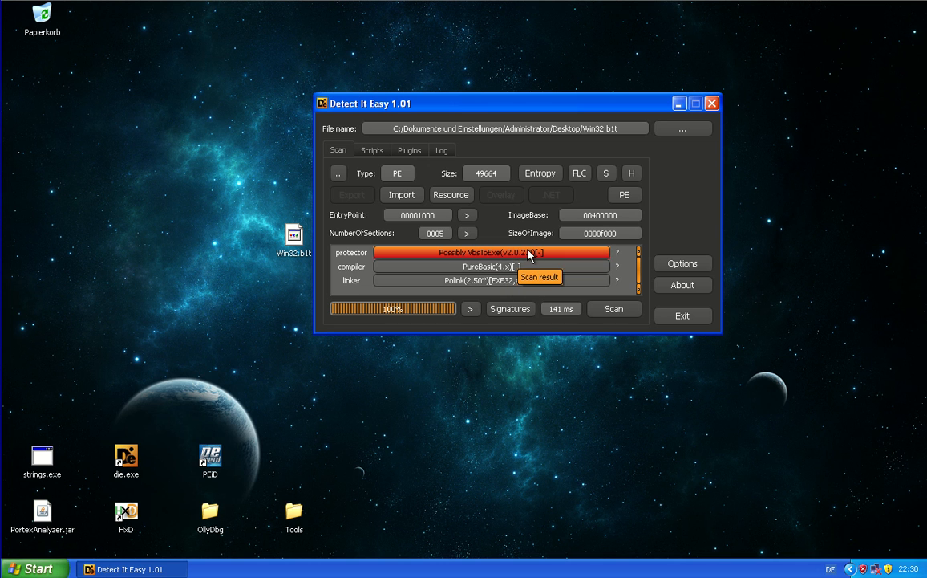
mouse_move(302, 482)
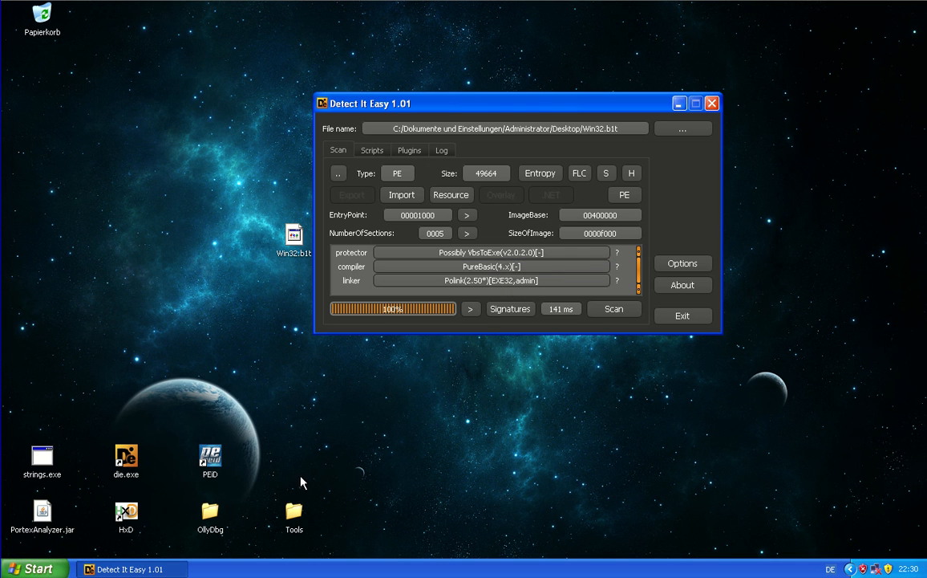
mouse_move(385, 238)
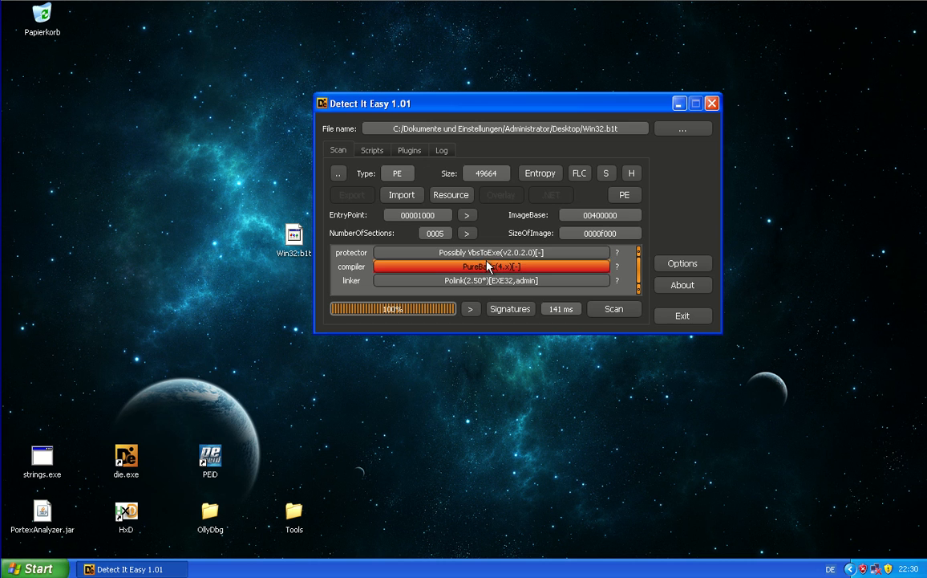
mouse_move(490, 252)
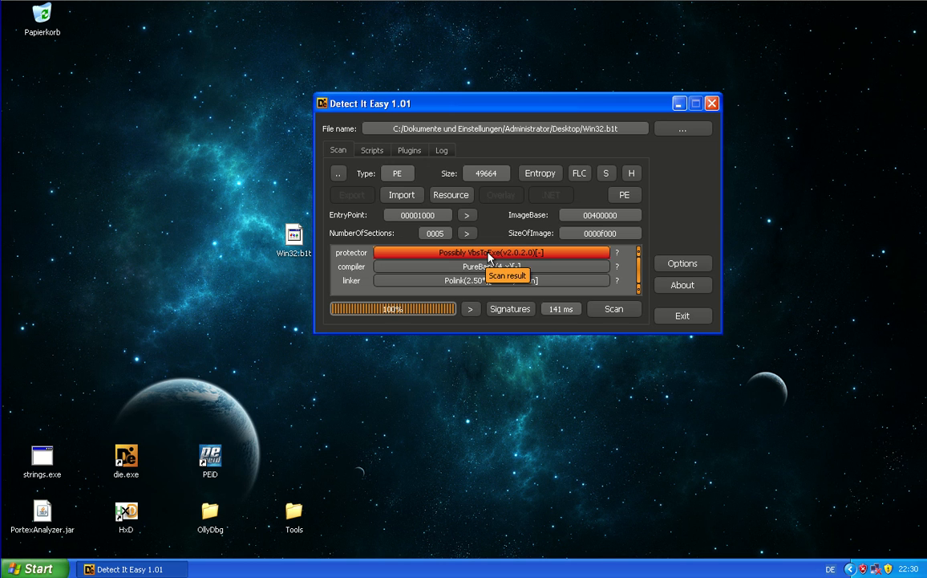
mouse_move(522, 263)
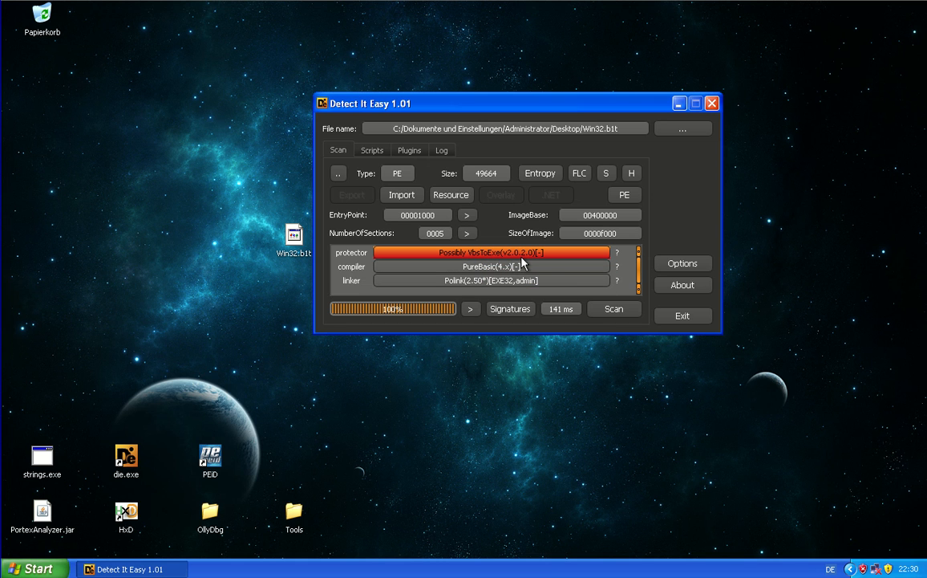
mouse_move(522, 279)
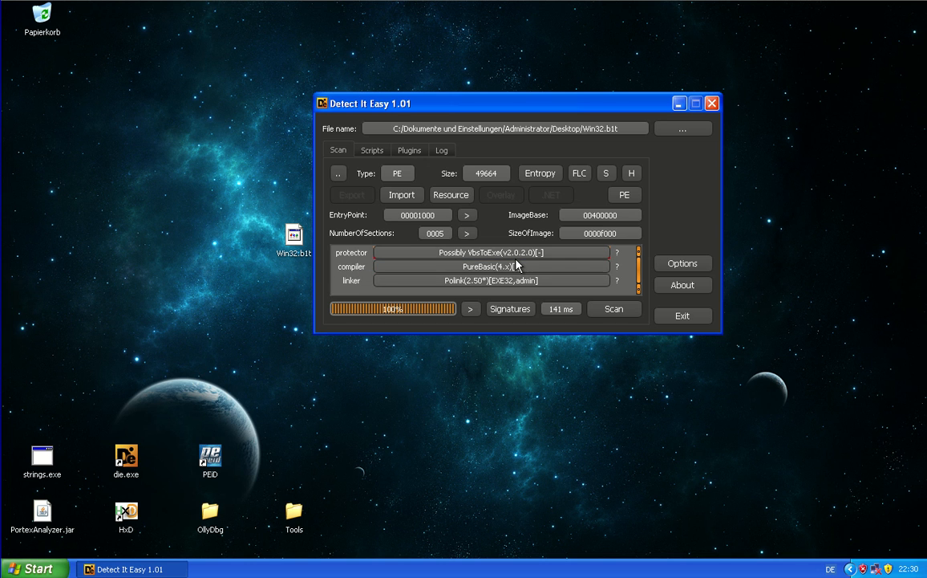
left_click(491, 266)
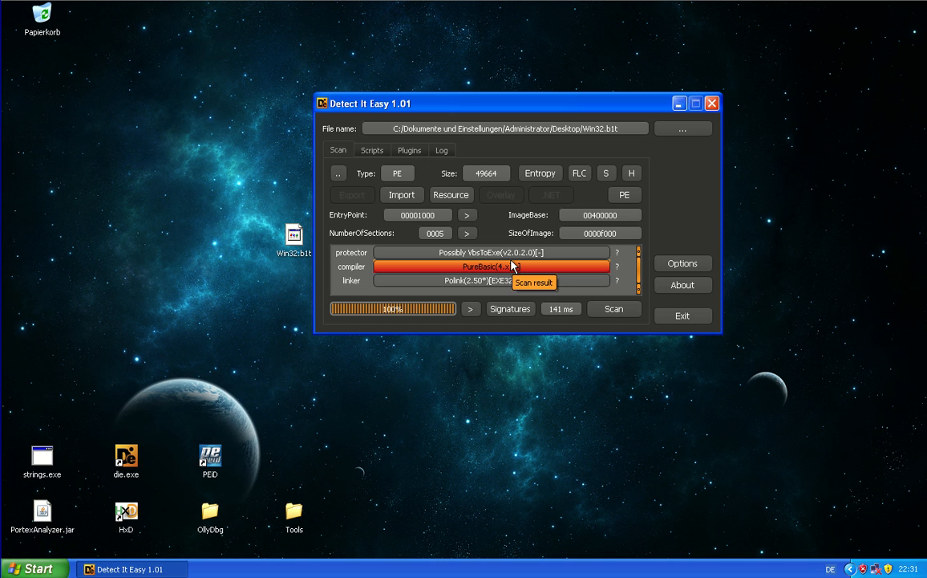
mouse_move(441, 269)
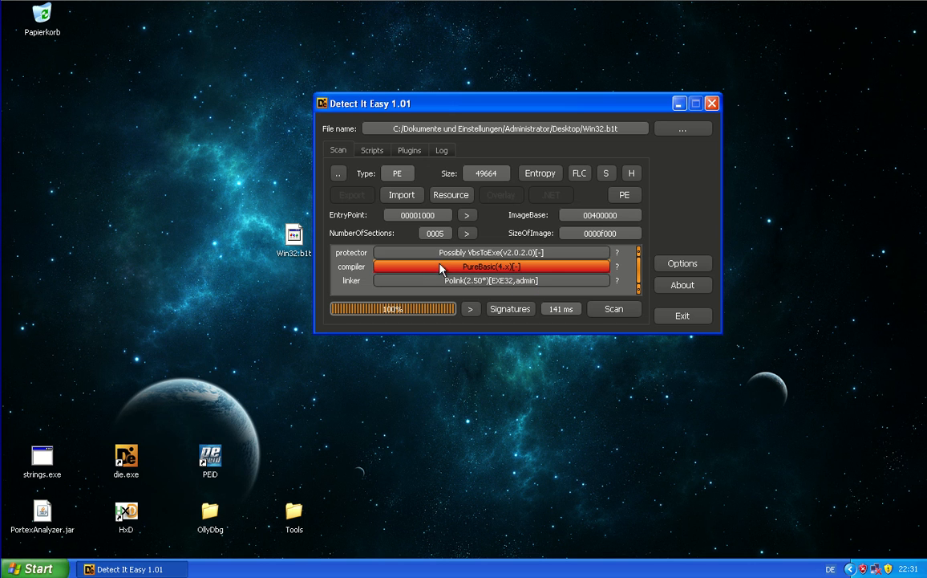
mouse_move(465, 266)
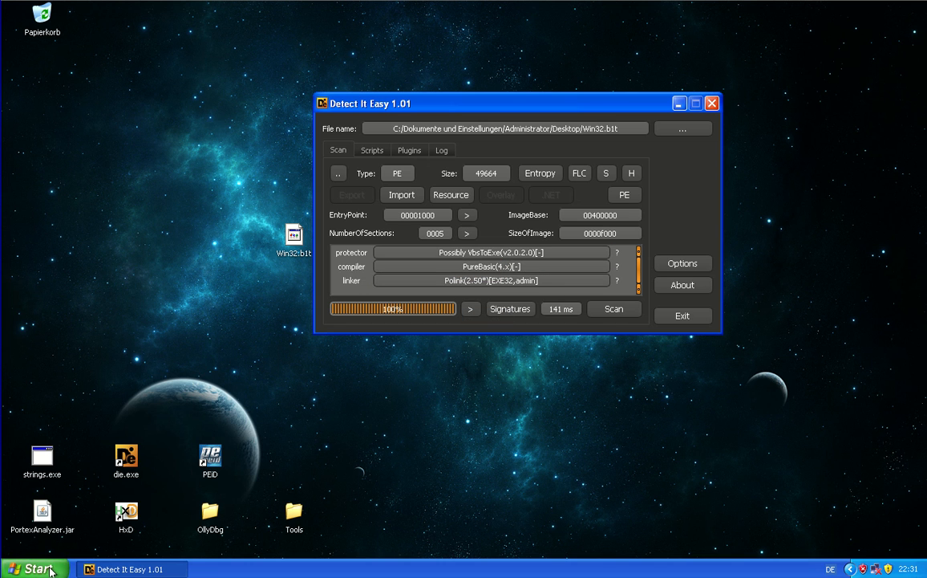
mouse_move(52, 534)
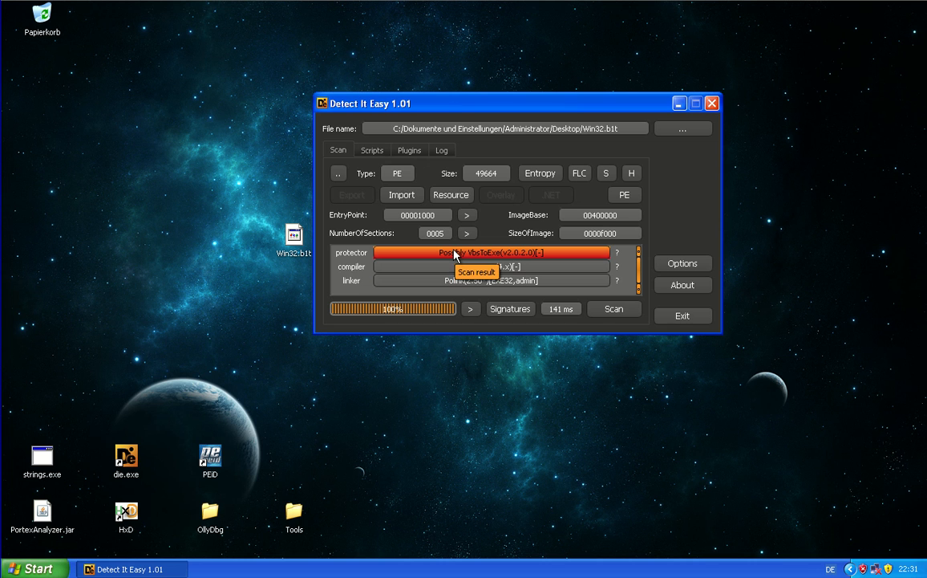
mouse_move(449, 279)
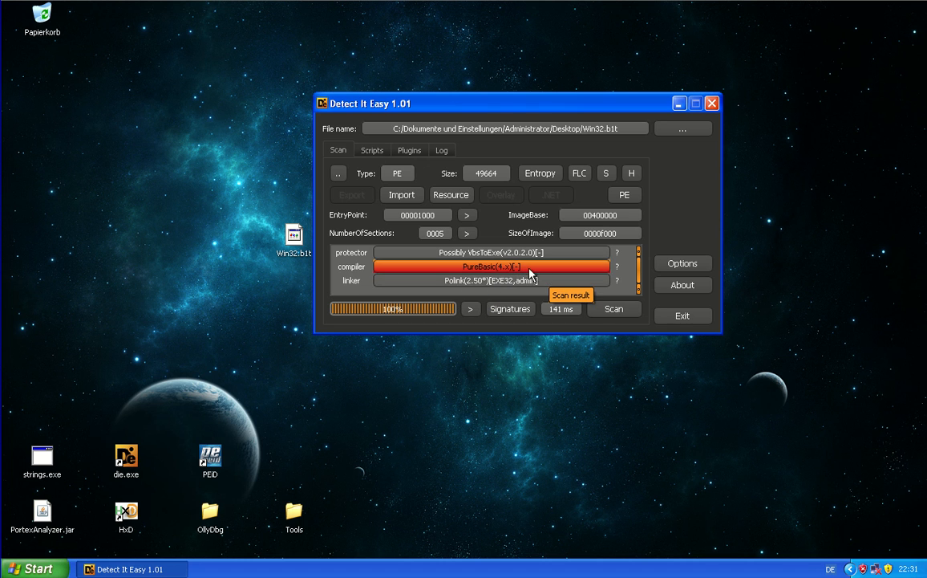
mouse_move(485, 255)
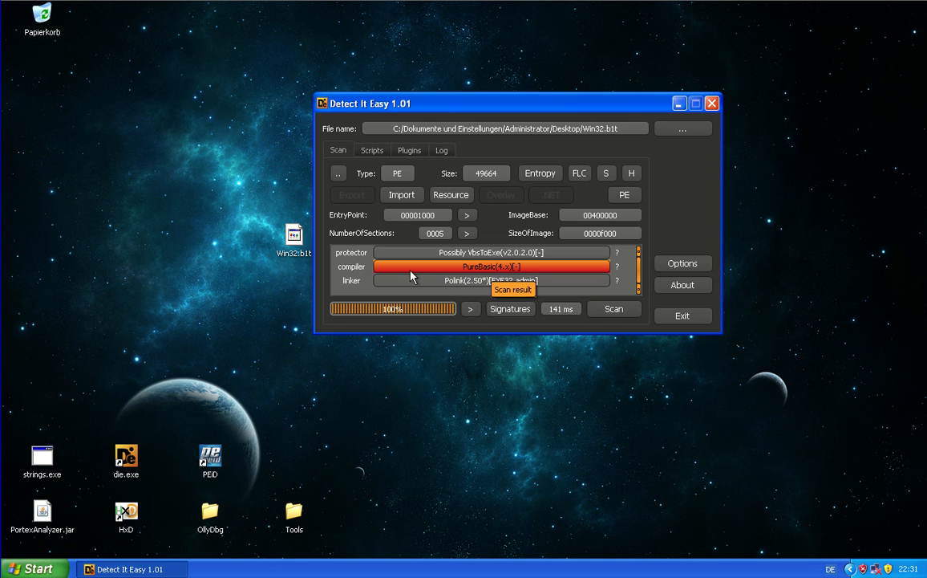
mouse_move(483, 273)
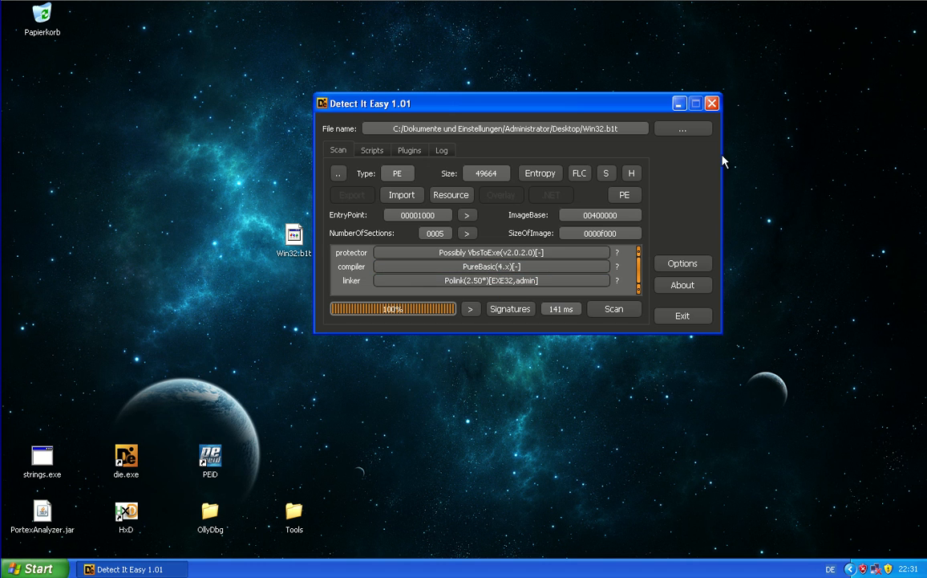
left_click(490, 280)
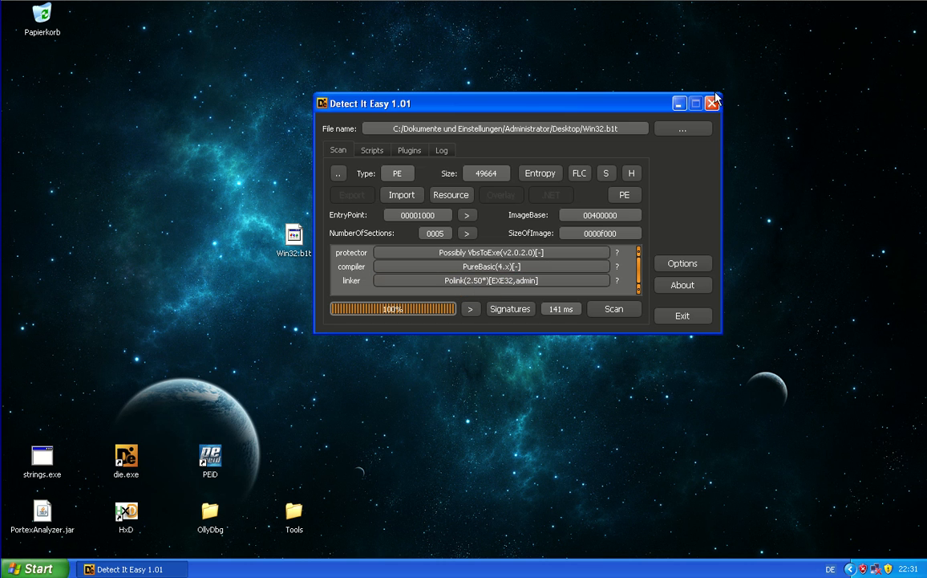
Close Detect It Easy and switch Command Prompt to the Desktop folder
left_click(713, 103)
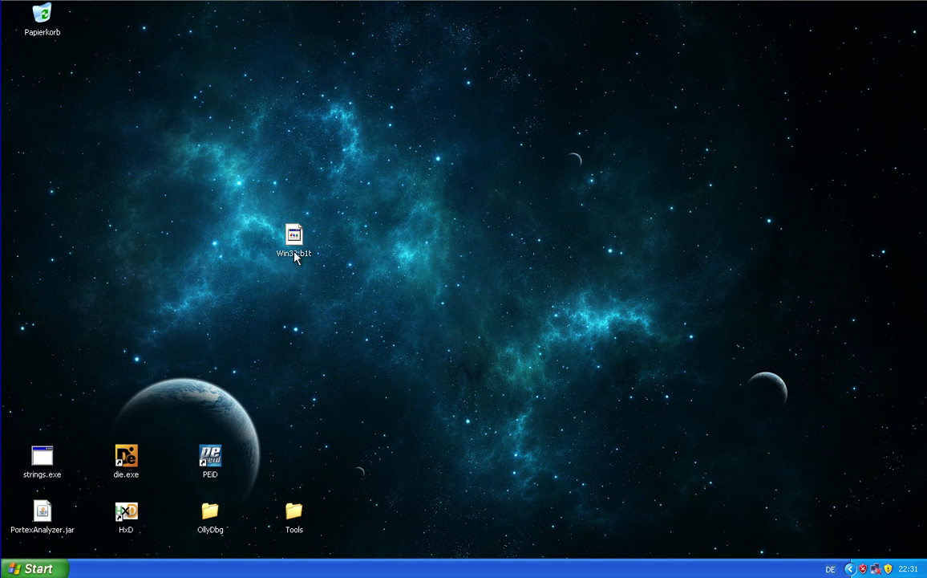
left_click_drag(294, 235, 378, 289)
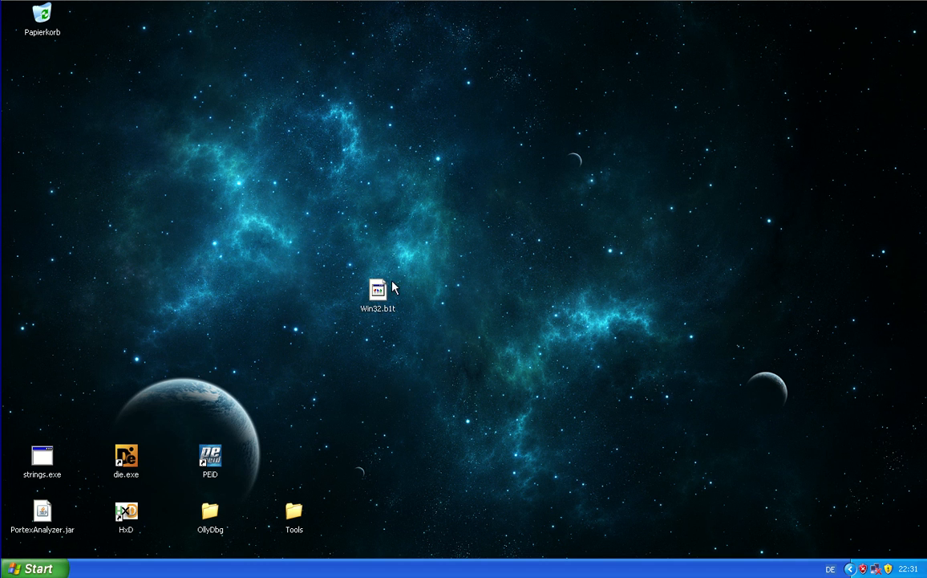
mouse_move(439, 346)
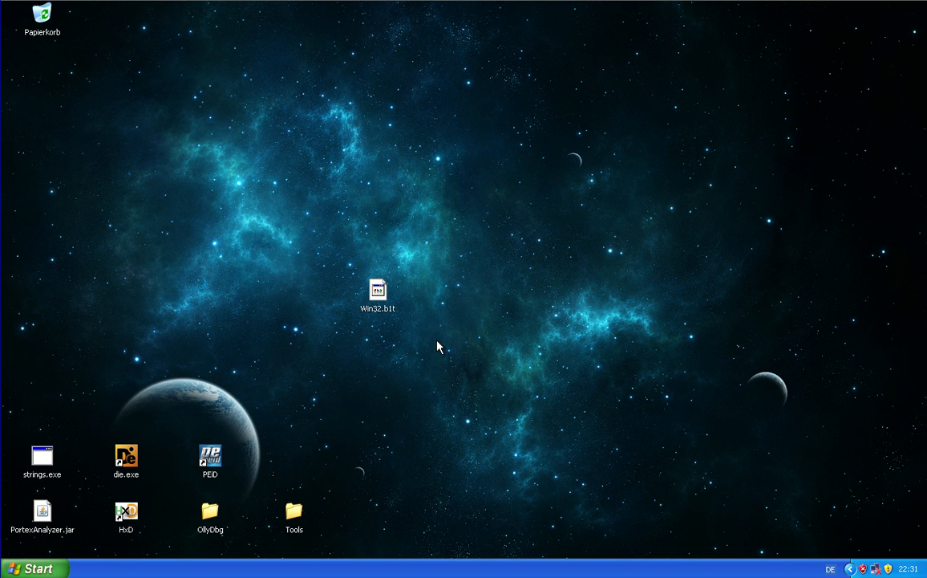
mouse_move(361, 405)
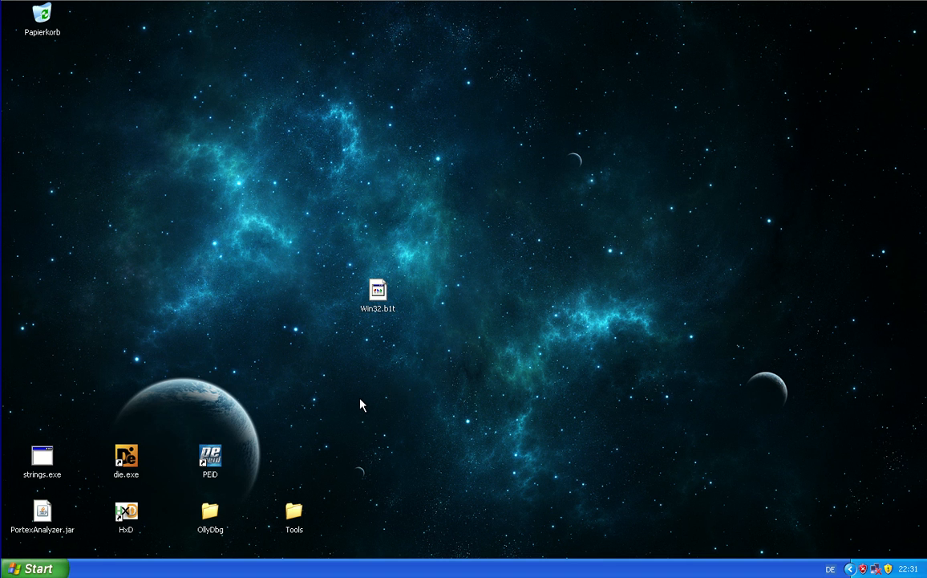
mouse_move(90, 478)
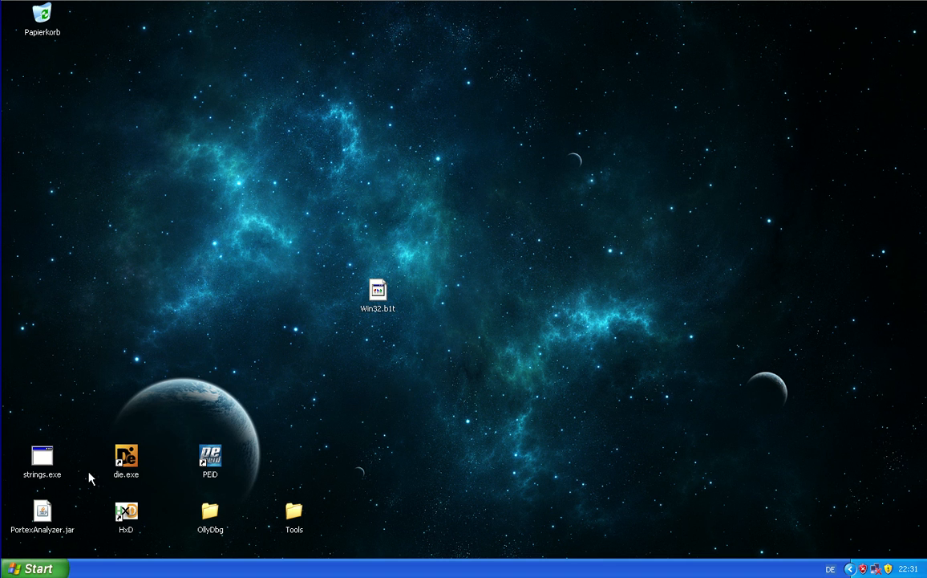
mouse_move(55, 568)
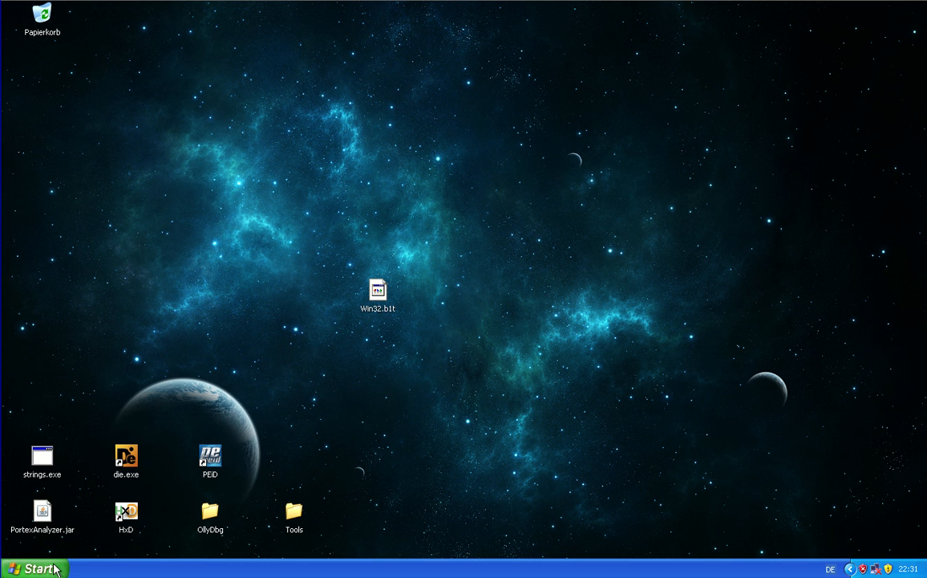
mouse_move(36, 567)
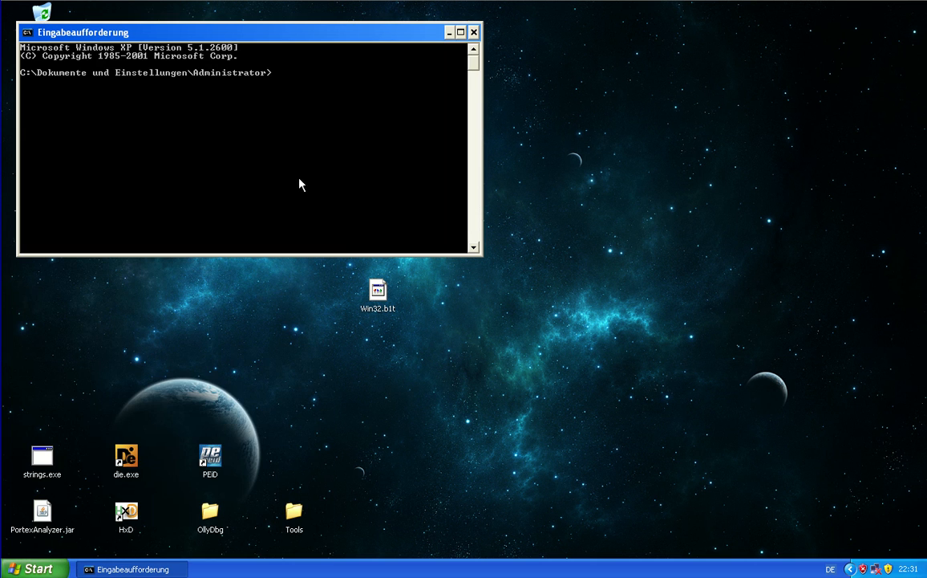
type("cd Desktop")
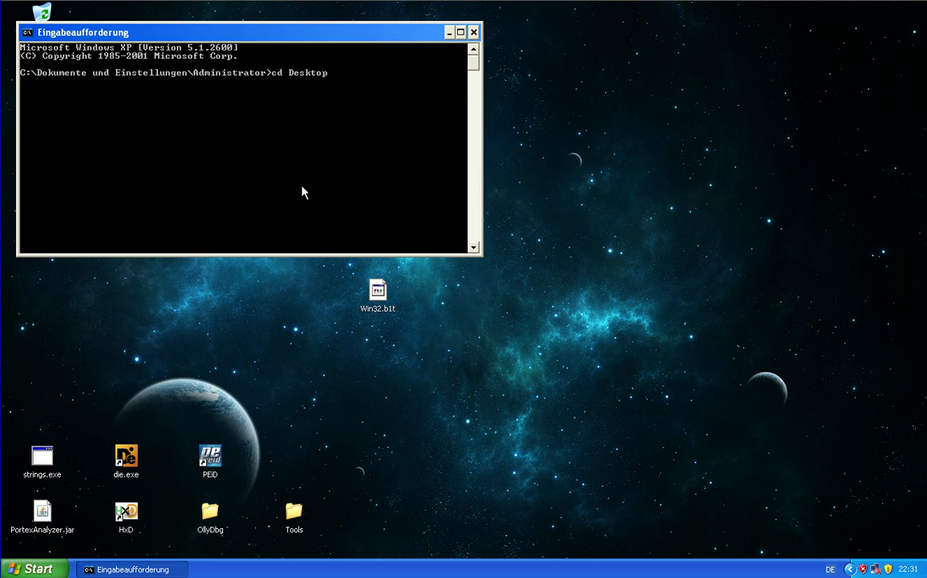
Run 'java -jar PortexAnalyzer.jar -p out.png' on Win32.b1t
type("java")
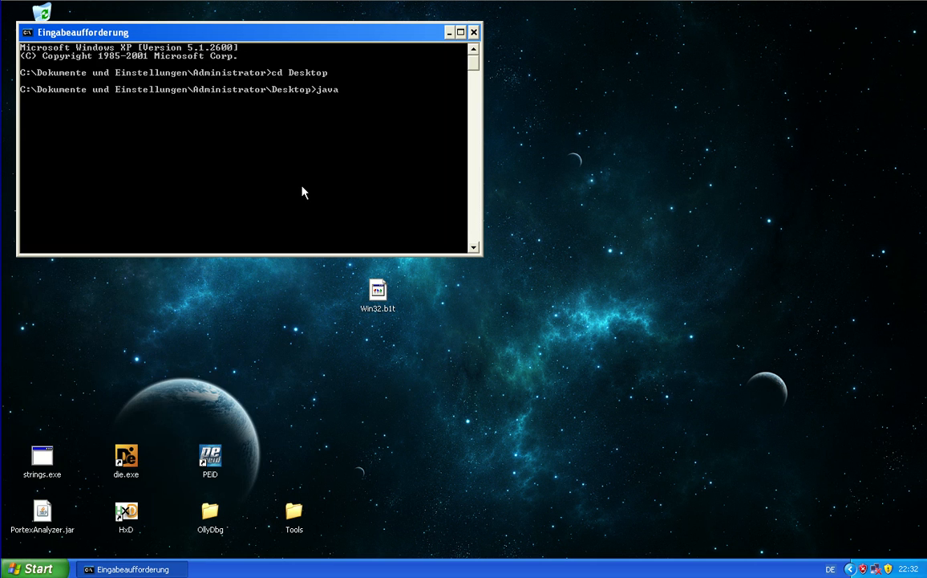
type("-jar Po")
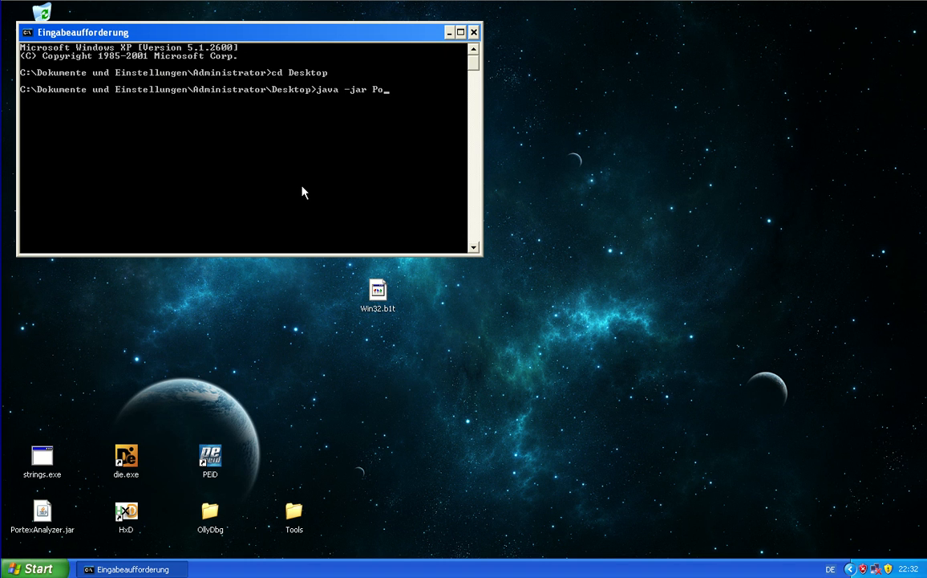
type("rtexAnalyzer.jar")
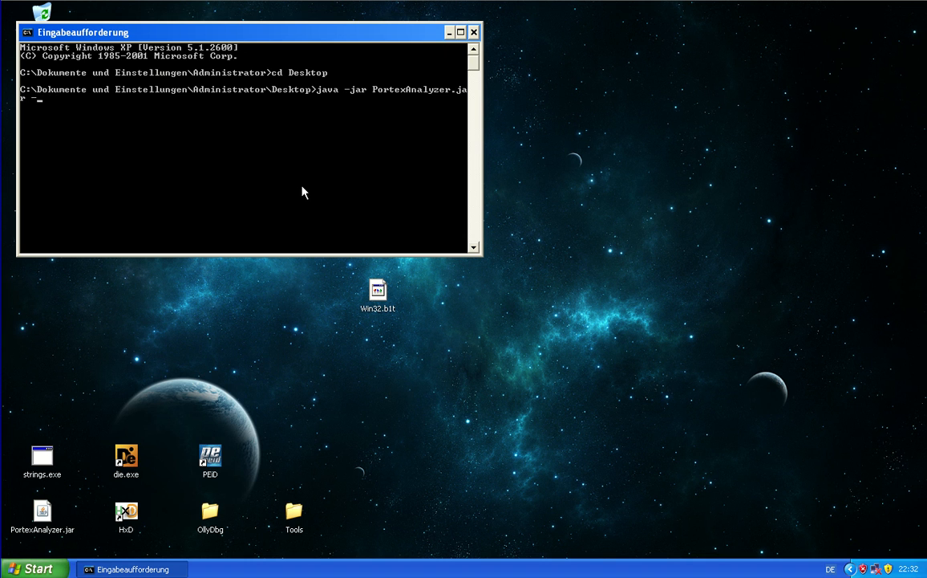
type("-p")
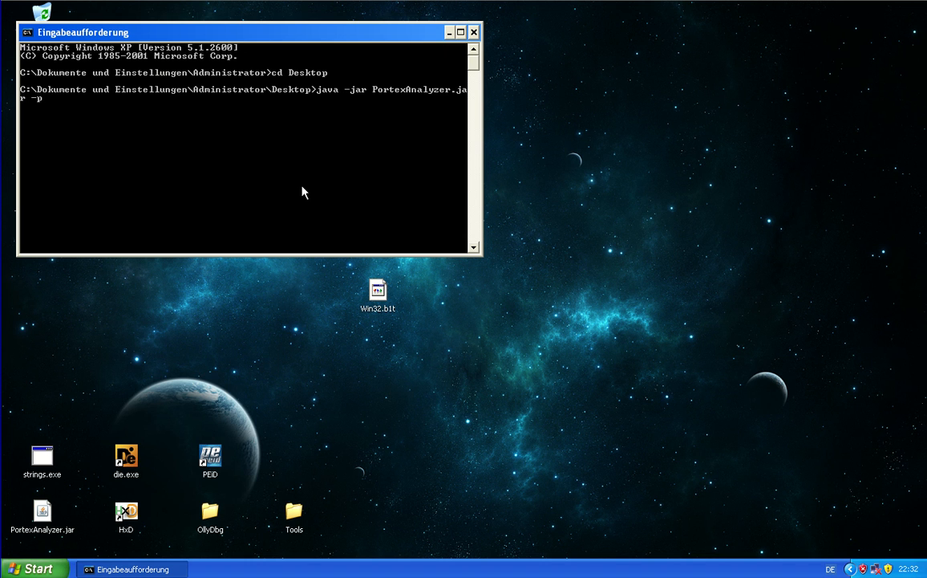
type("out.png")
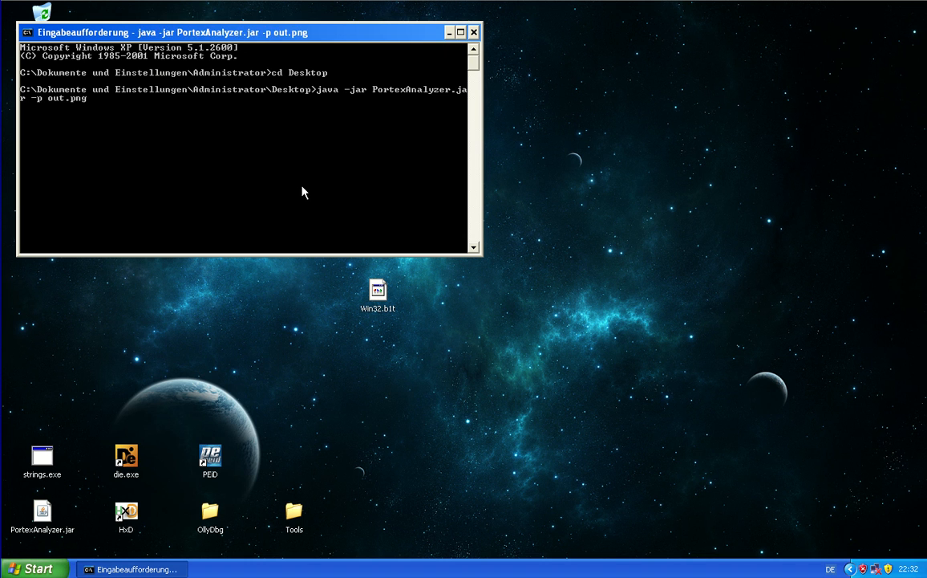
key("Return")
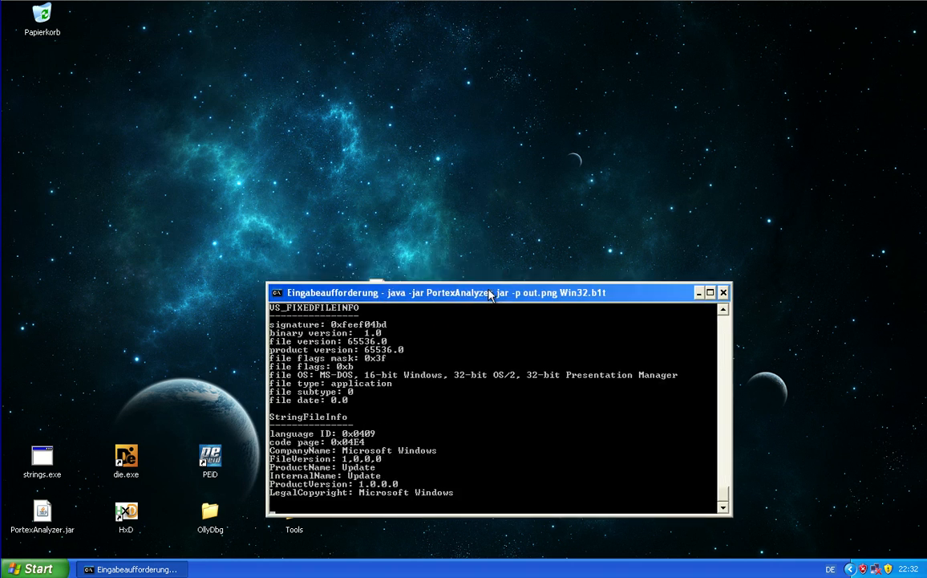
left_click_drag(481, 292, 581, 383)
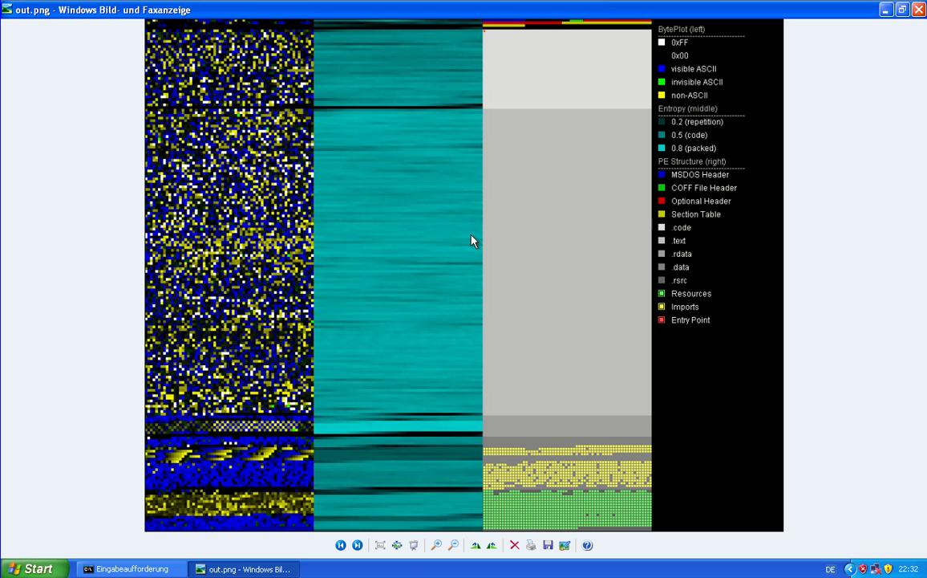
mouse_move(453, 241)
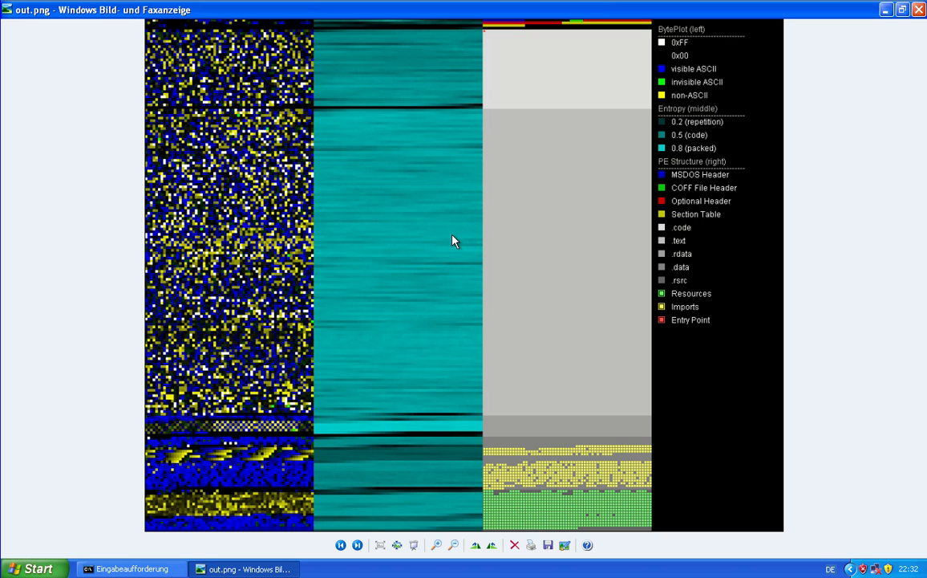
mouse_move(393, 256)
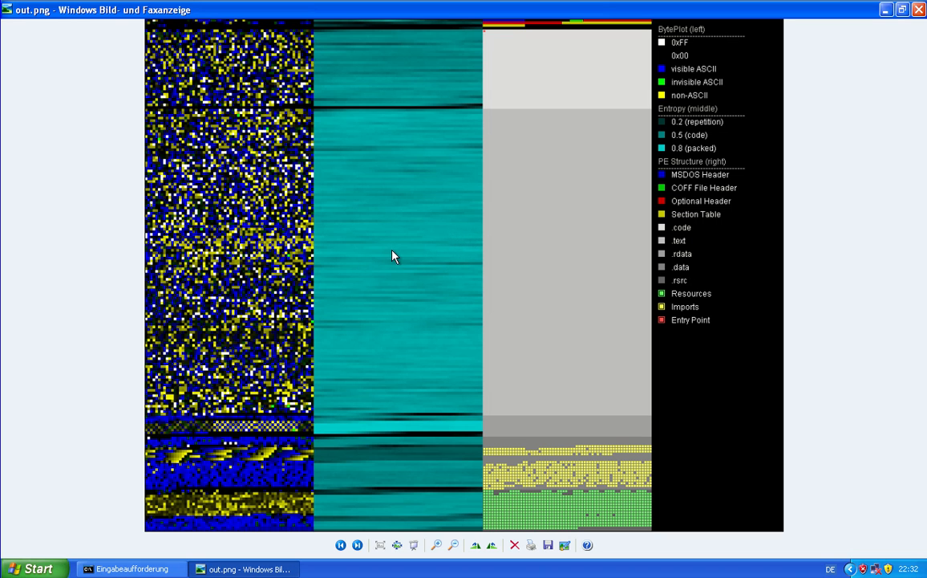
mouse_move(373, 443)
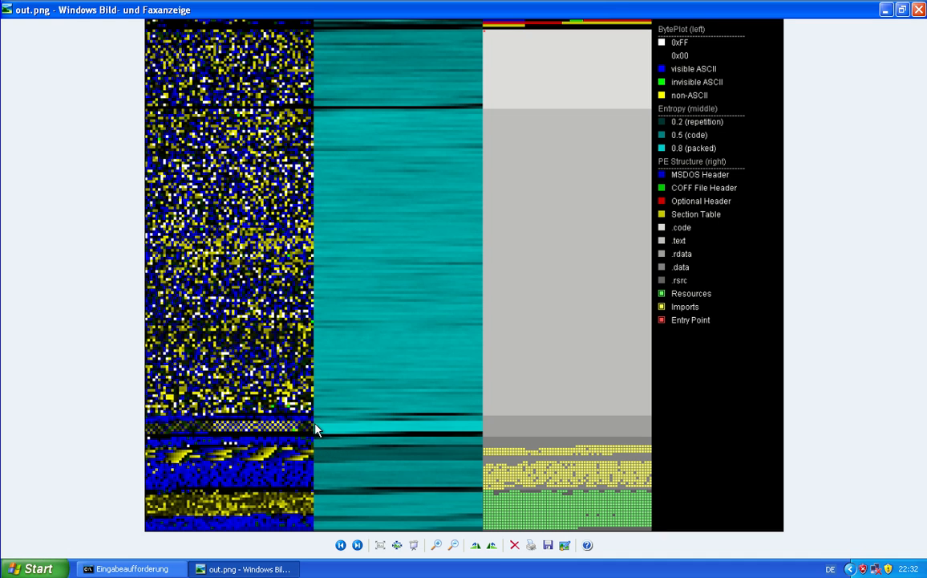
mouse_move(416, 433)
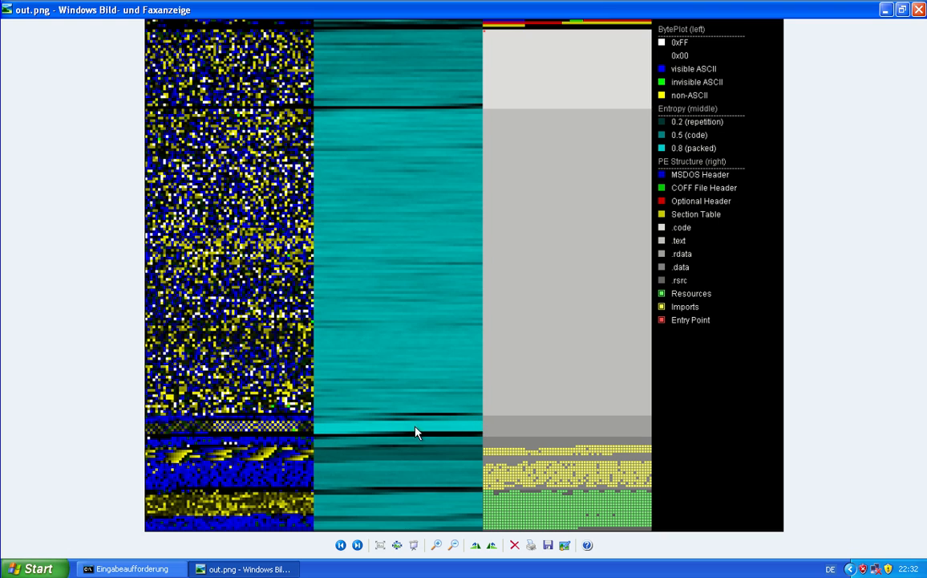
mouse_move(337, 437)
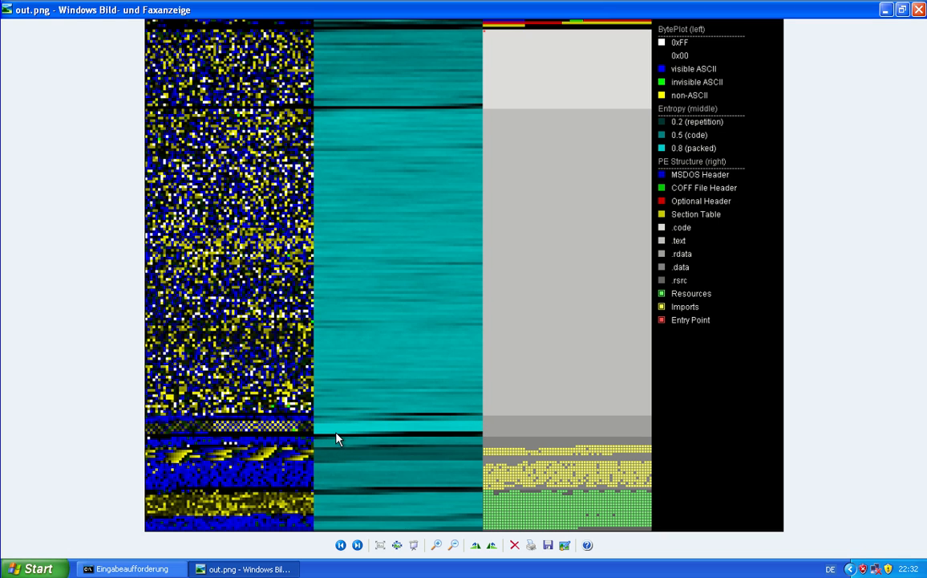
mouse_move(349, 436)
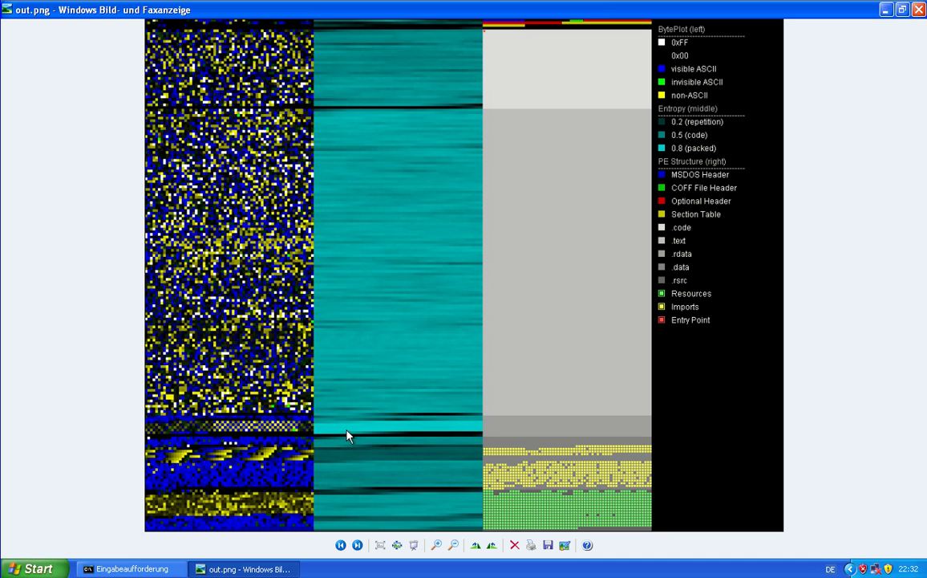
mouse_move(358, 433)
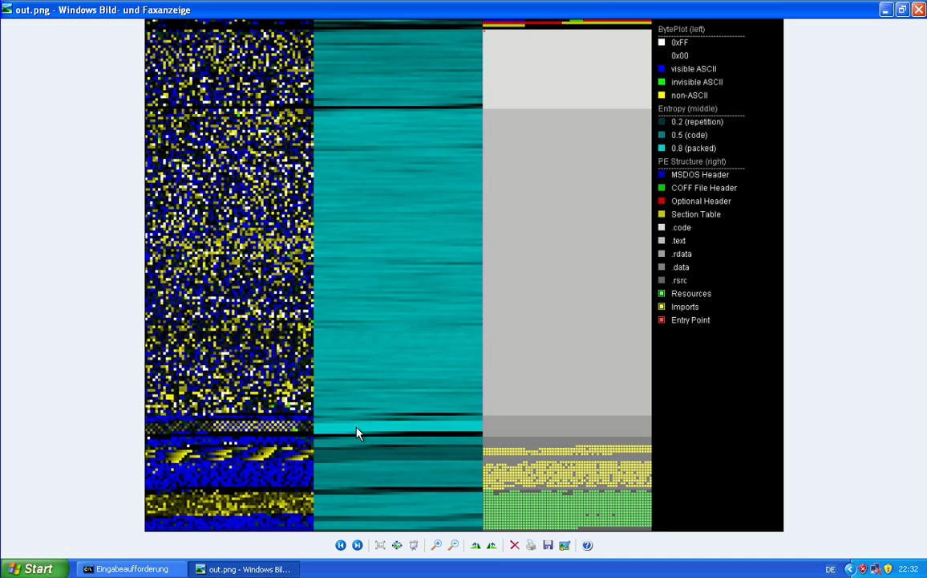
mouse_move(439, 457)
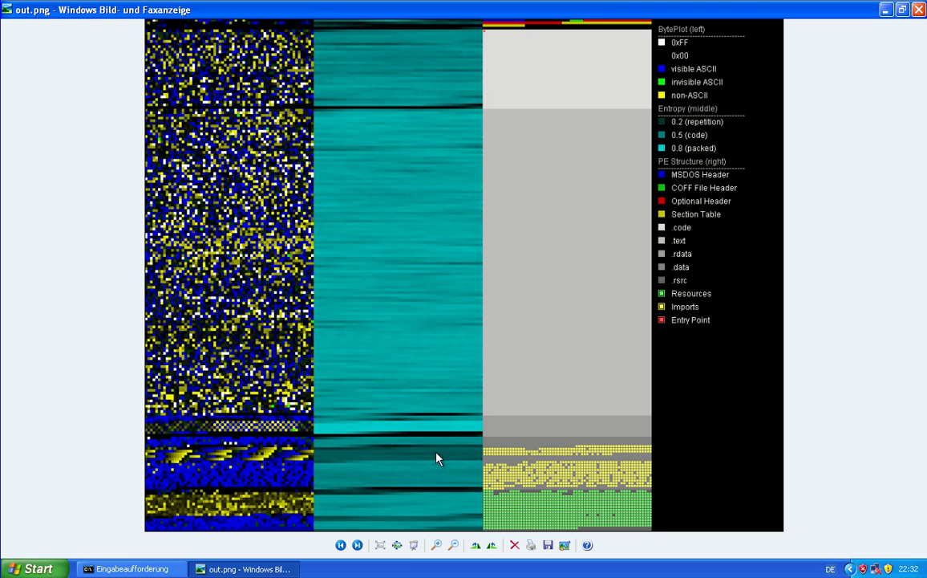
mouse_move(307, 476)
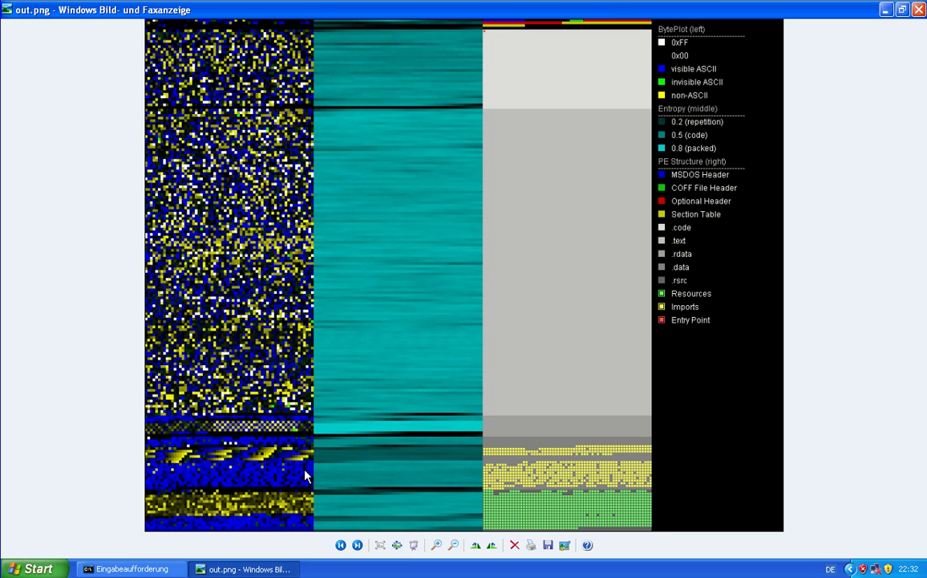
mouse_move(163, 479)
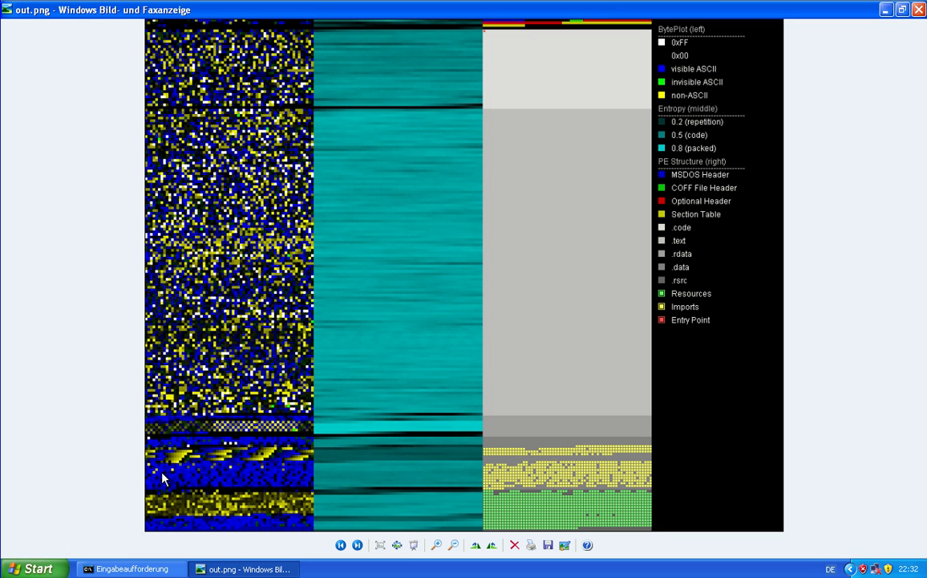
mouse_move(479, 484)
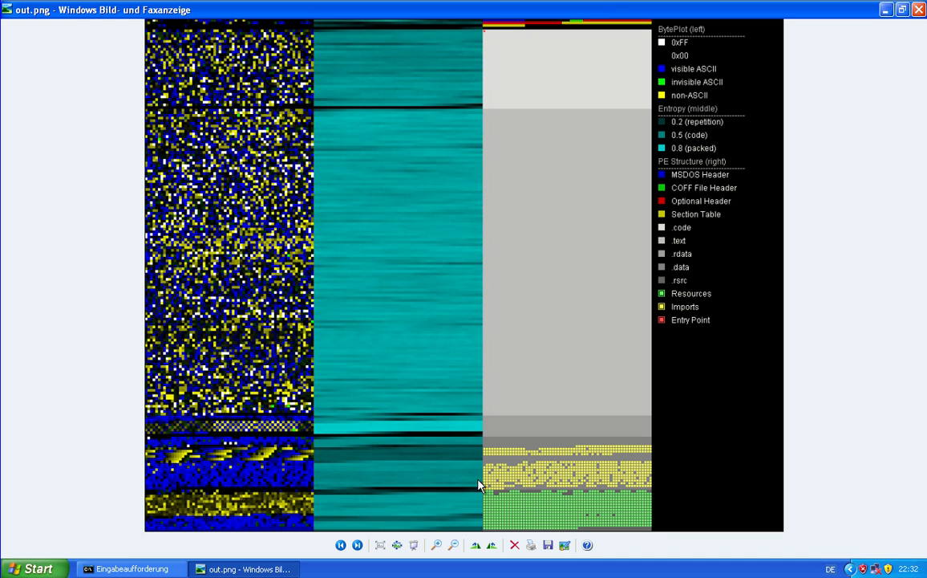
mouse_move(314, 473)
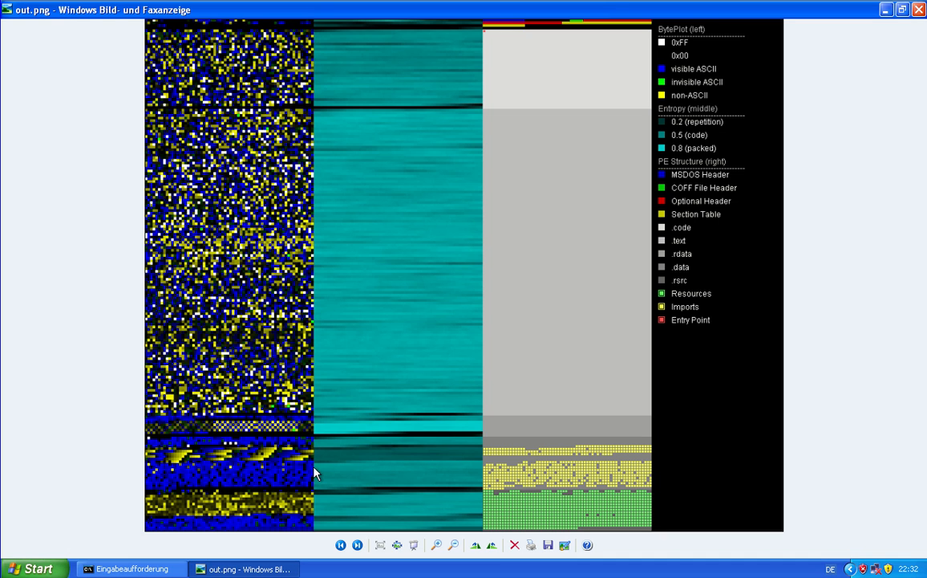
mouse_move(182, 542)
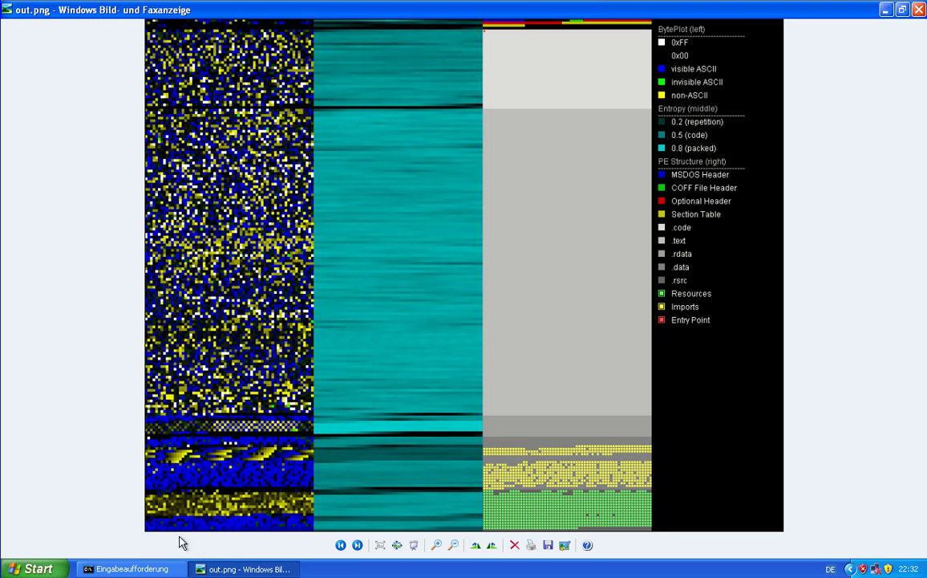
mouse_move(610, 519)
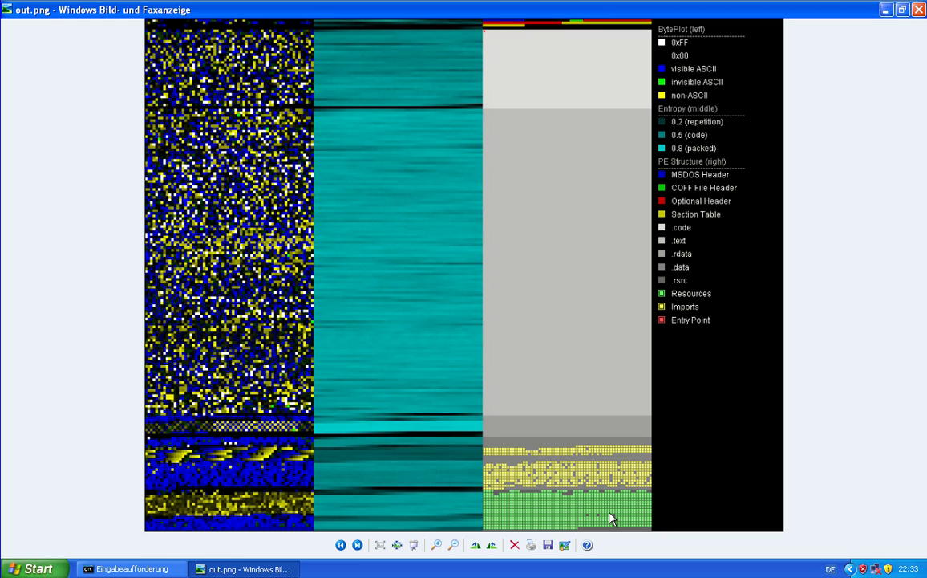
mouse_move(590, 506)
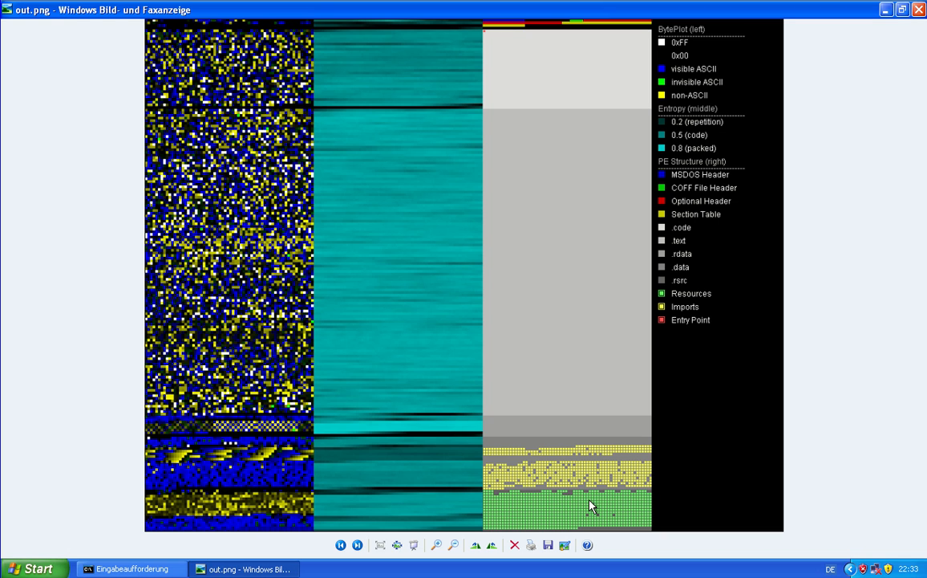
mouse_move(592, 508)
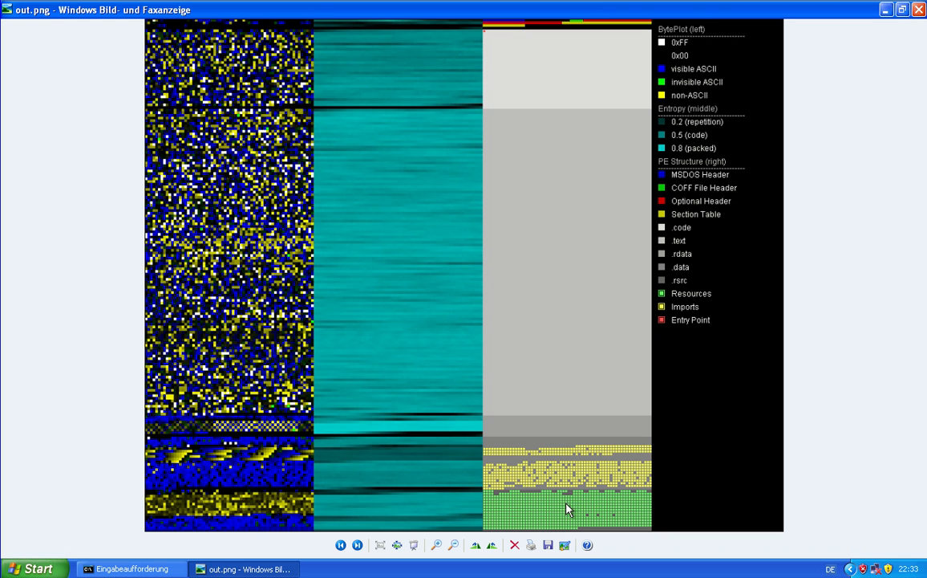
mouse_move(276, 532)
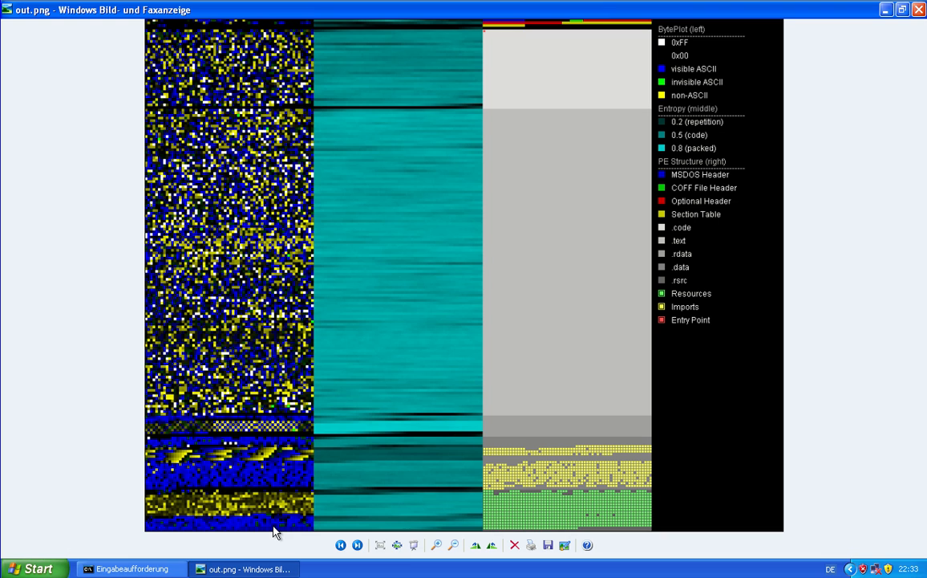
mouse_move(200, 527)
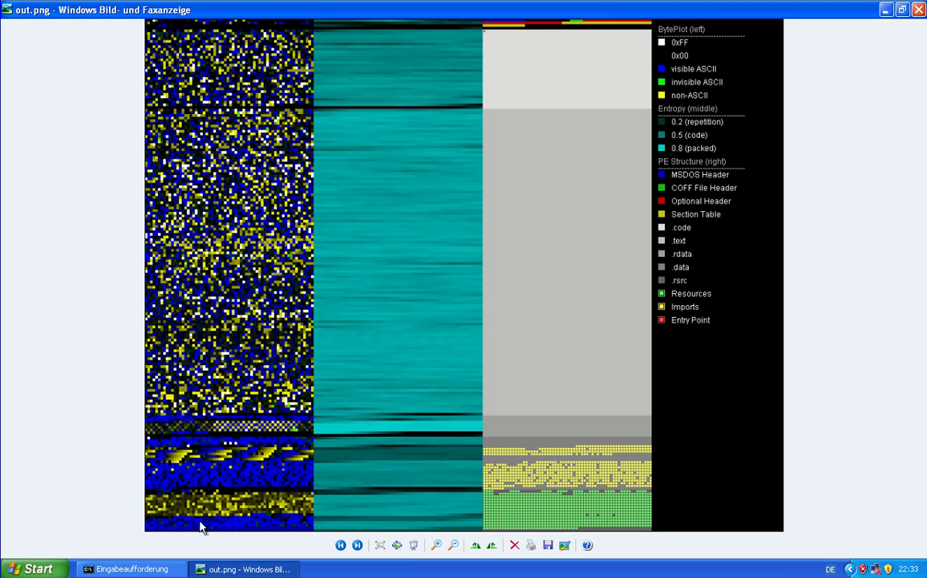
mouse_move(227, 520)
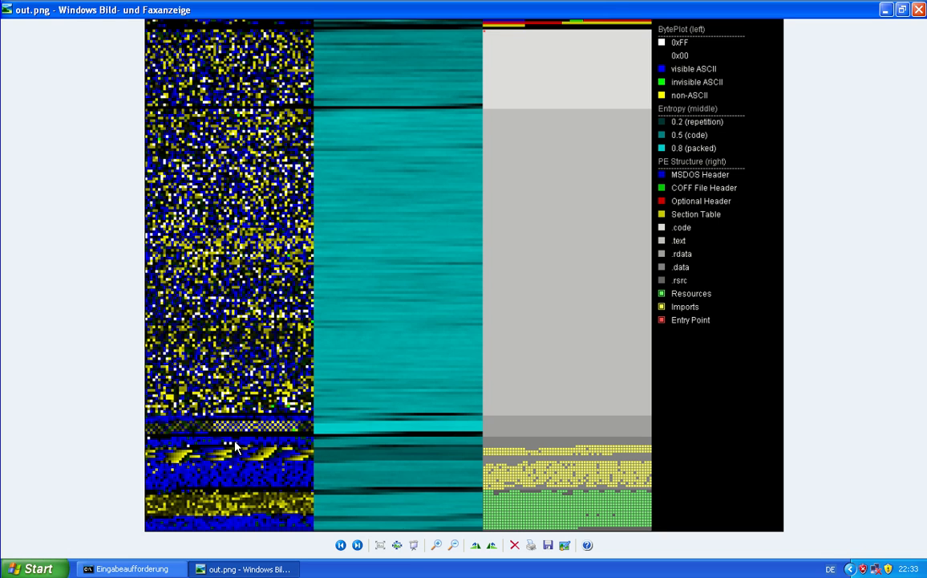
mouse_move(245, 453)
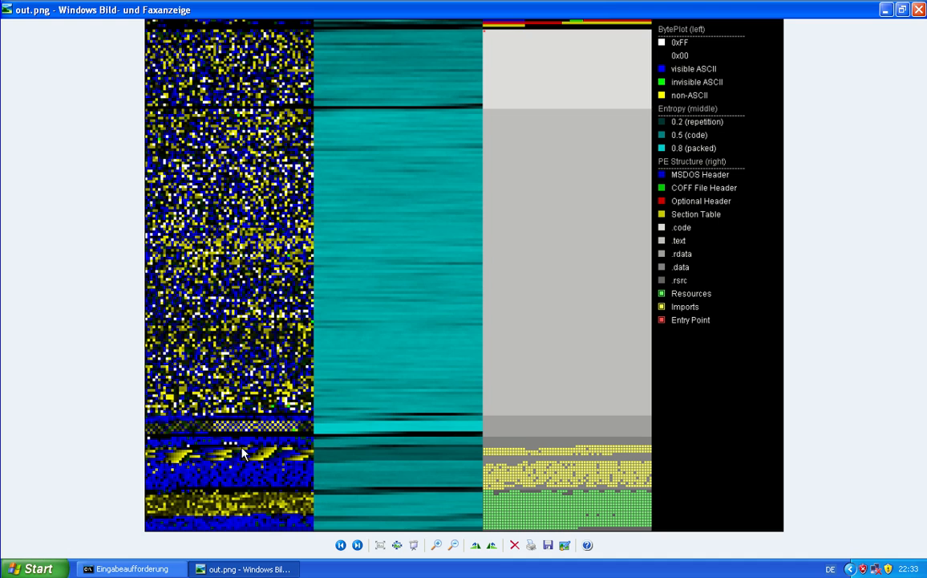
mouse_move(108, 388)
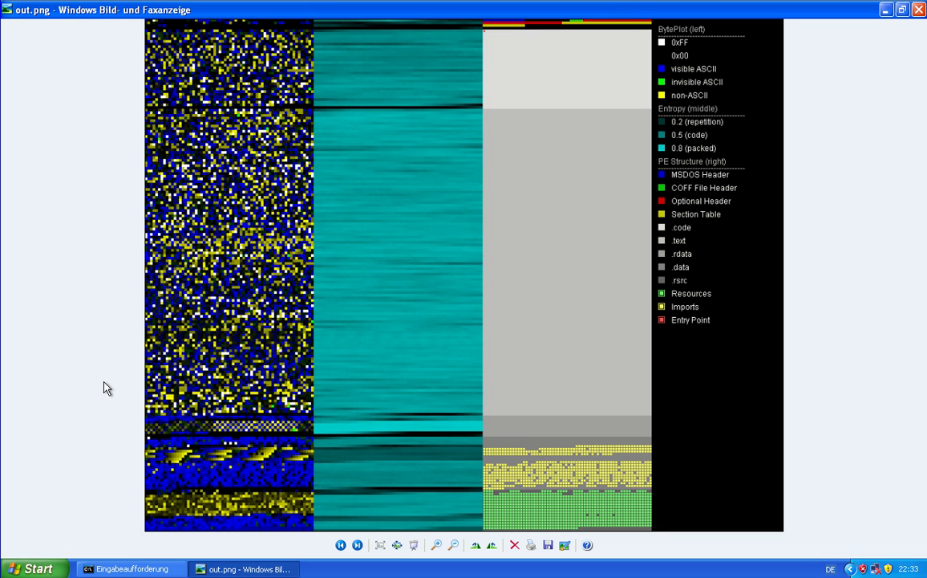
mouse_move(265, 37)
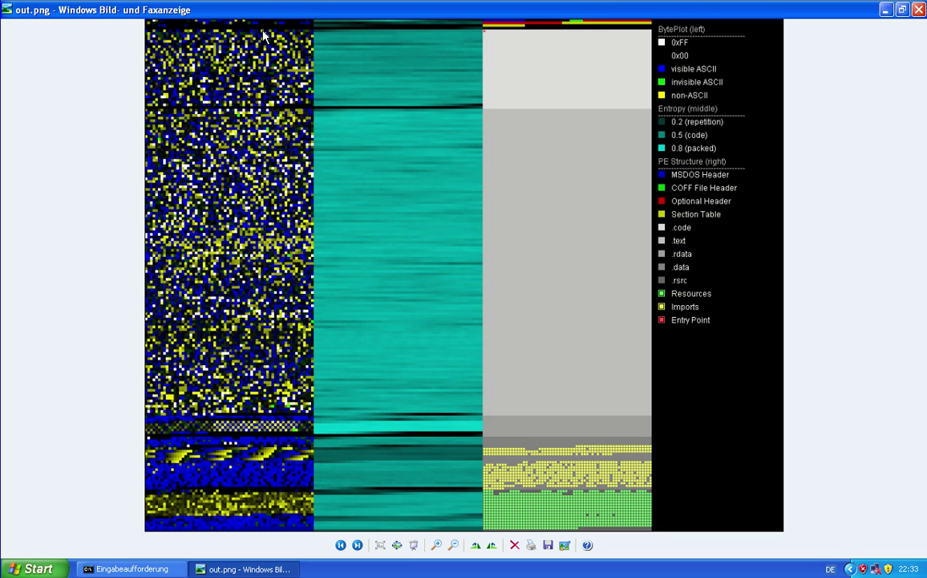
mouse_move(294, 80)
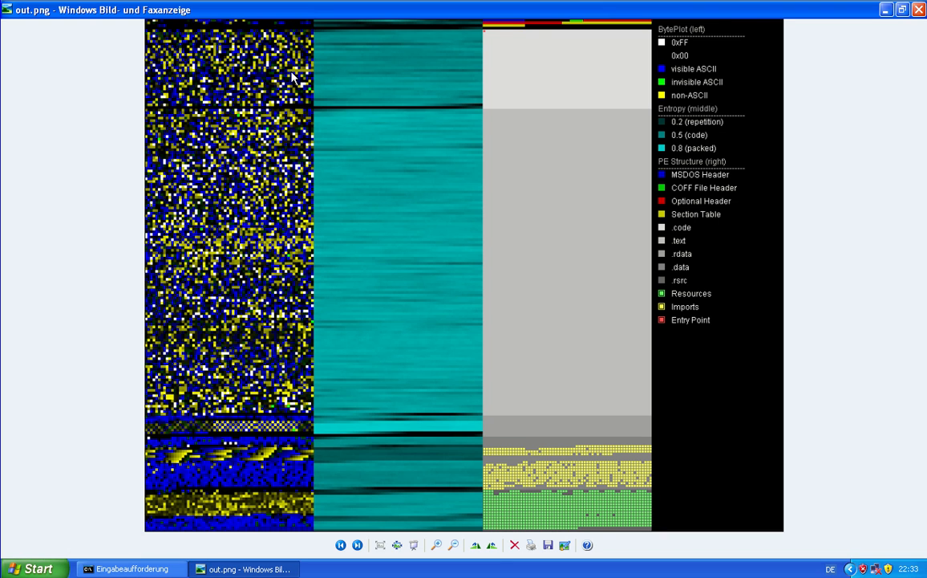
Open Win32.b1t in HxD and scroll down to the imported API names
left_click(918, 8)
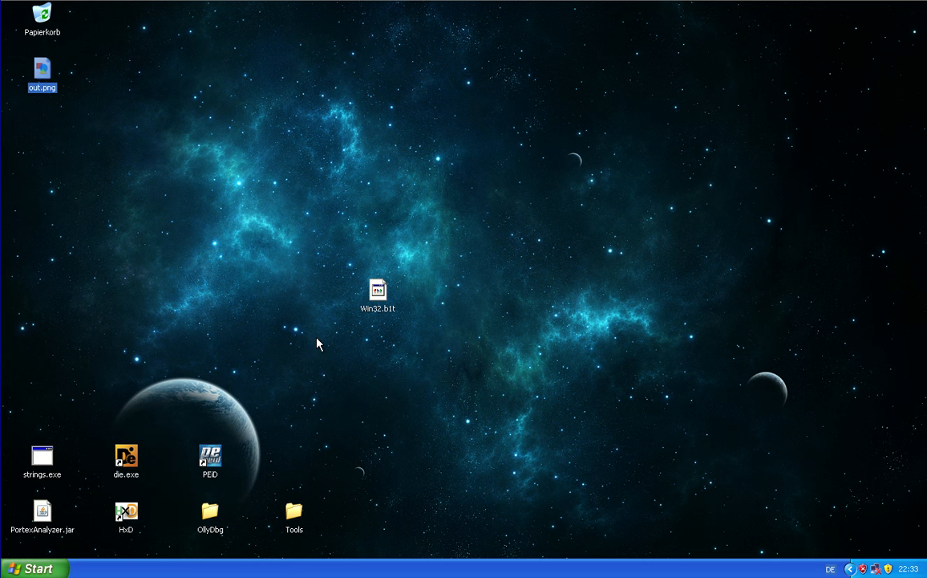
double_click(377, 289)
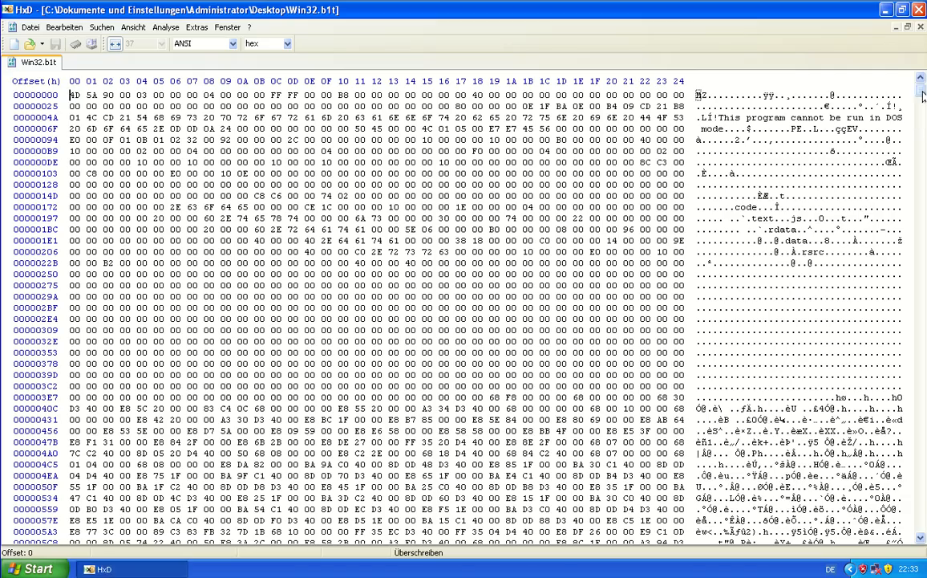
scroll("down", 3)
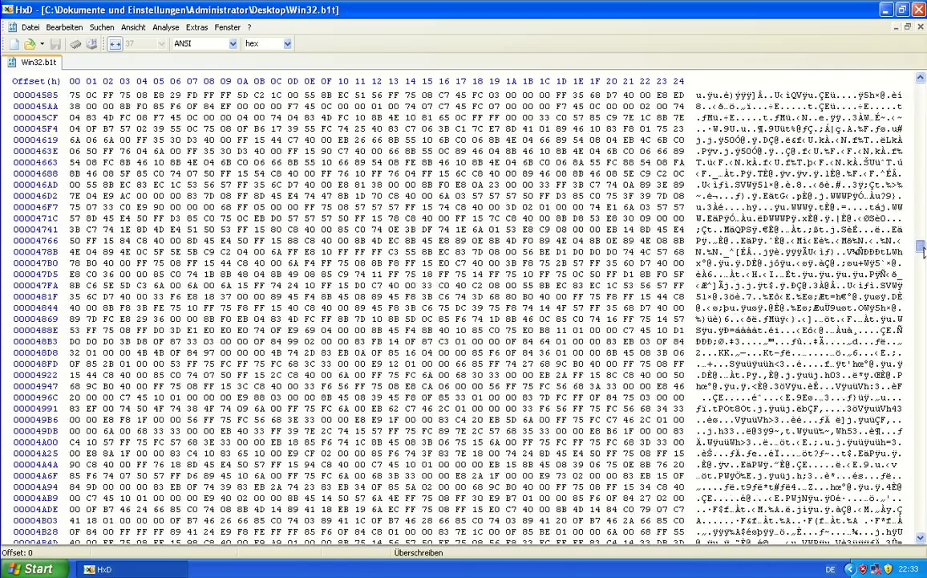
scroll("down", 3)
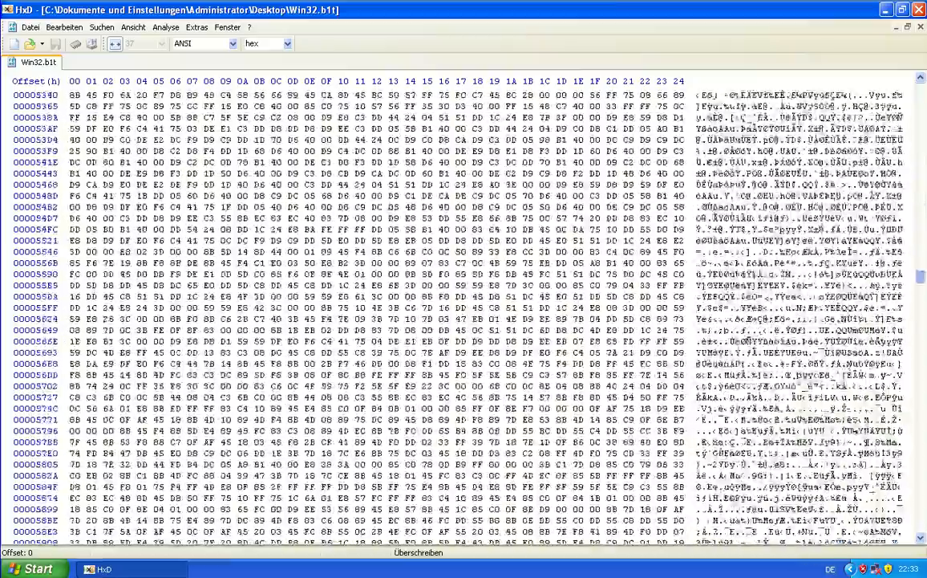
scroll("down", 3)
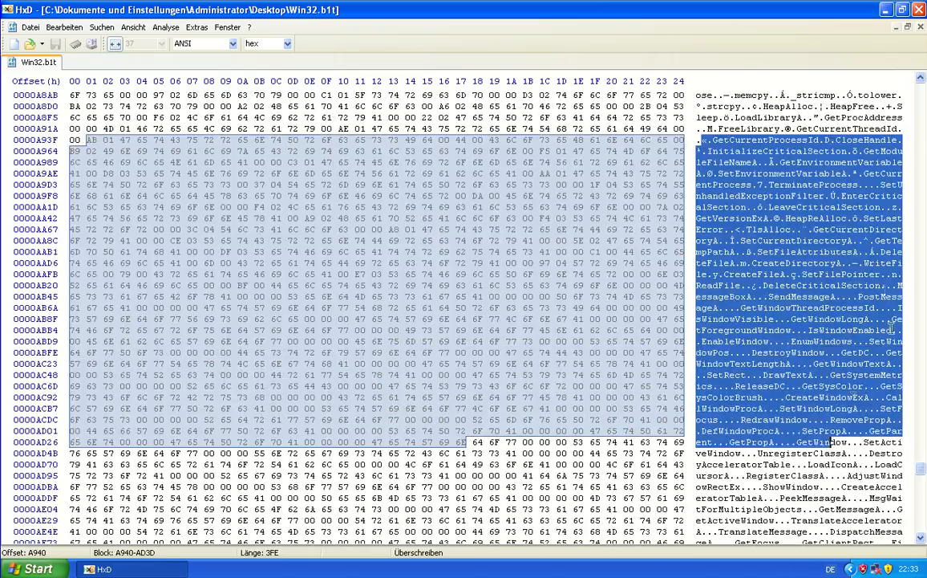
left_click(920, 530)
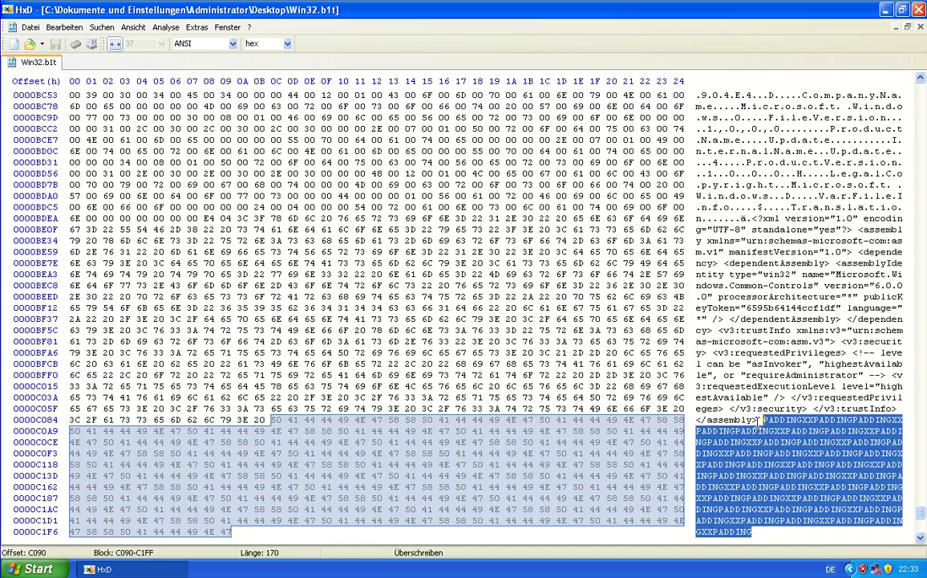
scroll("up", 3)
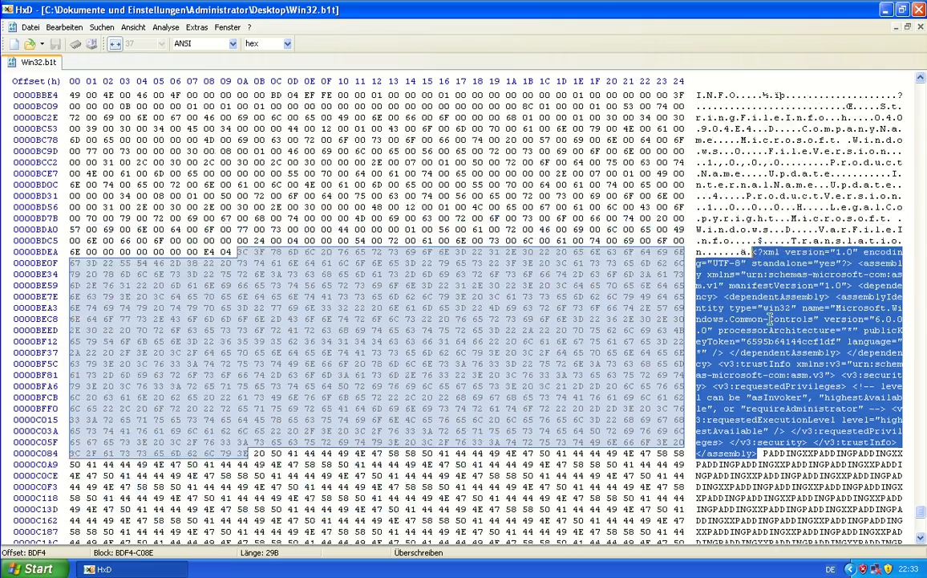
scroll("up", 3)
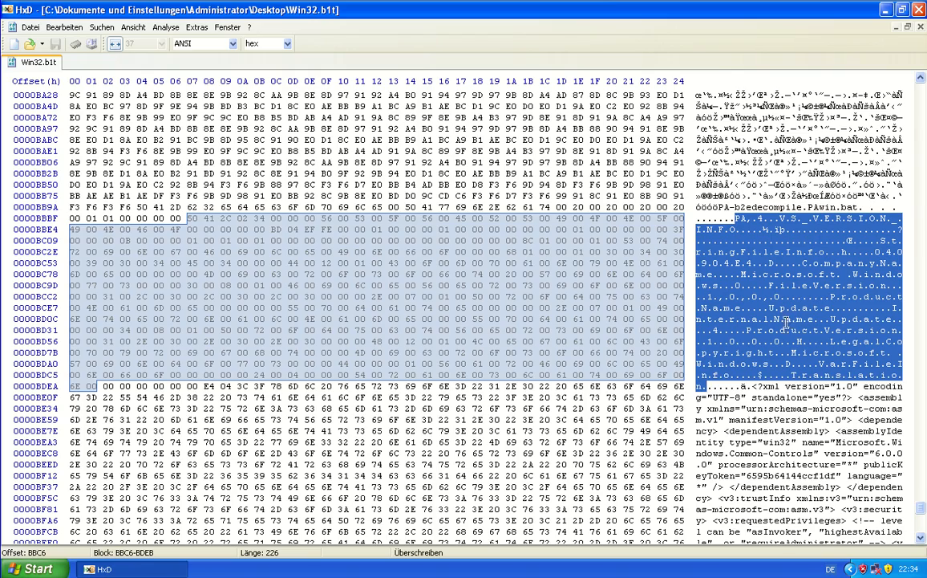
scroll("down", 3)
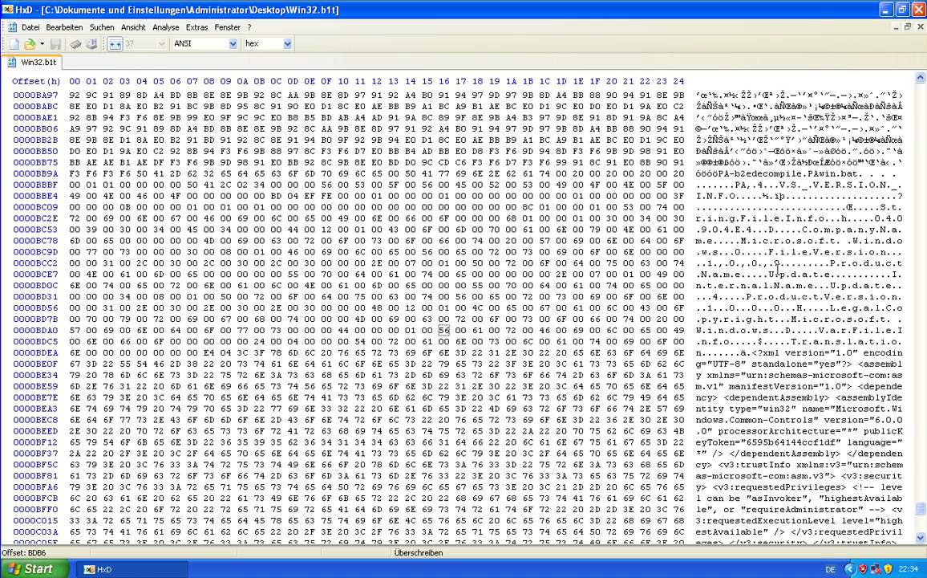
scroll("up", 3)
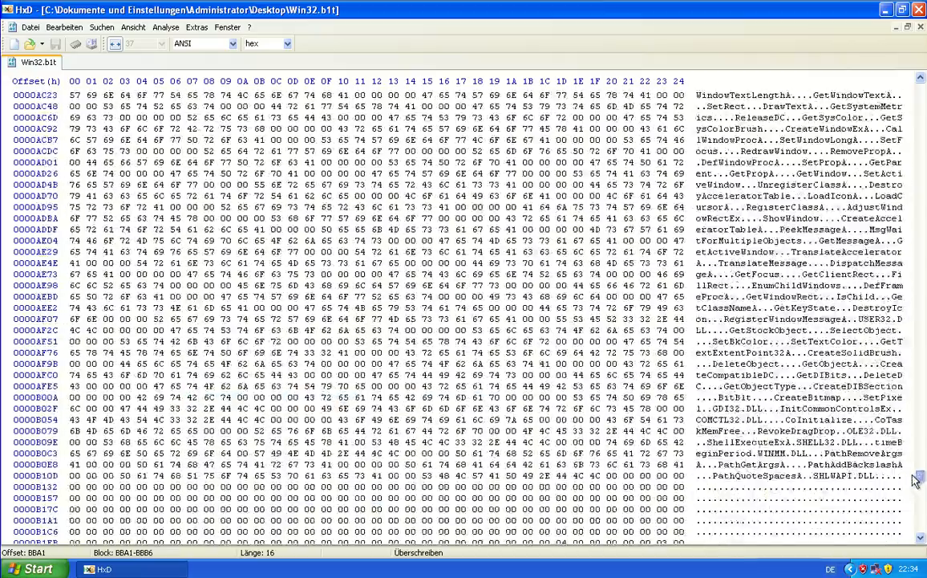
scroll("down", 3)
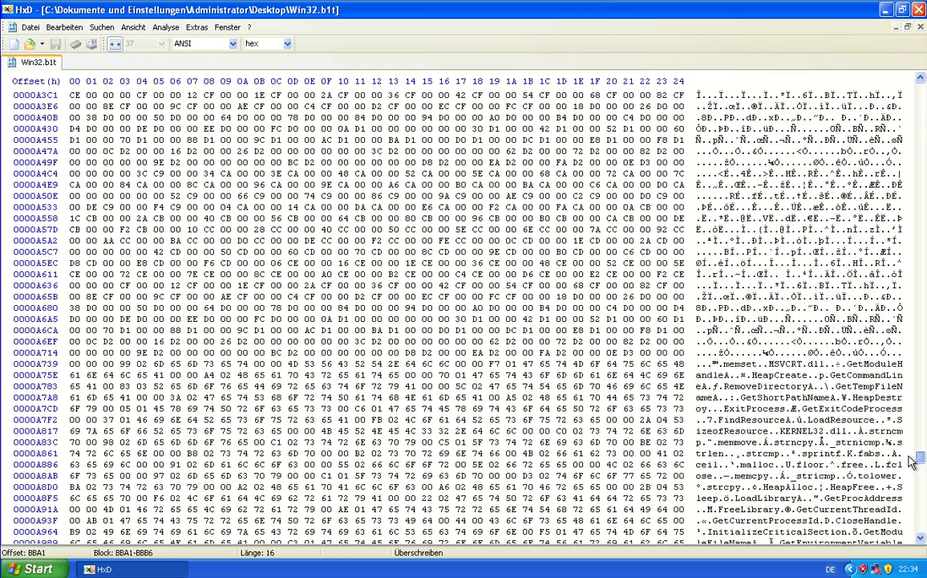
scroll("up", 3)
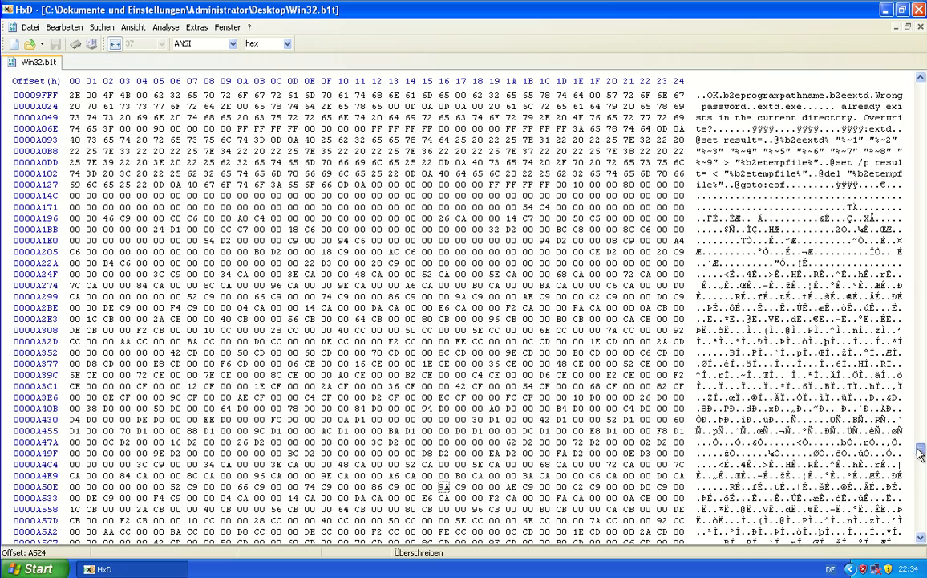
scroll("up", 3)
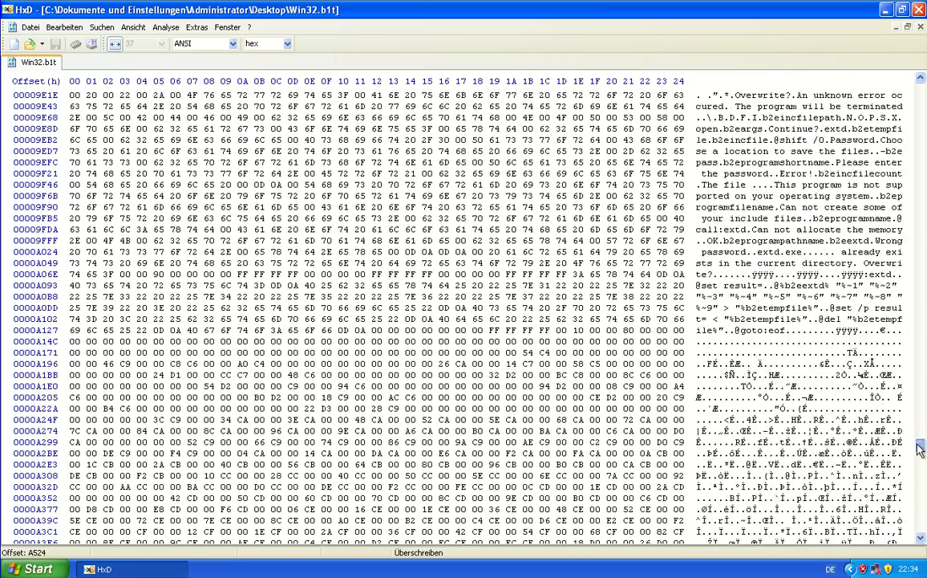
scroll("up", 3)
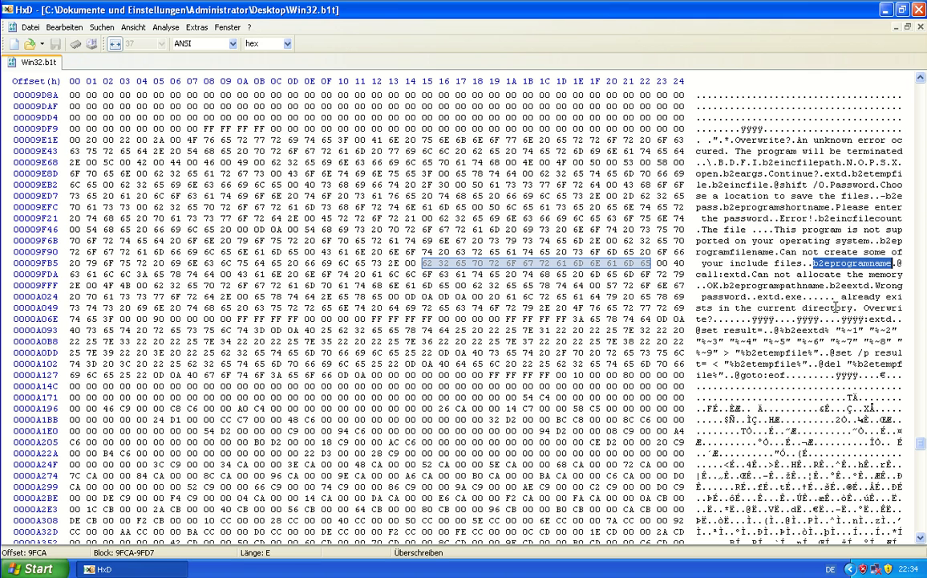
mouse_move(725, 329)
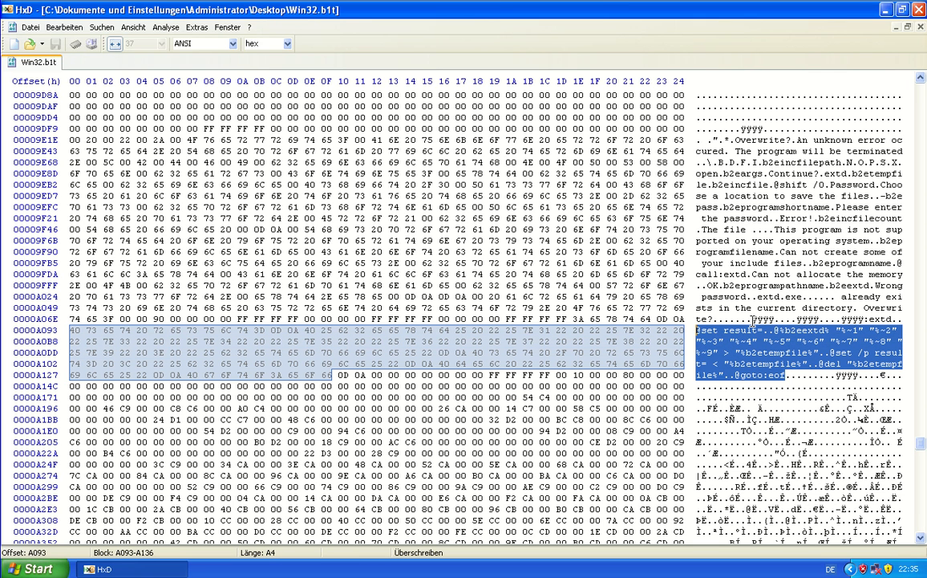
scroll("up", 3)
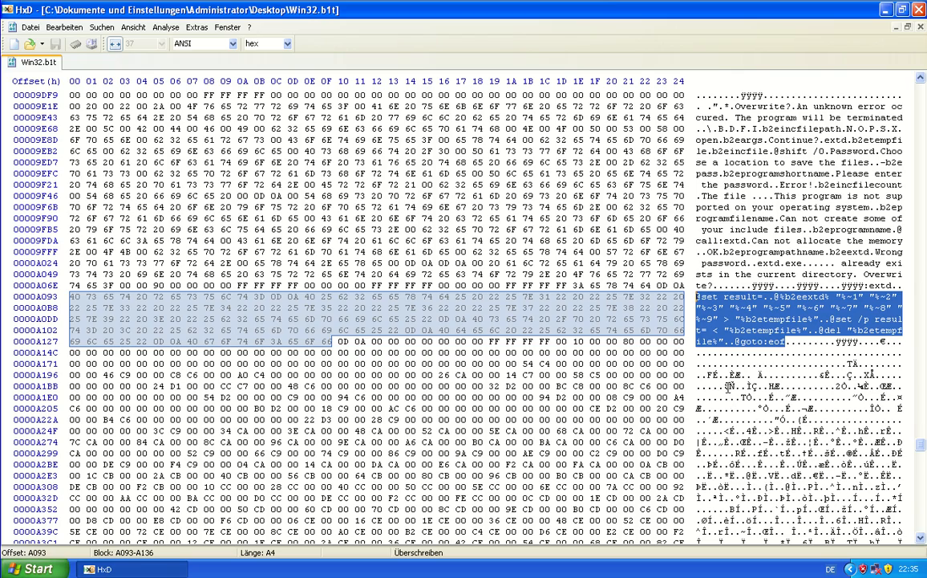
scroll("up", 3)
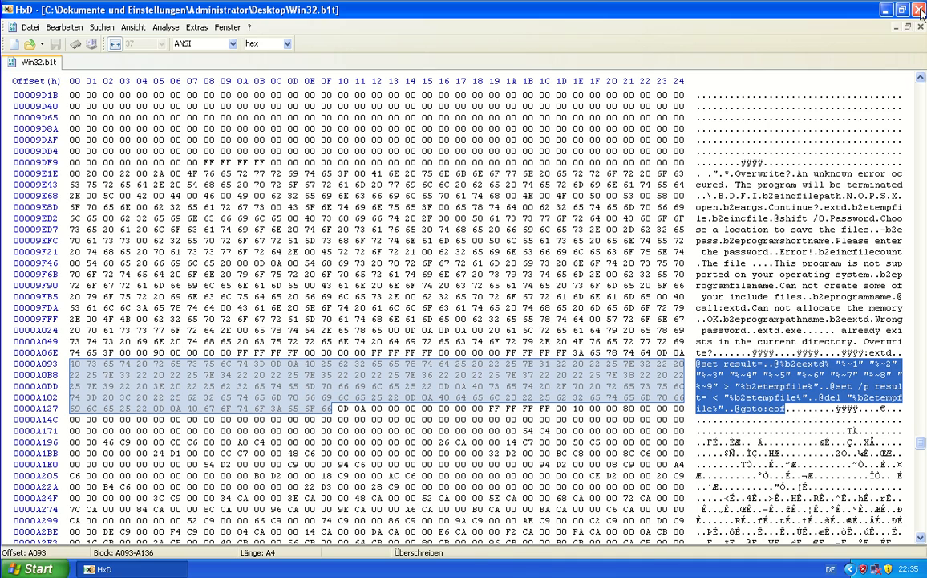
Close HxD, launch OllyDbg and open the Win32.b1t sample in it
left_click(921, 9)
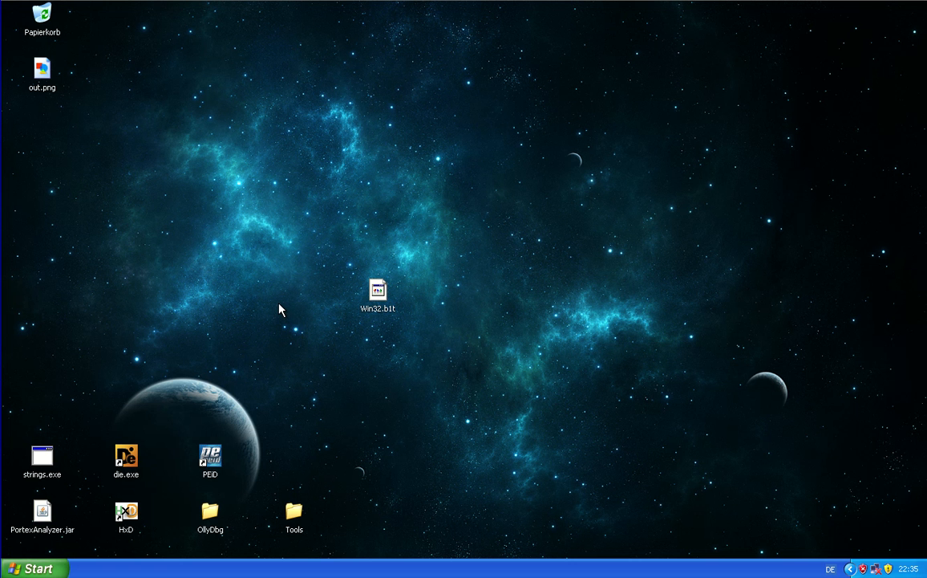
mouse_move(211, 512)
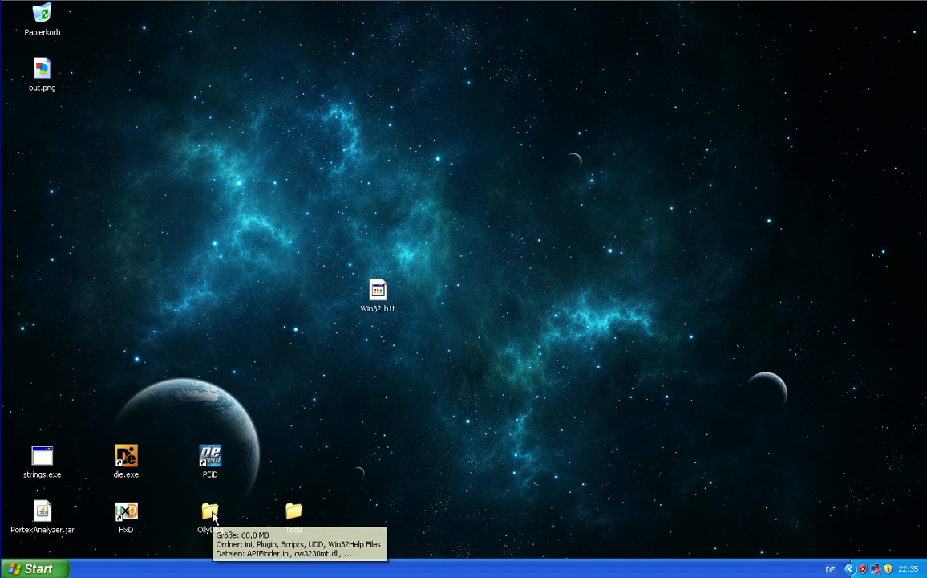
double_click(210, 509)
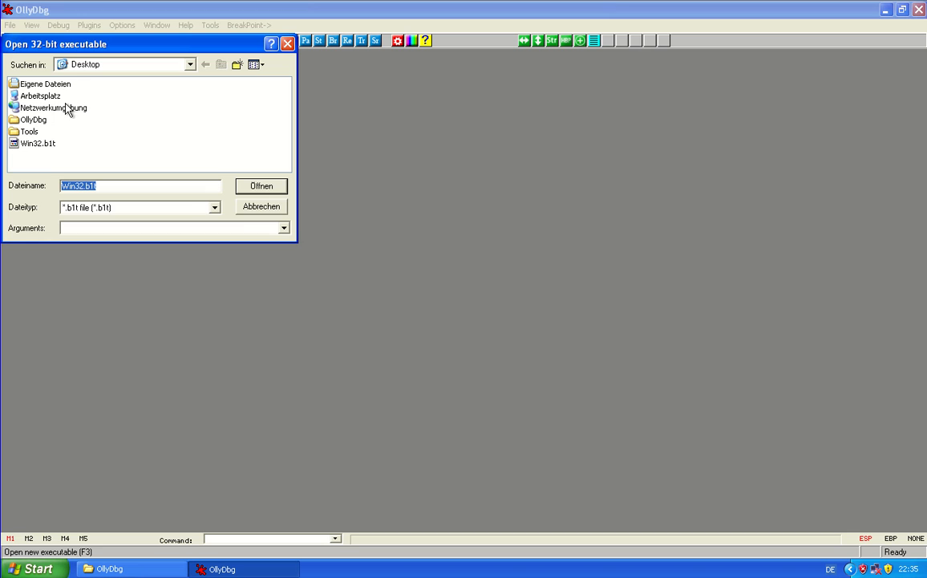
left_click(37, 143)
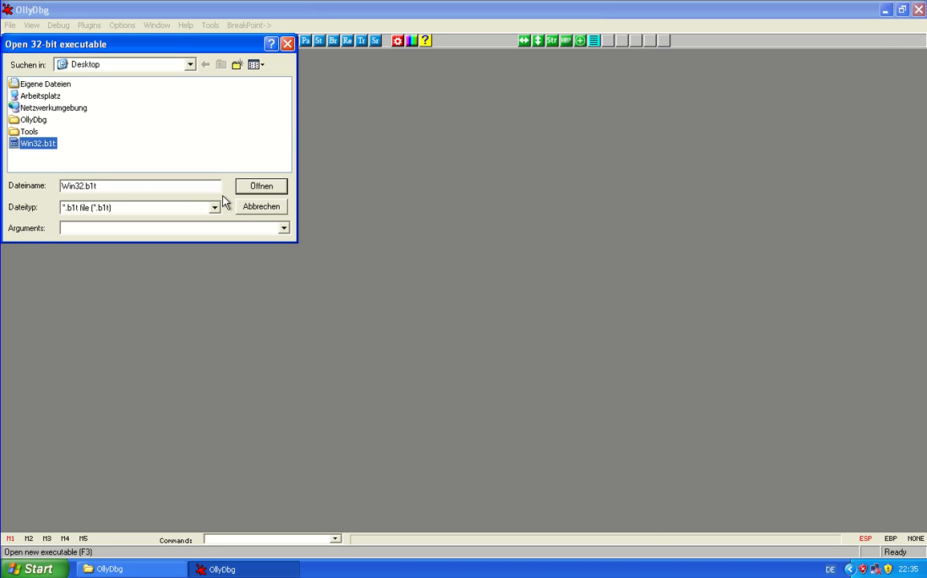
left_click(260, 185)
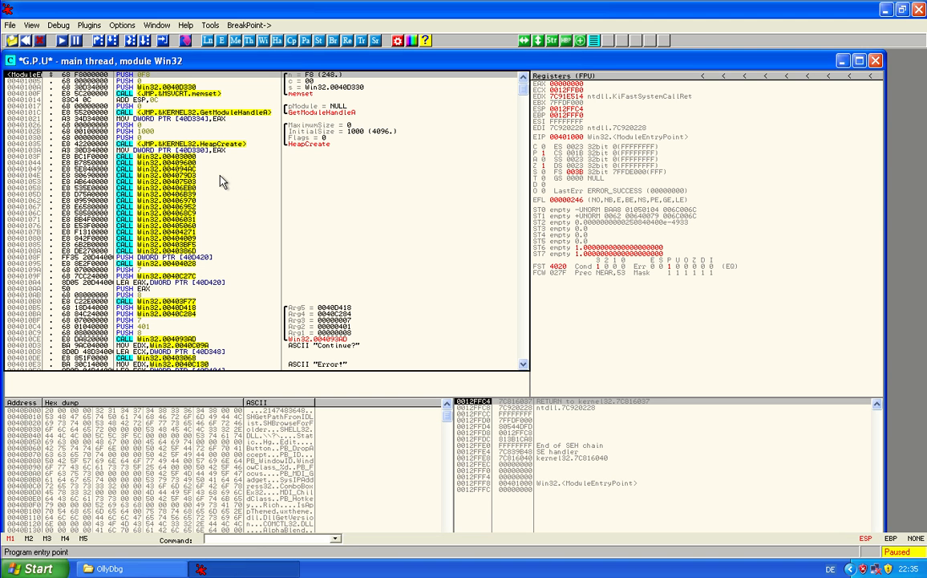
Set a WriteFile API breakpoint and run the sample until it hits
left_click(248, 24)
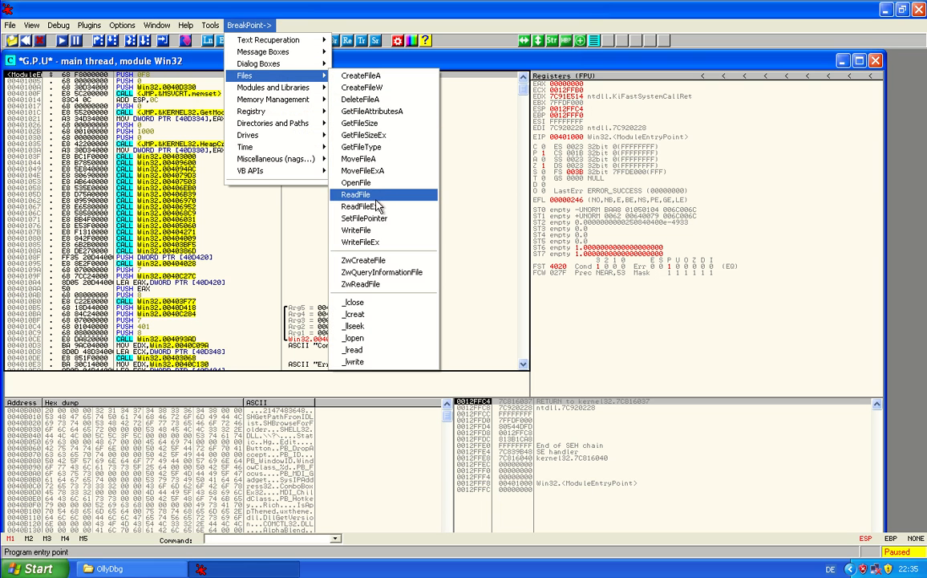
left_click(356, 230)
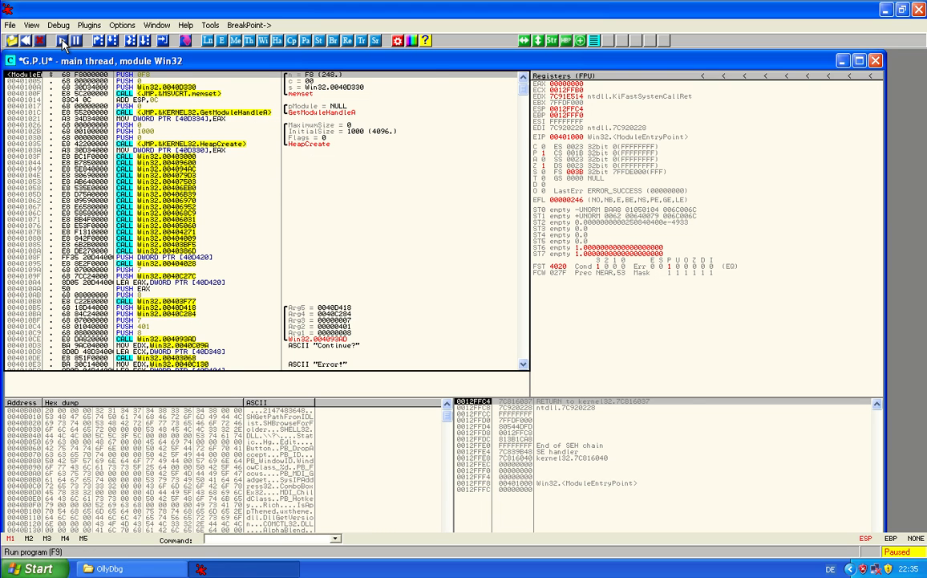
left_click(62, 40)
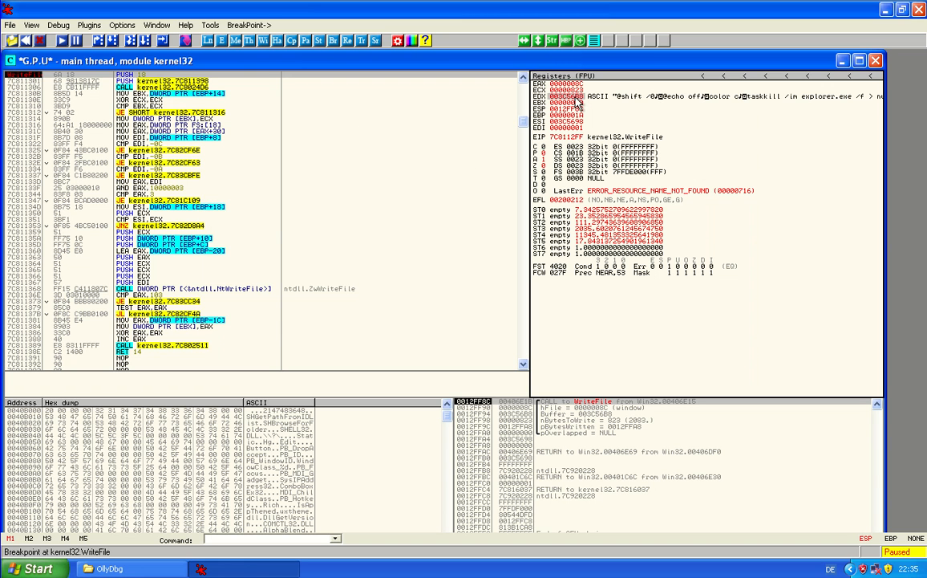
Follow the EDX buffer in the dump to show the batch script bytes
right_click(574, 97)
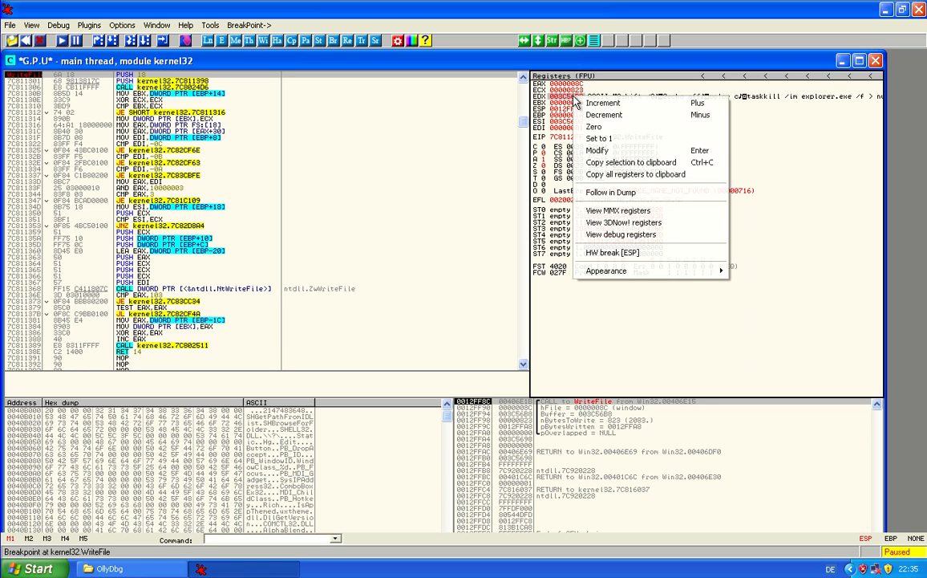
left_click(612, 192)
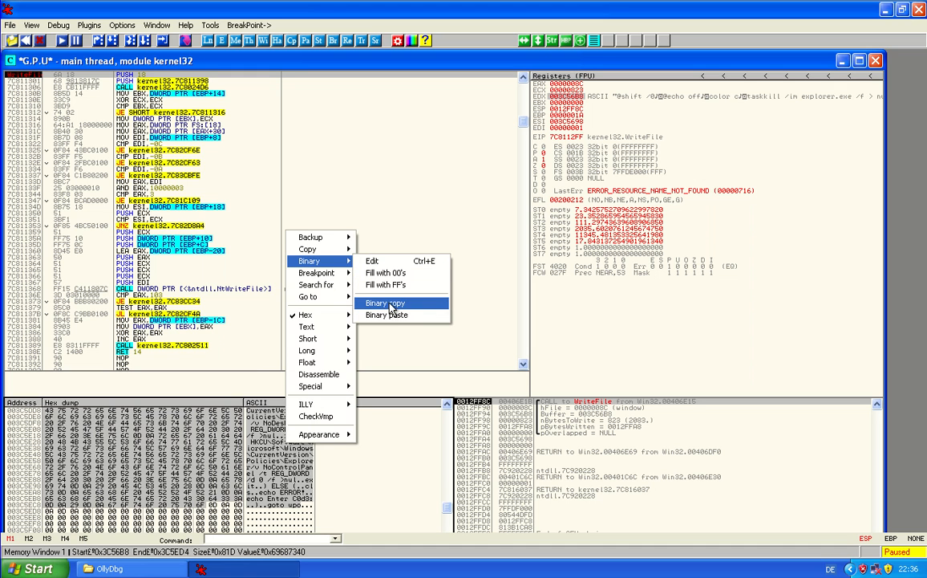
Copy the script bytes and save them as batch.txt on the Desktop
left_click(385, 302)
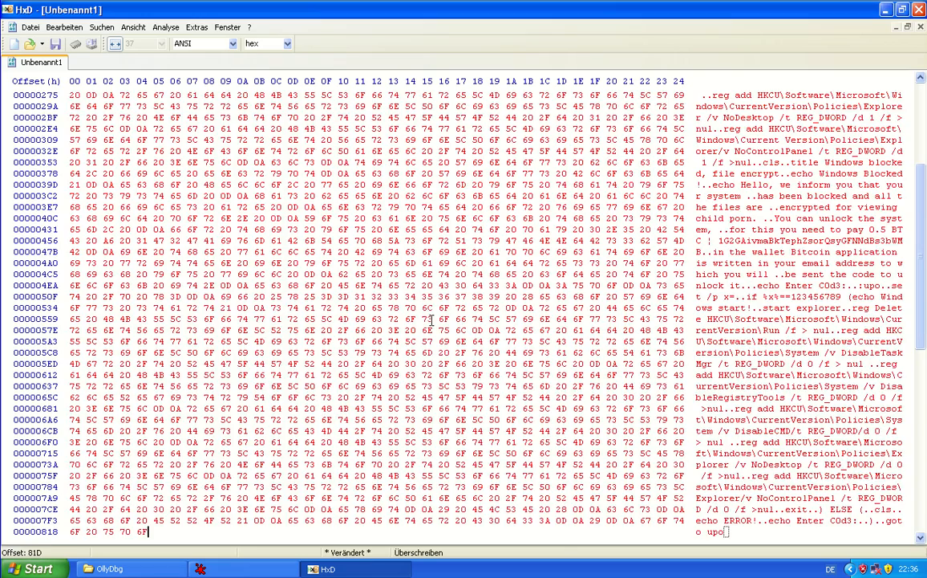
scroll("up", 3)
type("batch.t")
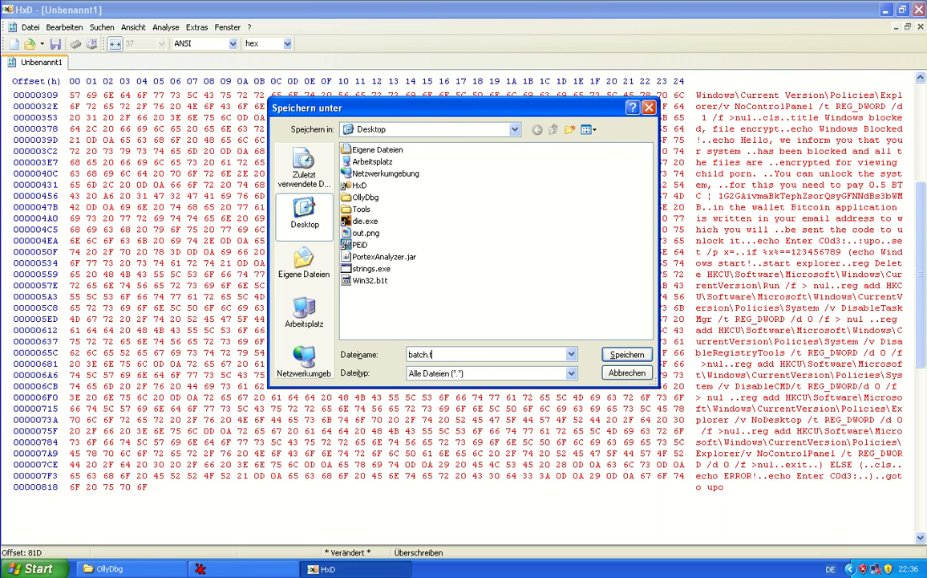
left_click(626, 354)
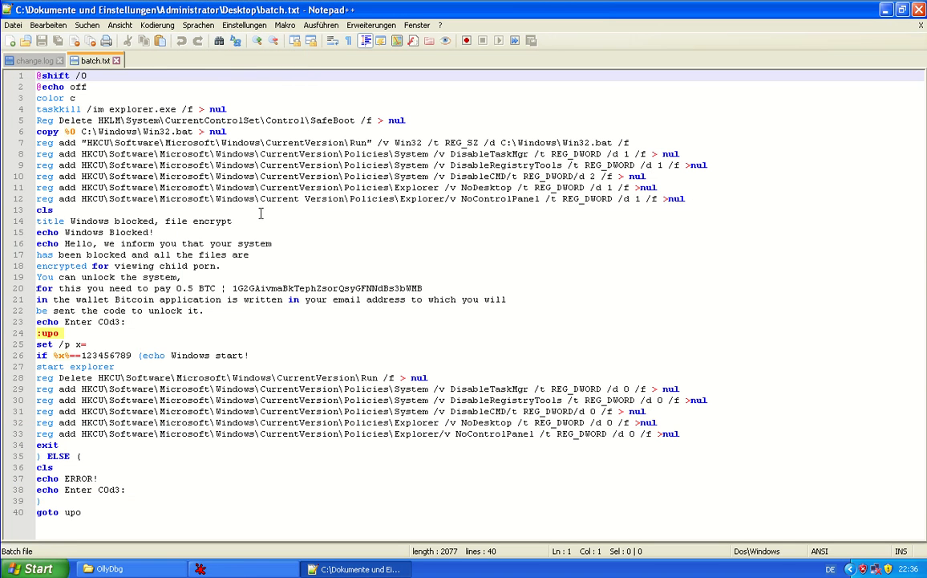
left_click(272, 243)
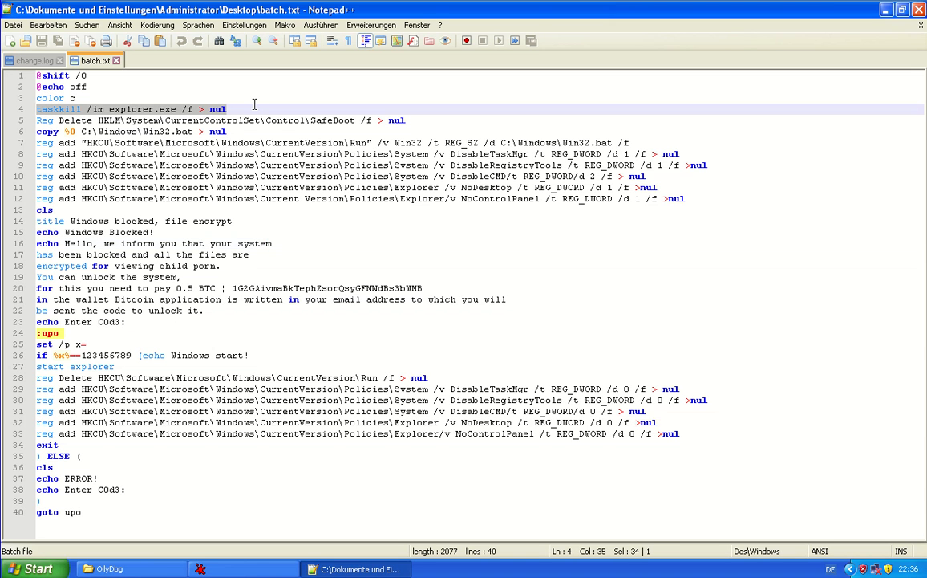
mouse_move(146, 466)
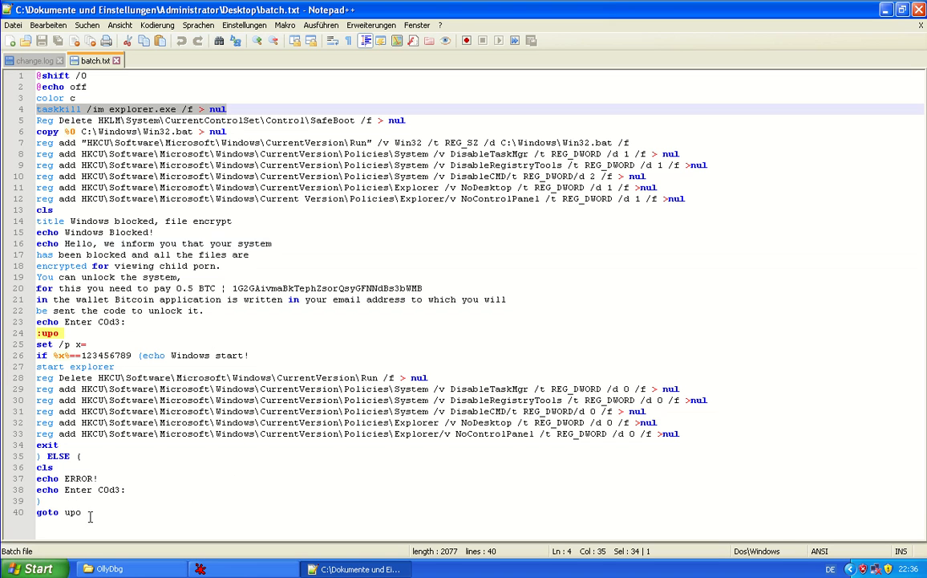
mouse_move(601, 225)
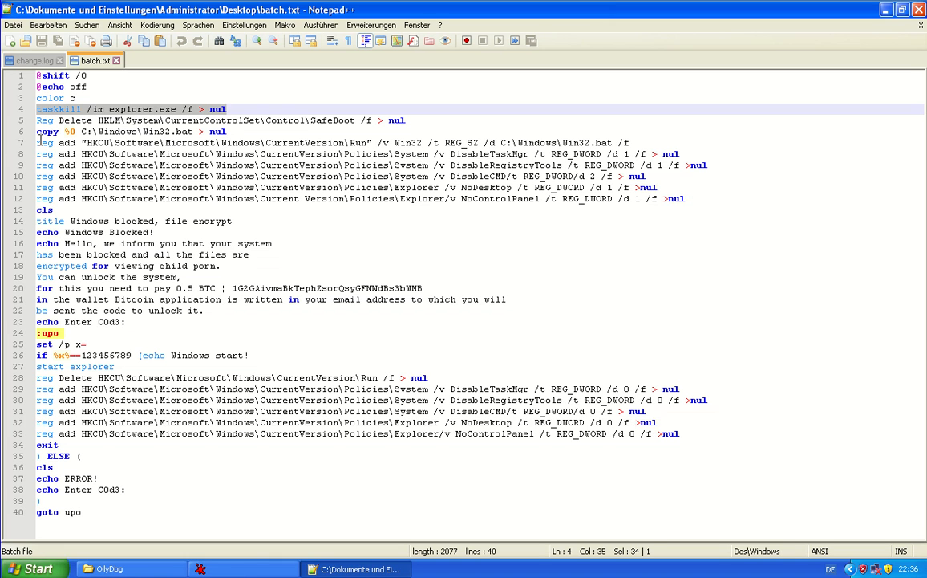
left_click(36, 120)
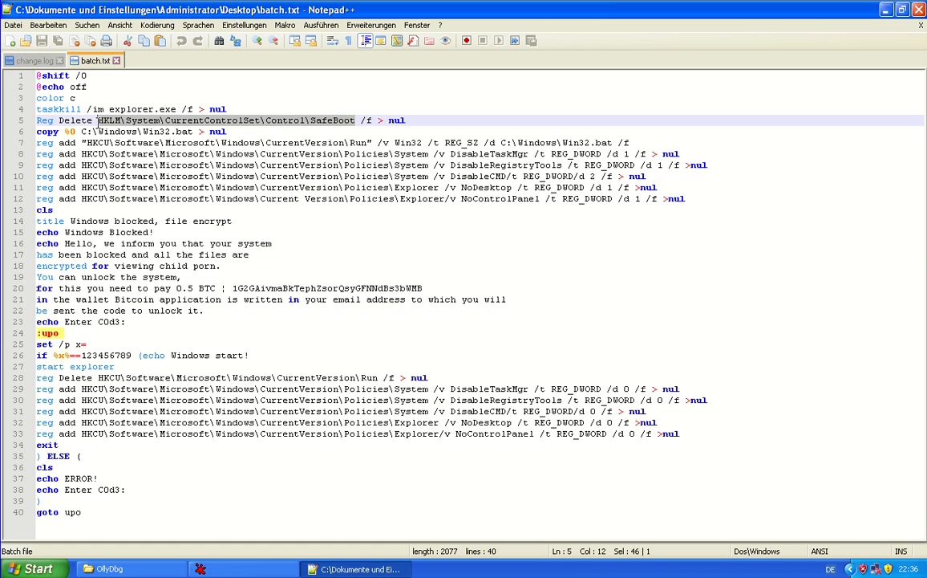
left_click(334, 134)
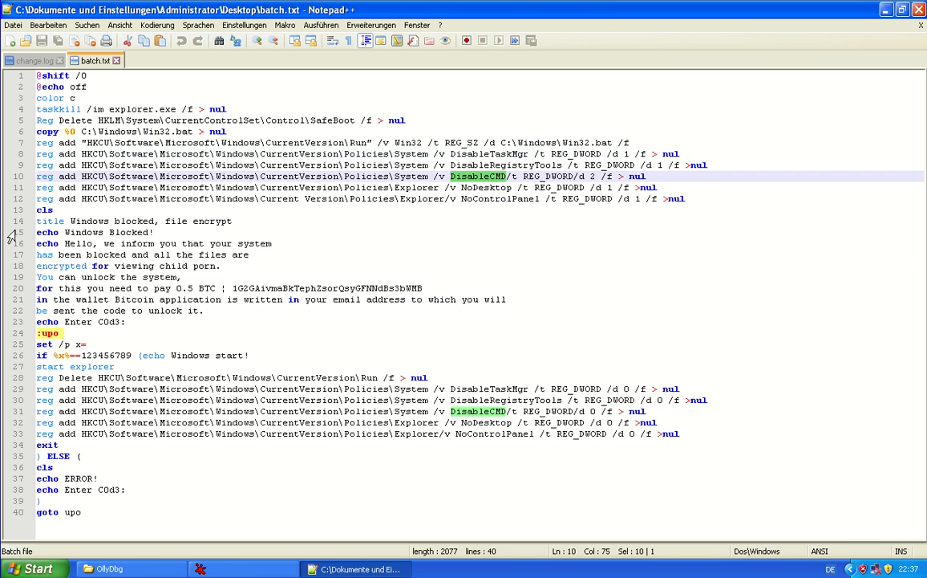
left_click(169, 221)
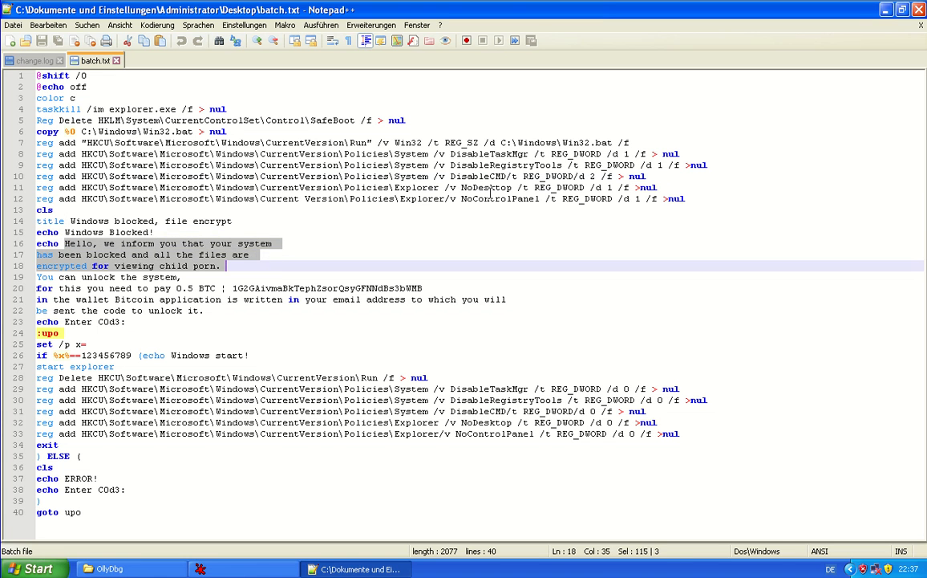
mouse_move(195, 313)
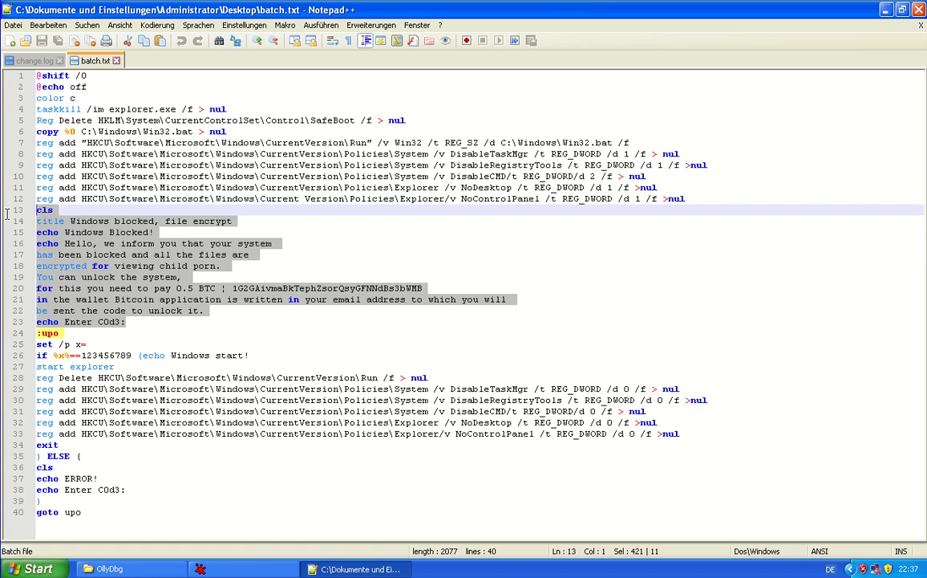
left_click(174, 277)
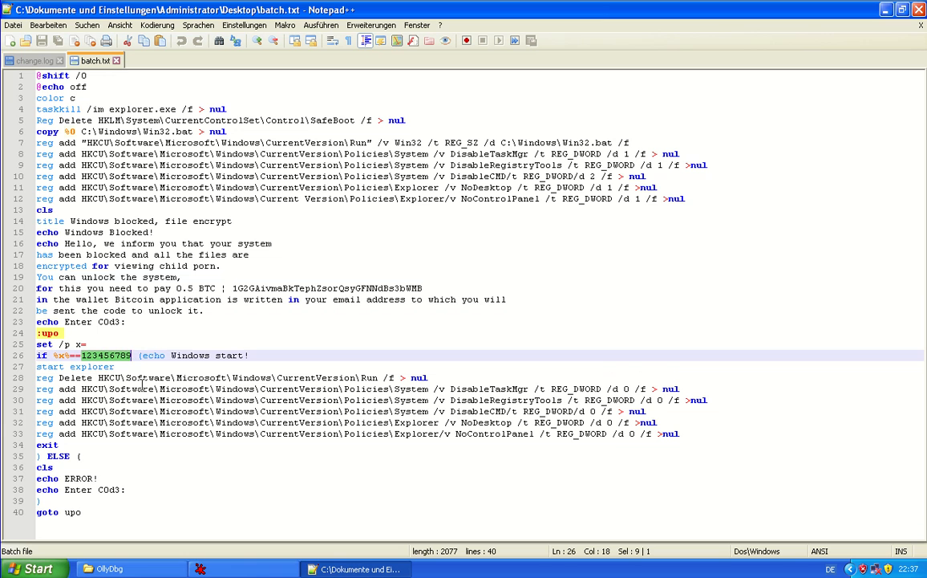
mouse_move(304, 399)
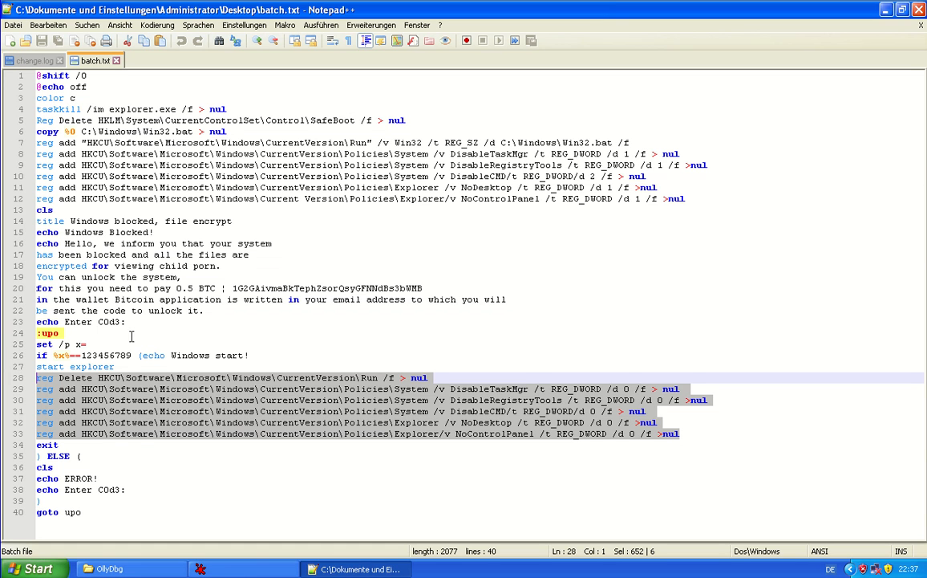
mouse_move(150, 299)
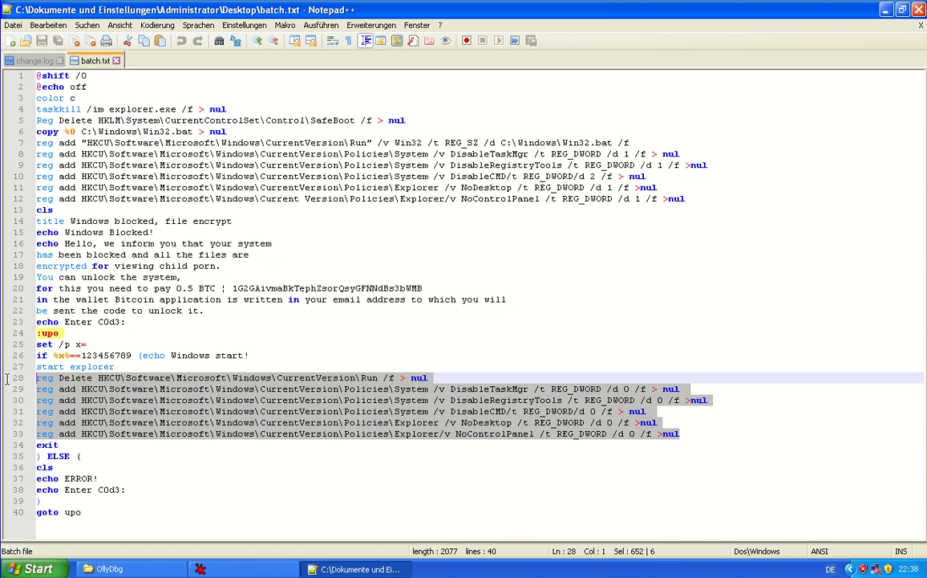
left_click(120, 365)
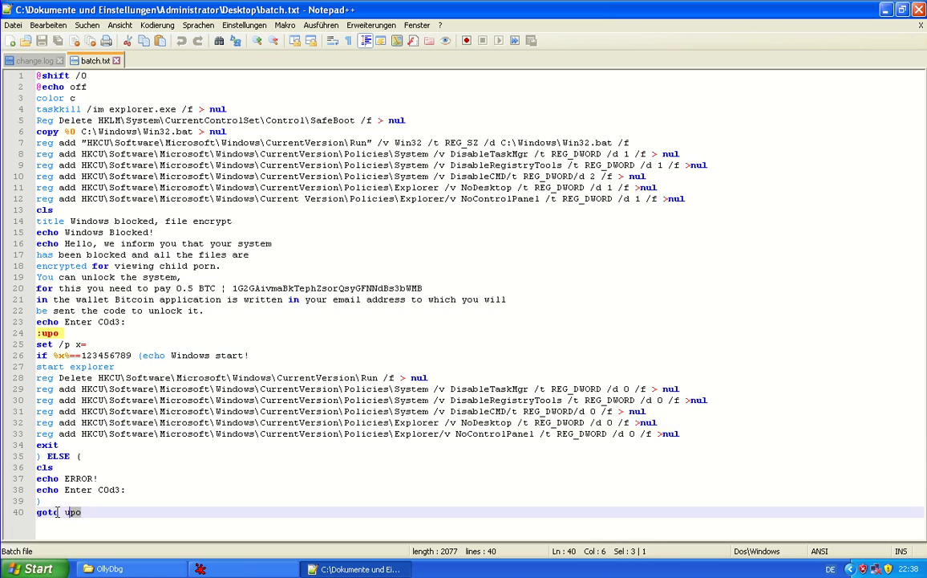
key("ctrl+a")
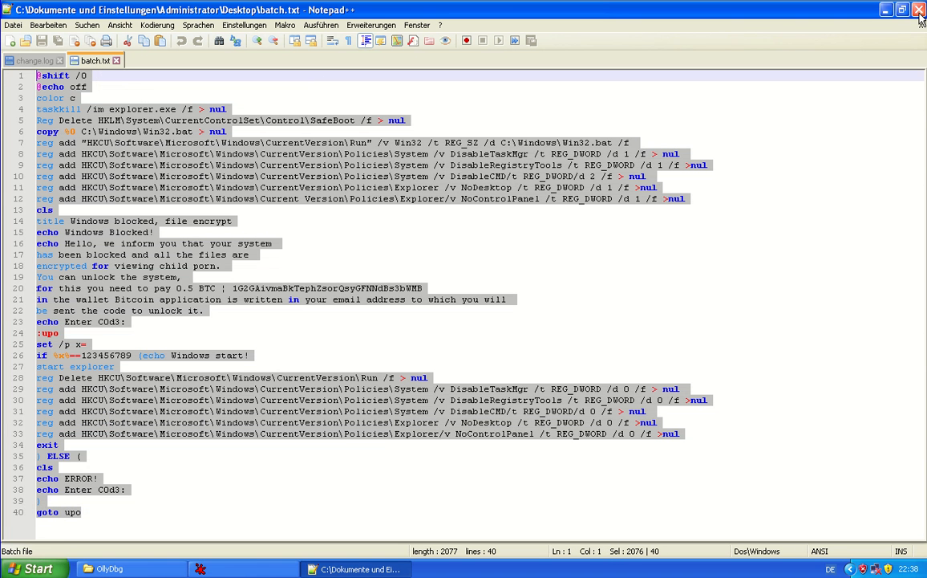
left_click(919, 9)
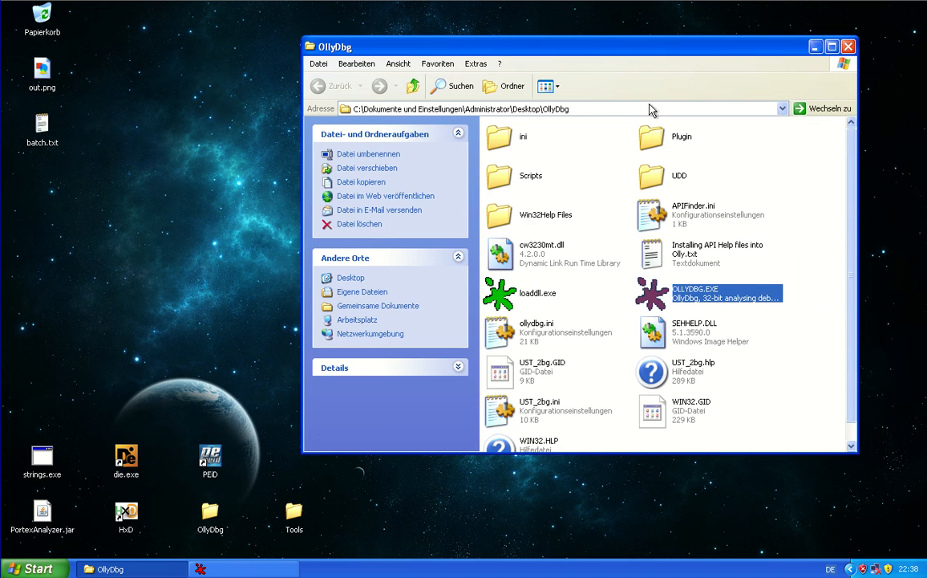
mouse_move(348, 495)
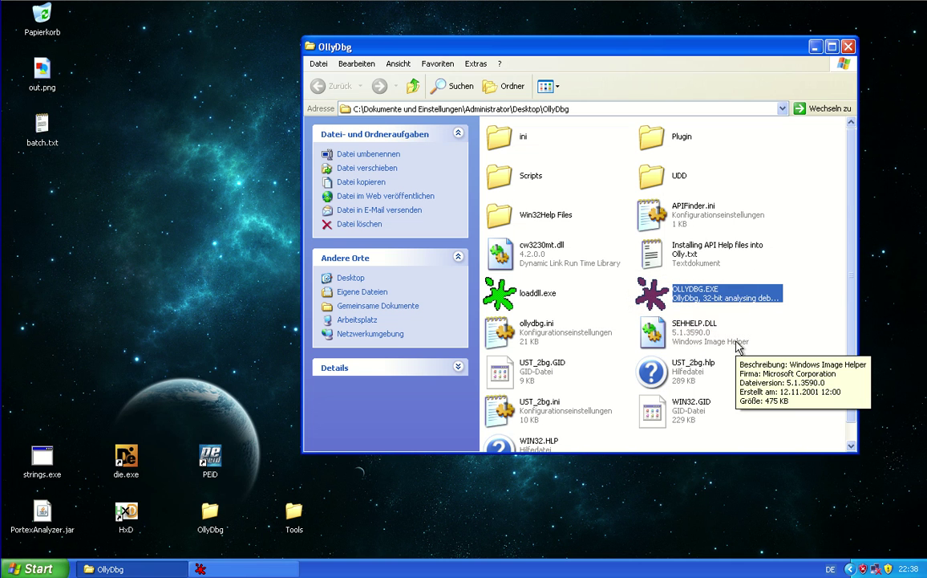
mouse_move(529, 369)
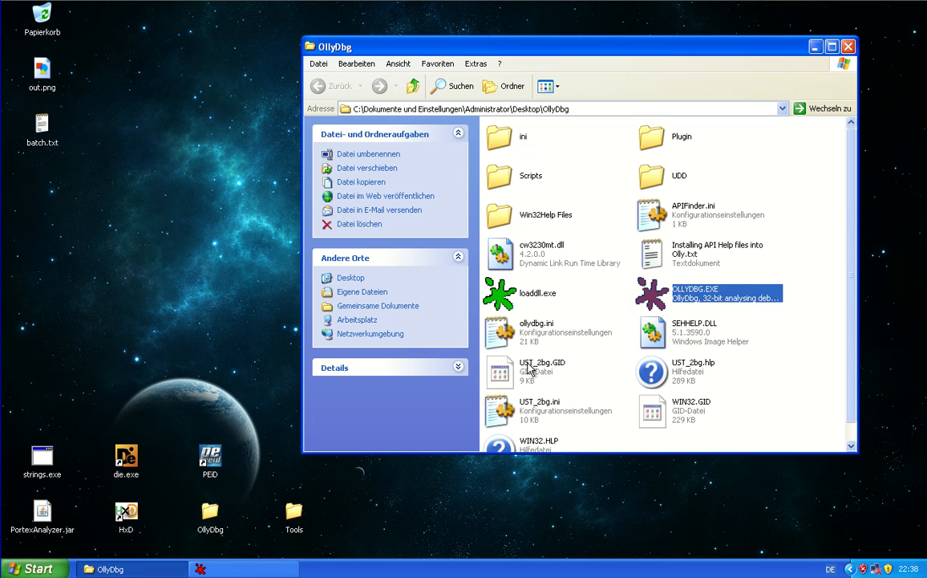
mouse_move(530, 369)
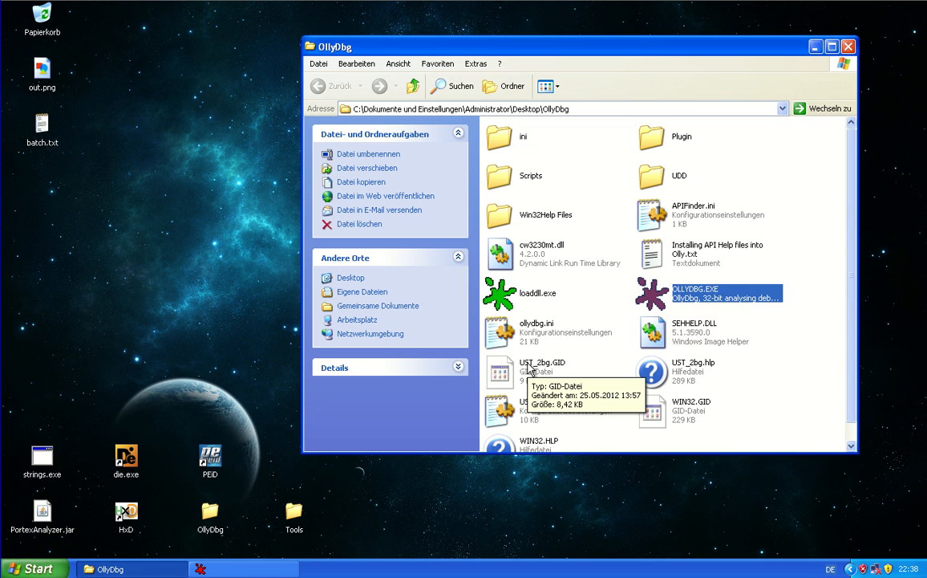
mouse_move(489, 391)
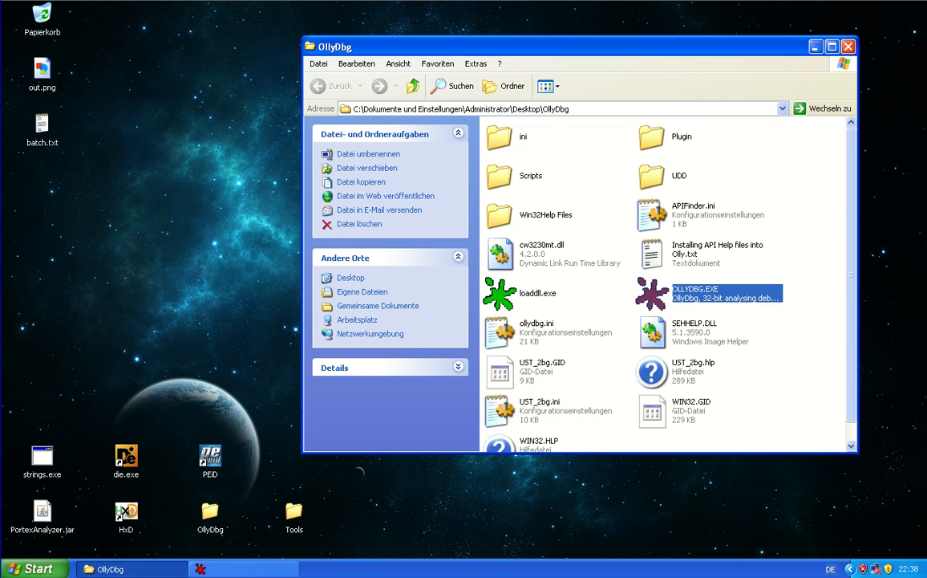
mouse_move(514, 263)
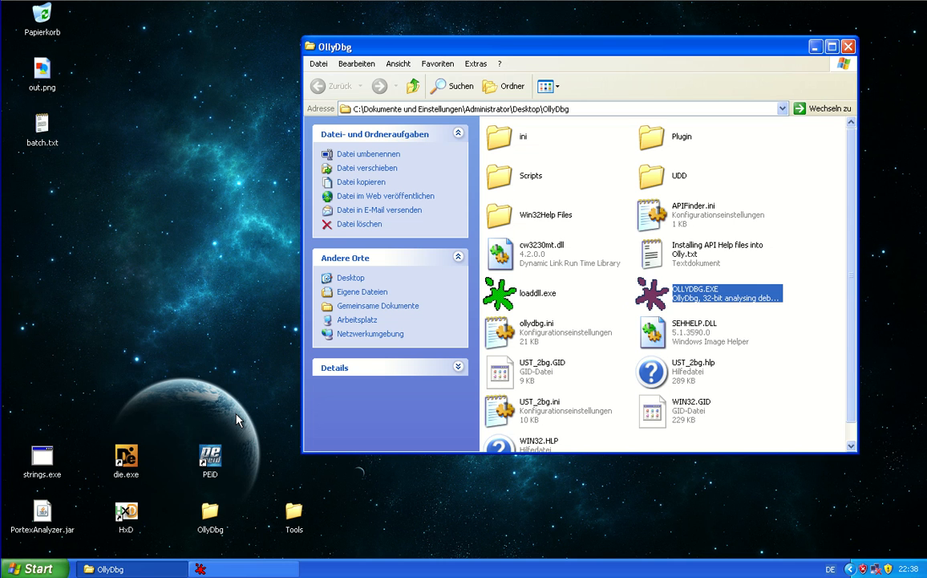
mouse_move(249, 415)
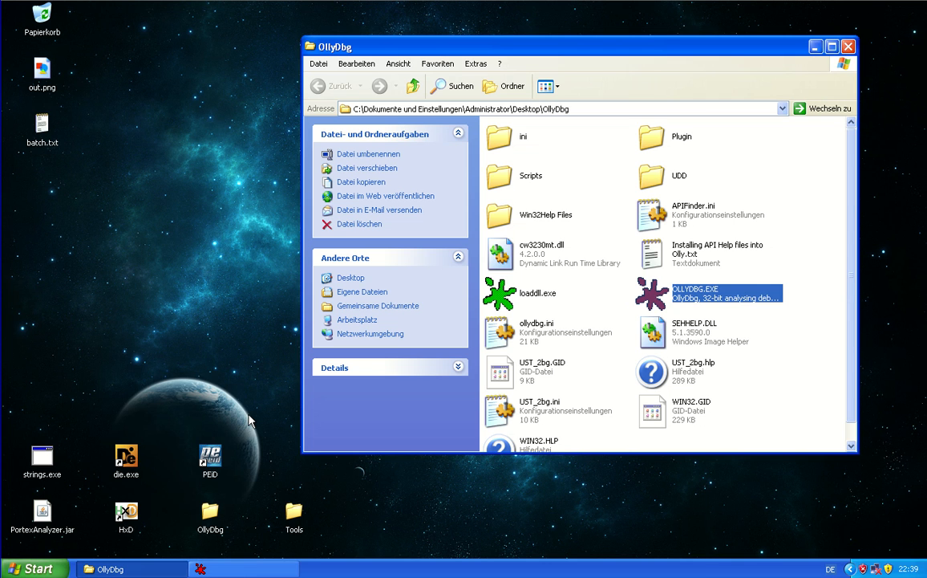
mouse_move(551, 324)
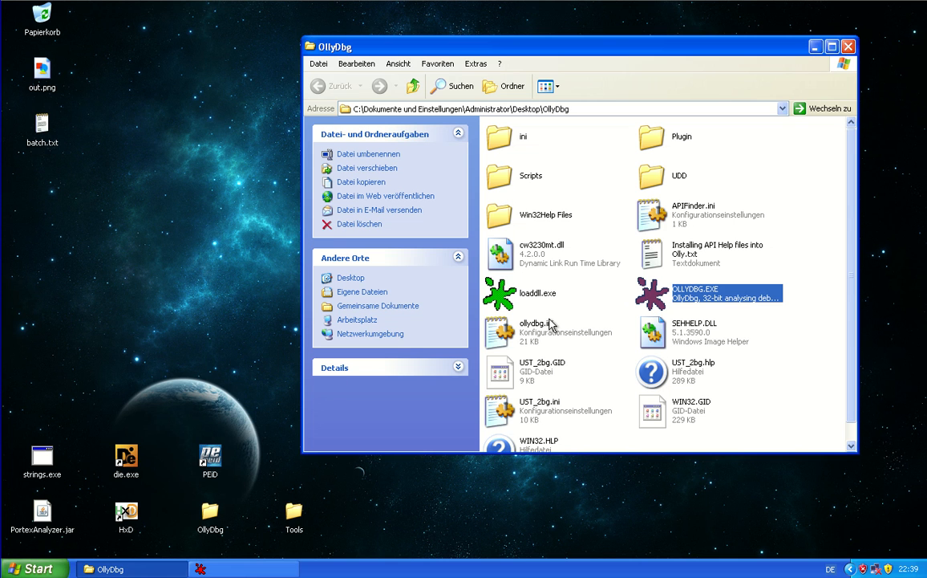
mouse_move(629, 247)
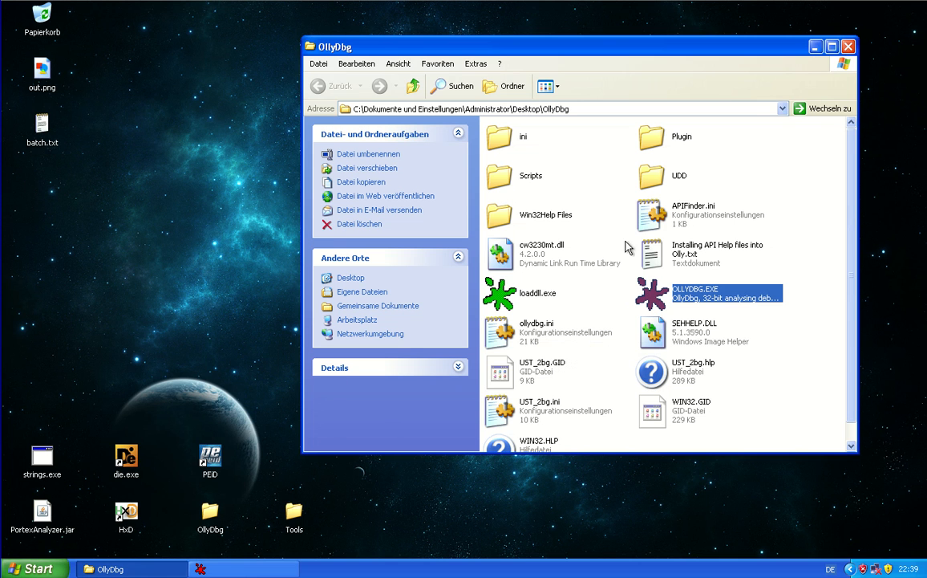
mouse_move(580, 182)
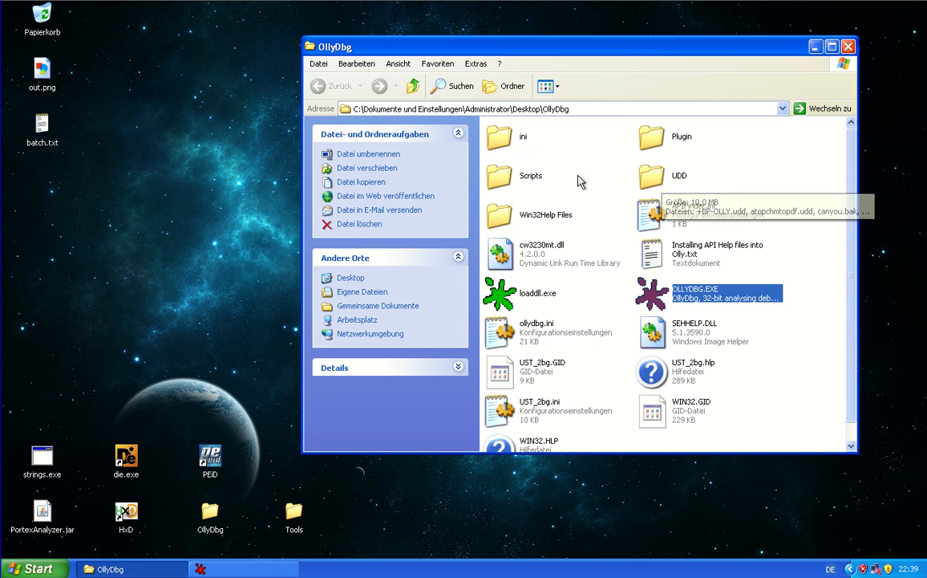
left_click(531, 176)
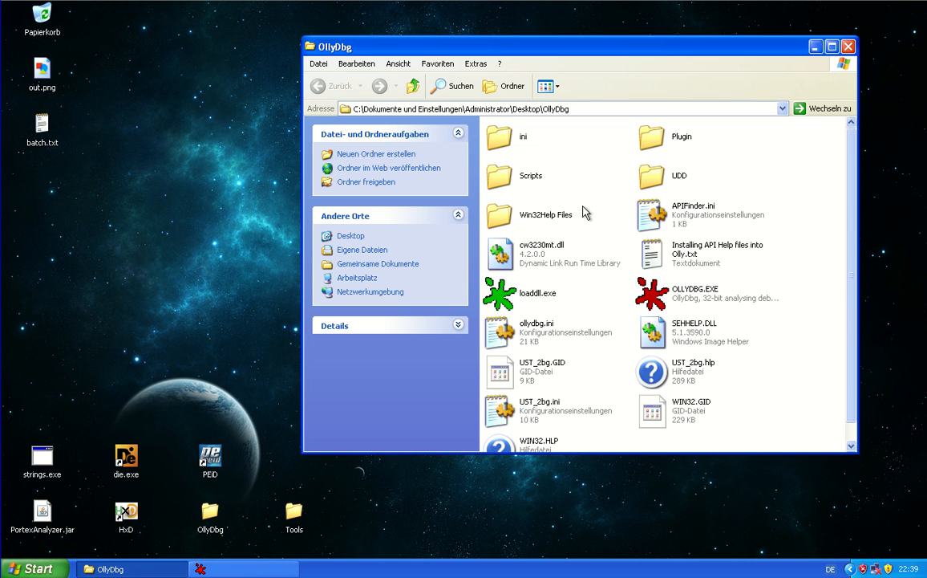
mouse_move(507, 207)
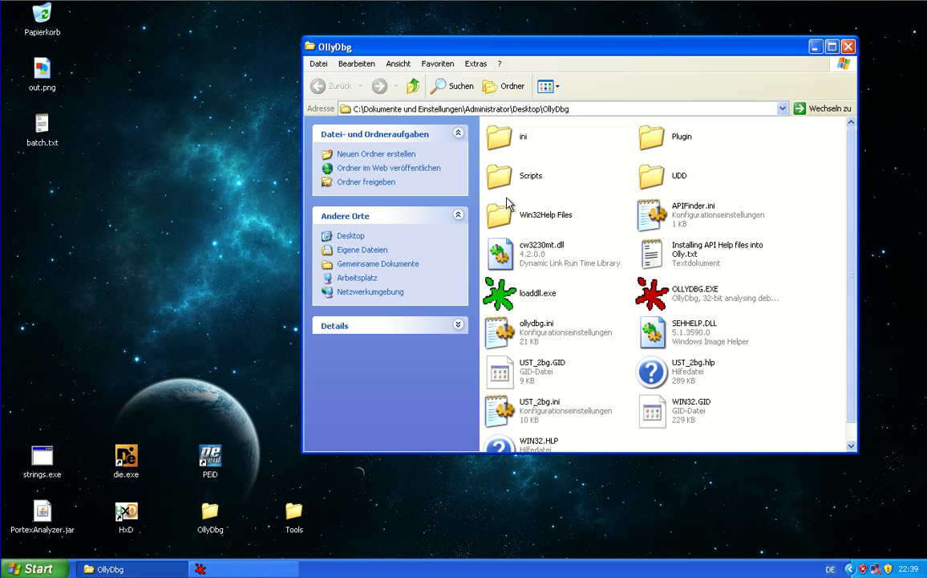
mouse_move(513, 182)
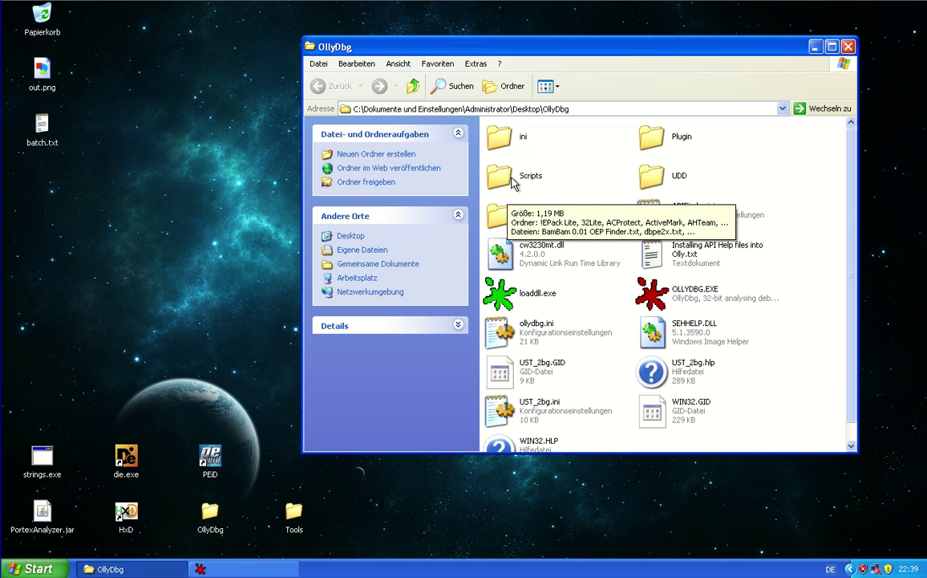
mouse_move(582, 232)
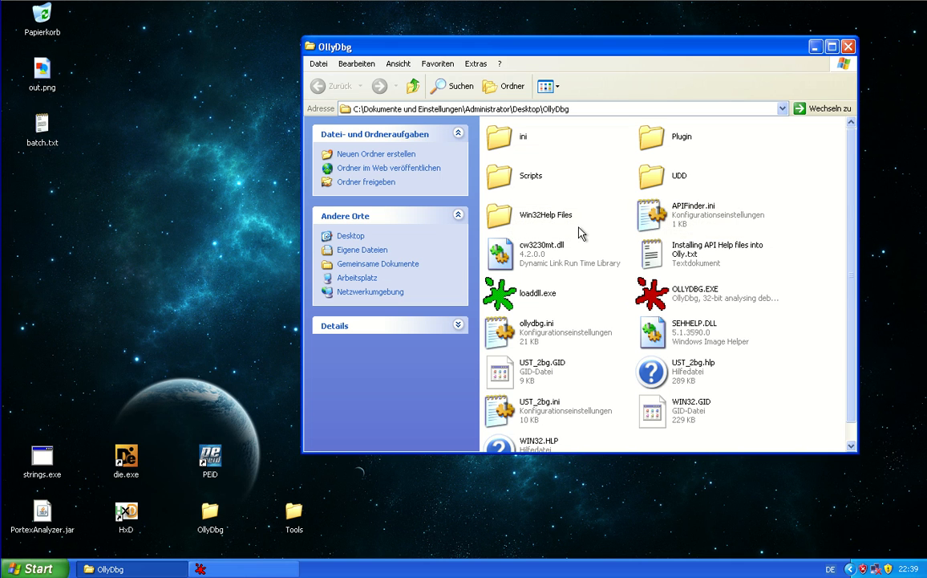
mouse_move(575, 241)
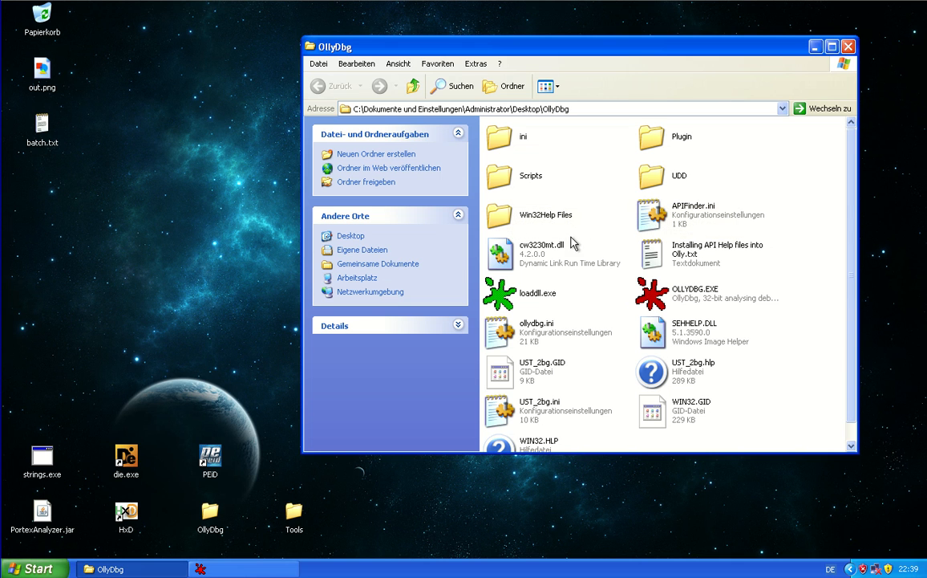
mouse_move(774, 411)
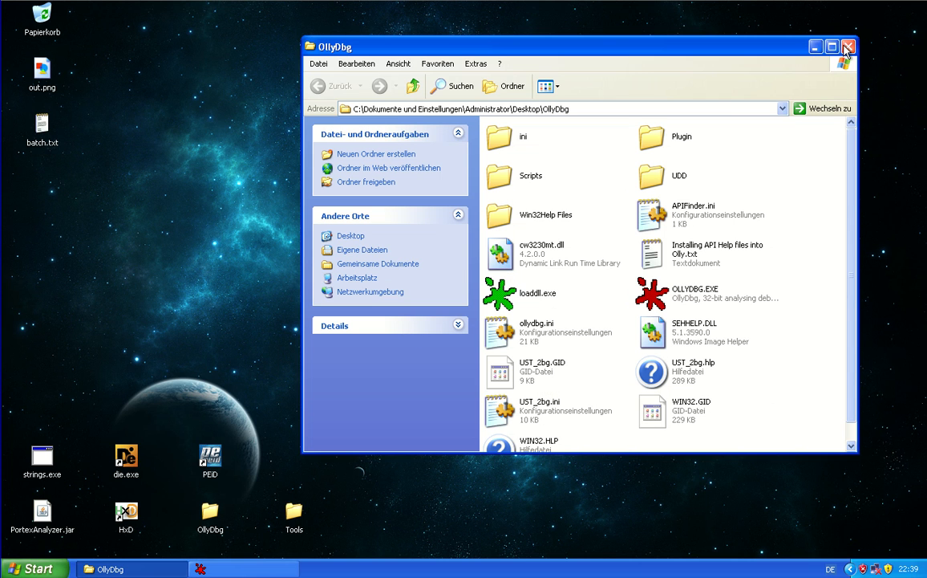
mouse_move(848, 46)
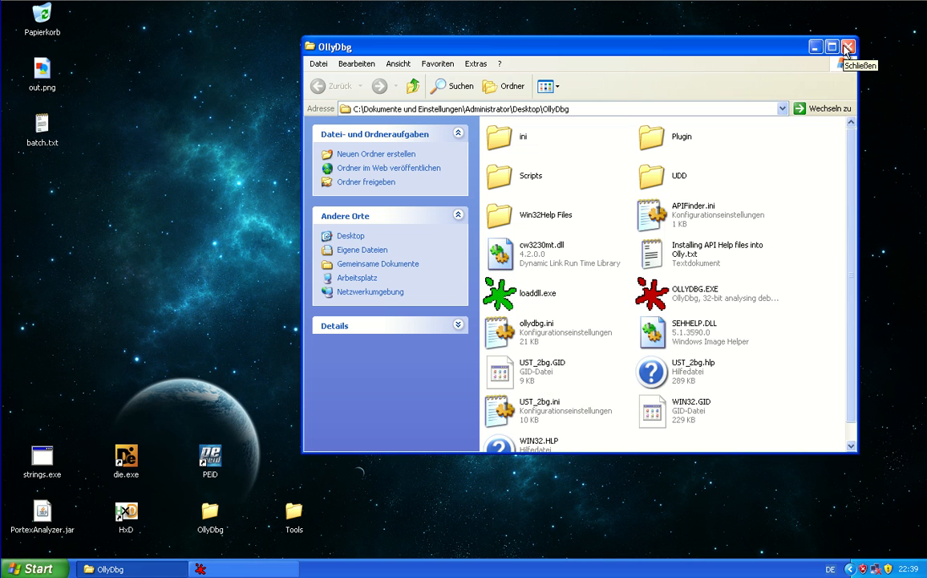
mouse_move(641, 299)
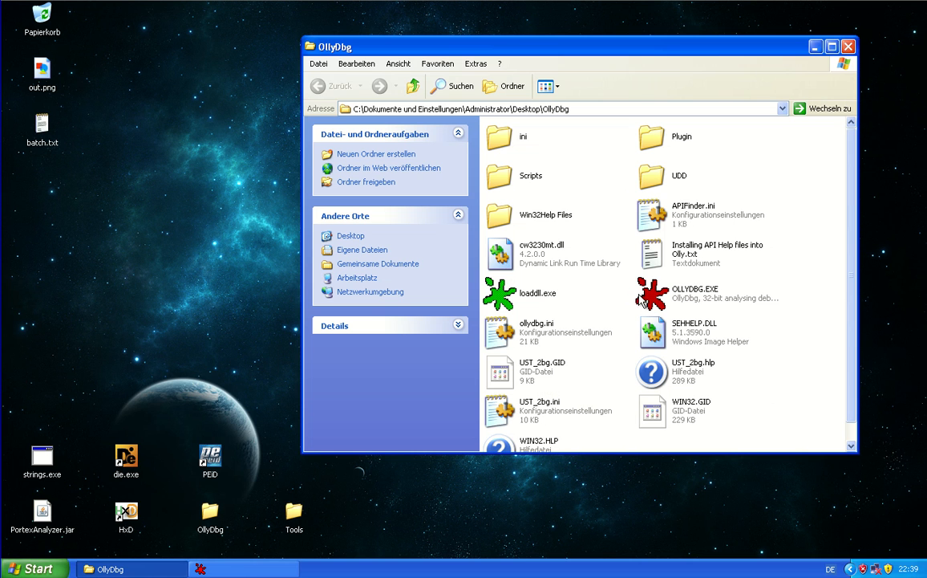
Close the OllyDbg folder window and rename Win32.b1t to Win32.bat
left_click(848, 46)
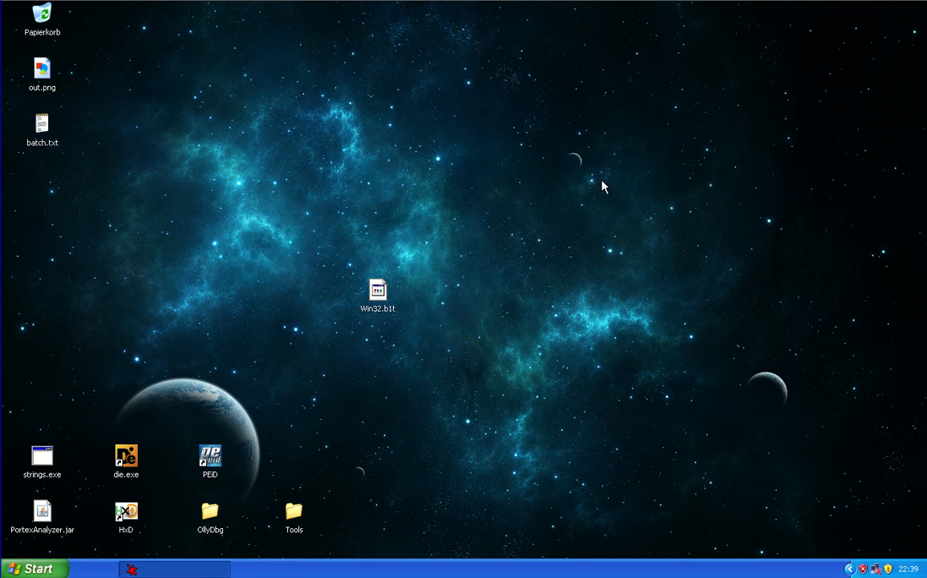
right_click(378, 289)
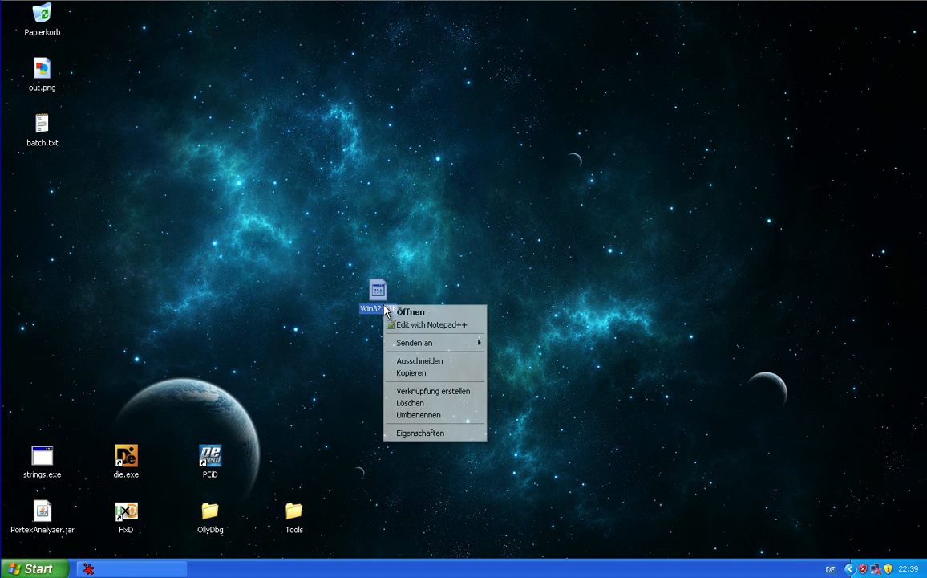
left_click(445, 418)
type("bat")
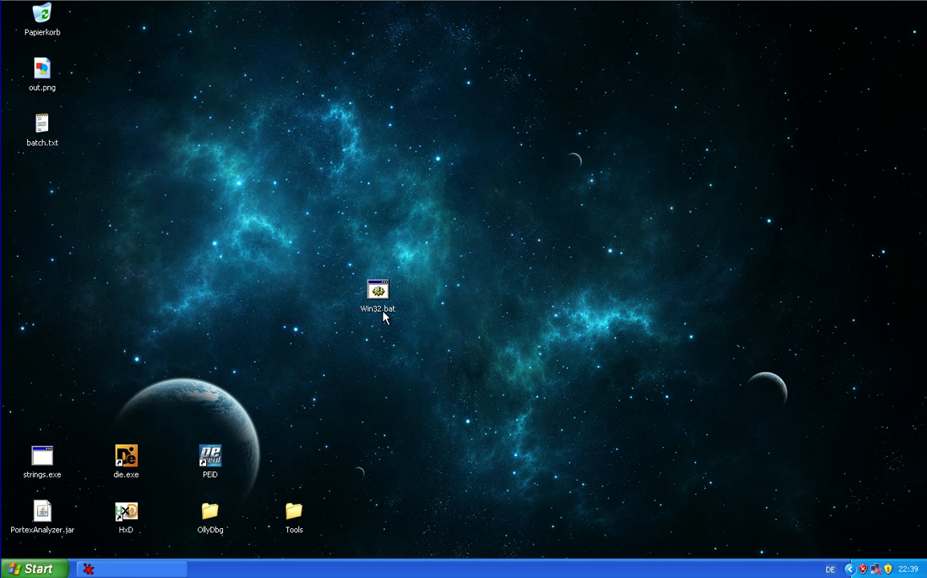
mouse_move(377, 288)
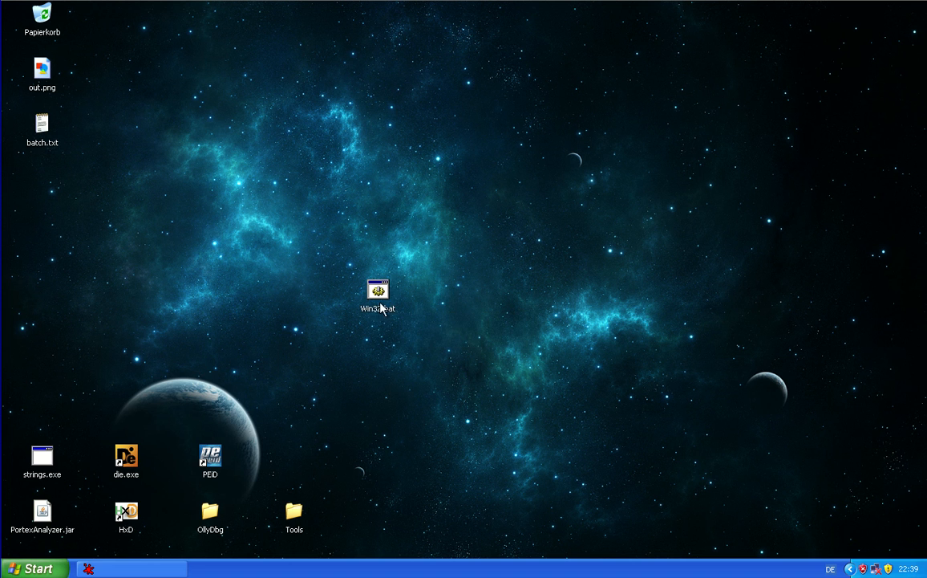
mouse_move(385, 321)
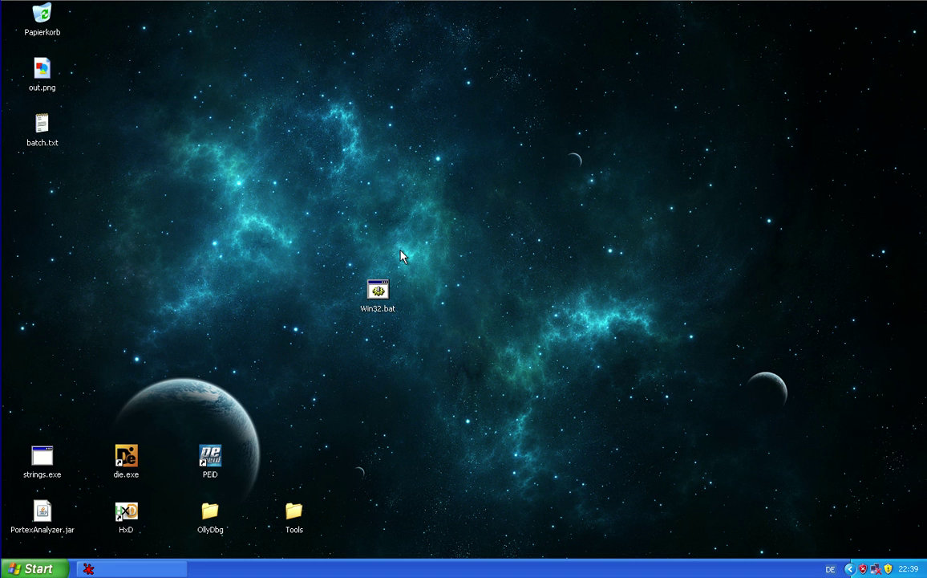
mouse_move(371, 370)
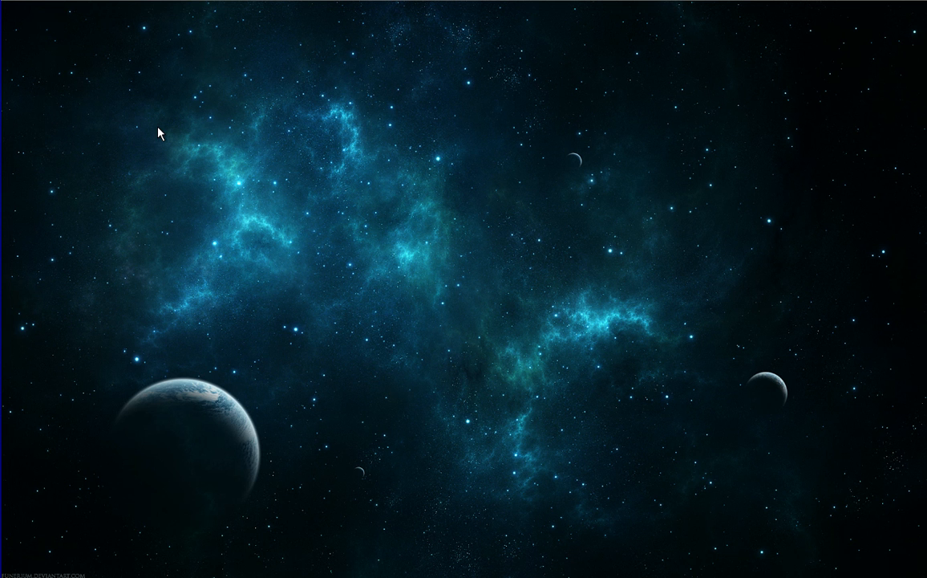
mouse_move(420, 412)
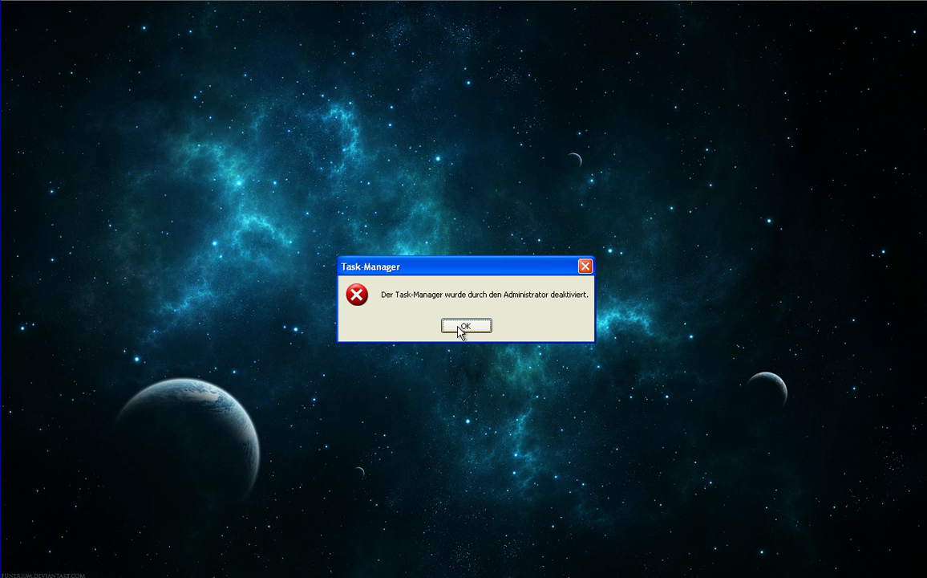
left_click(465, 325)
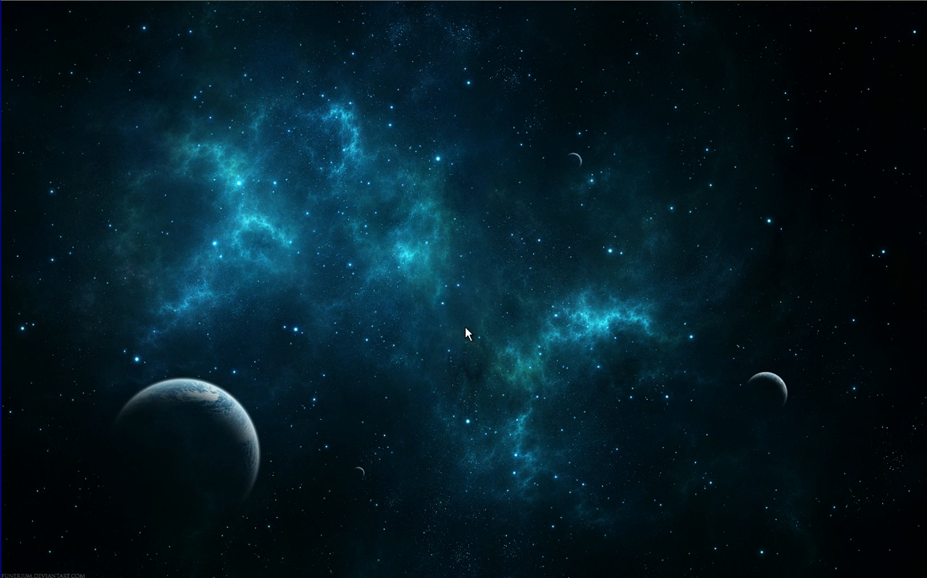
mouse_move(385, 297)
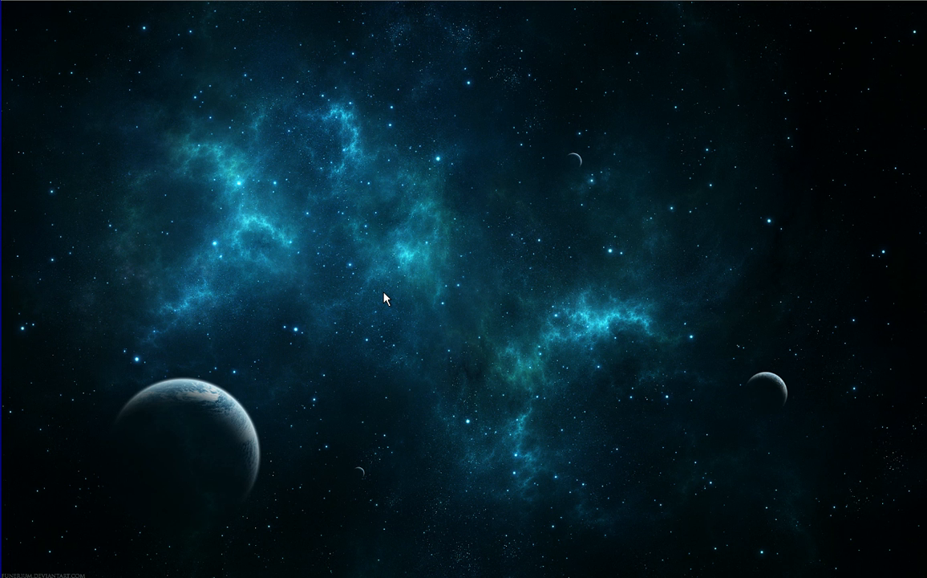
mouse_move(350, 333)
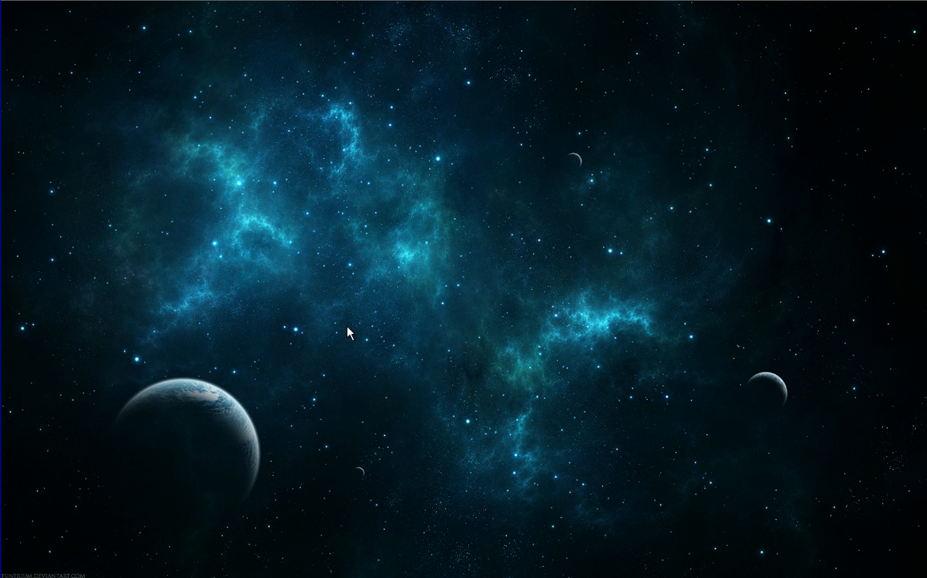